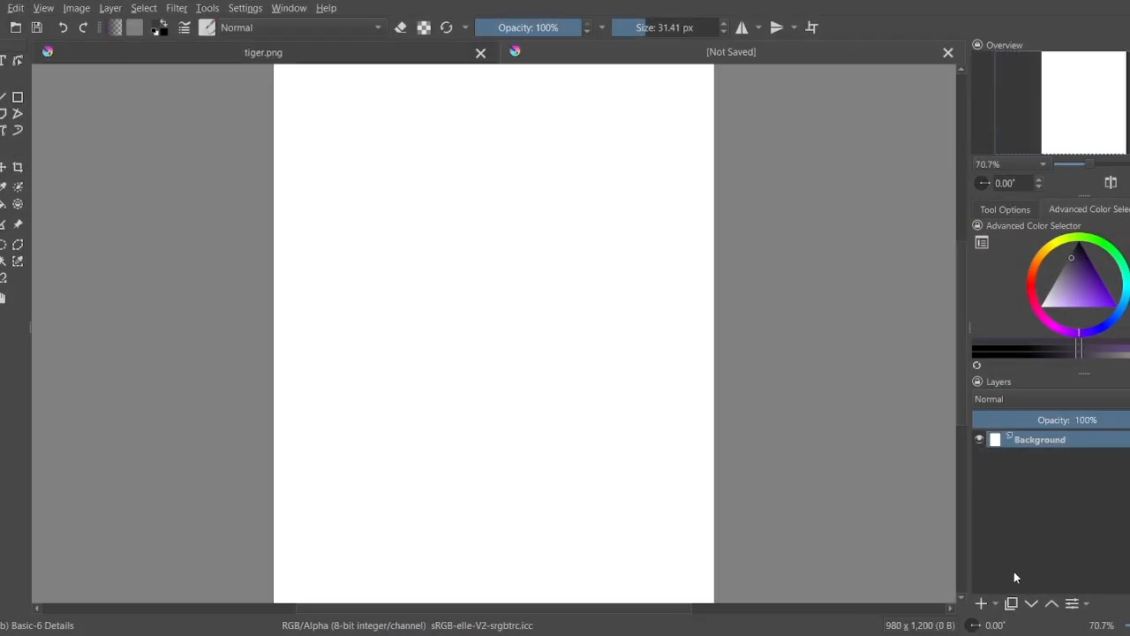
Step: On a new layer, sketch the round head, both eyes, nose line, muzzle and mouth
click(981, 603)
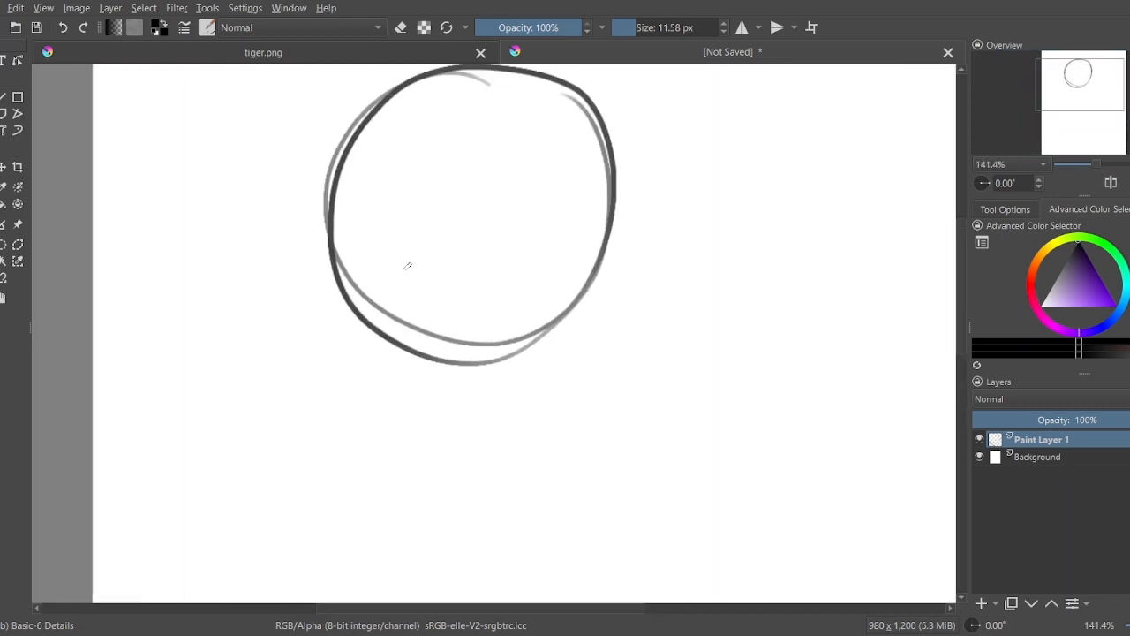
drag(335, 241, 406, 273)
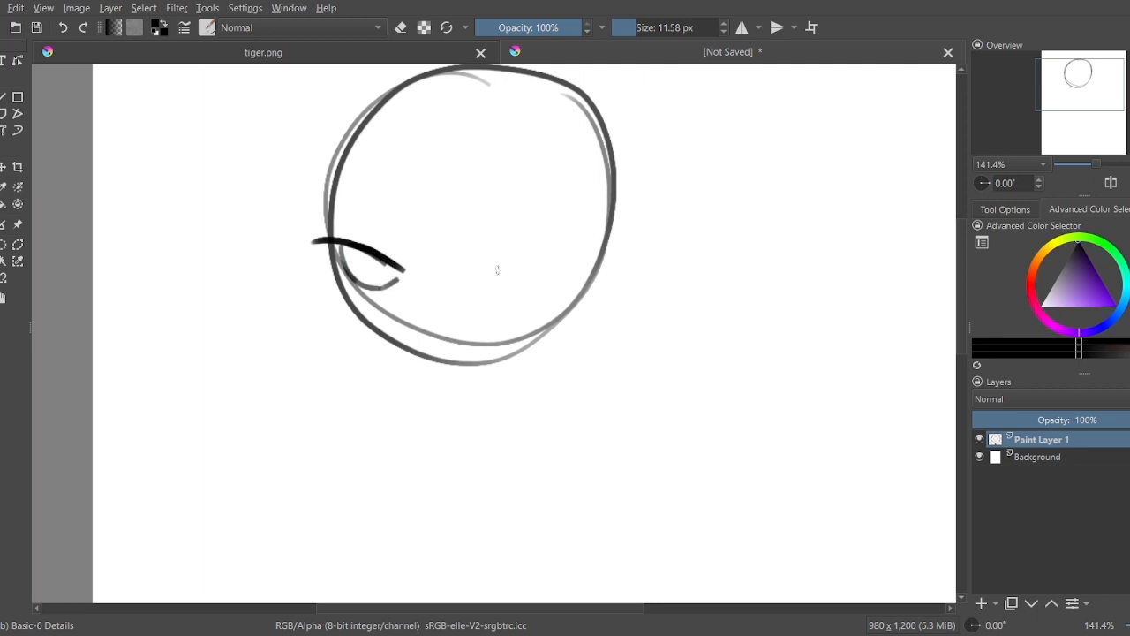
drag(459, 252, 539, 265)
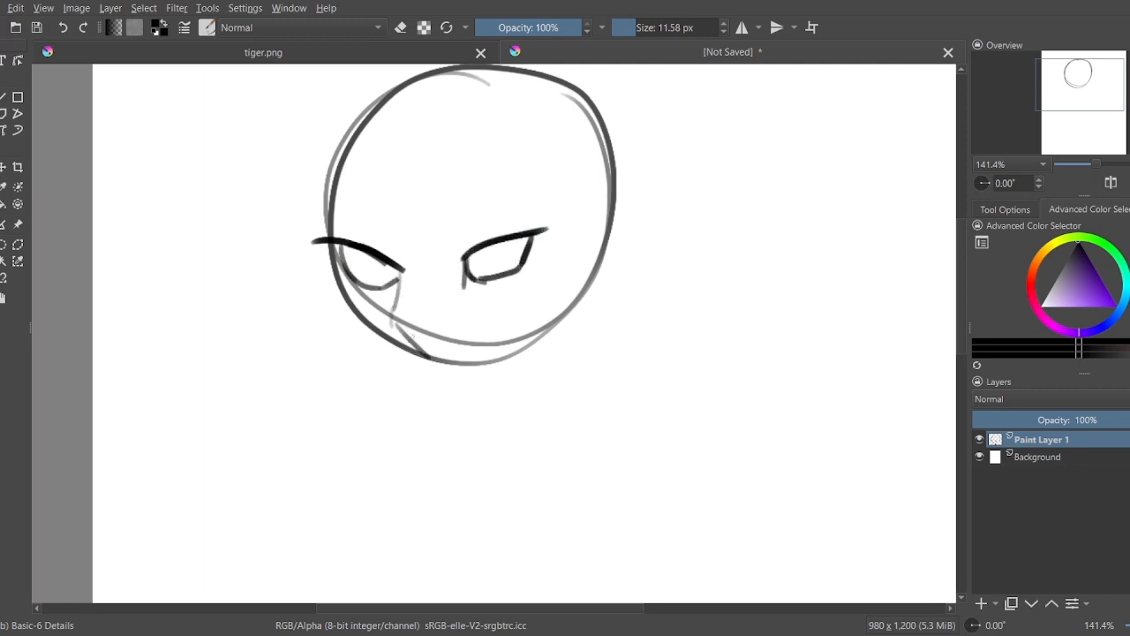
drag(402, 345, 464, 336)
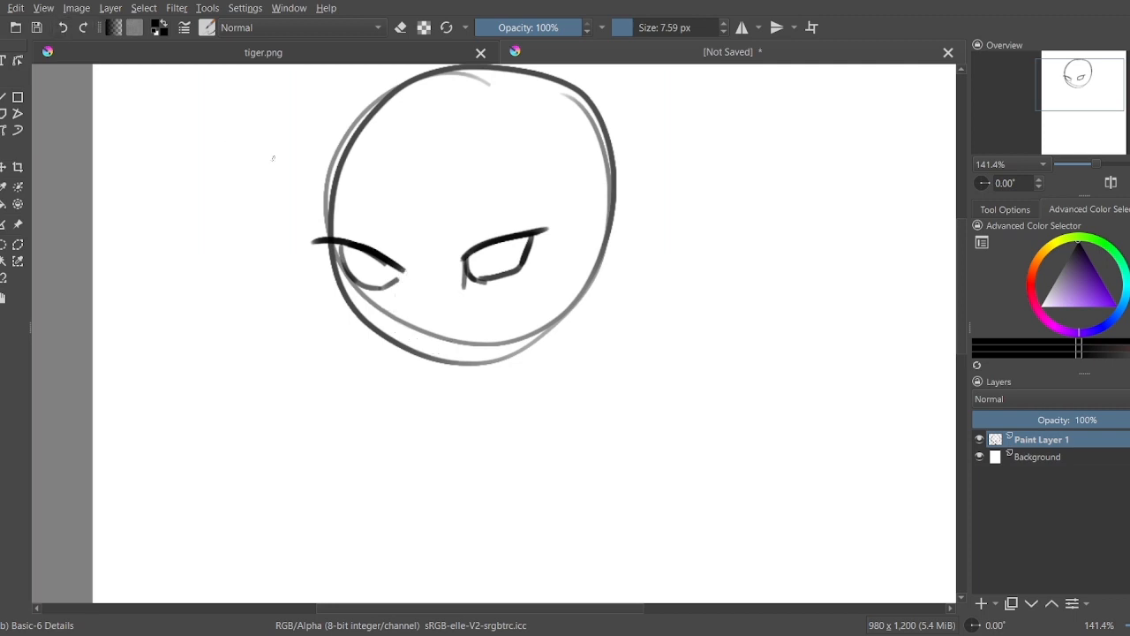
drag(420, 270, 389, 327)
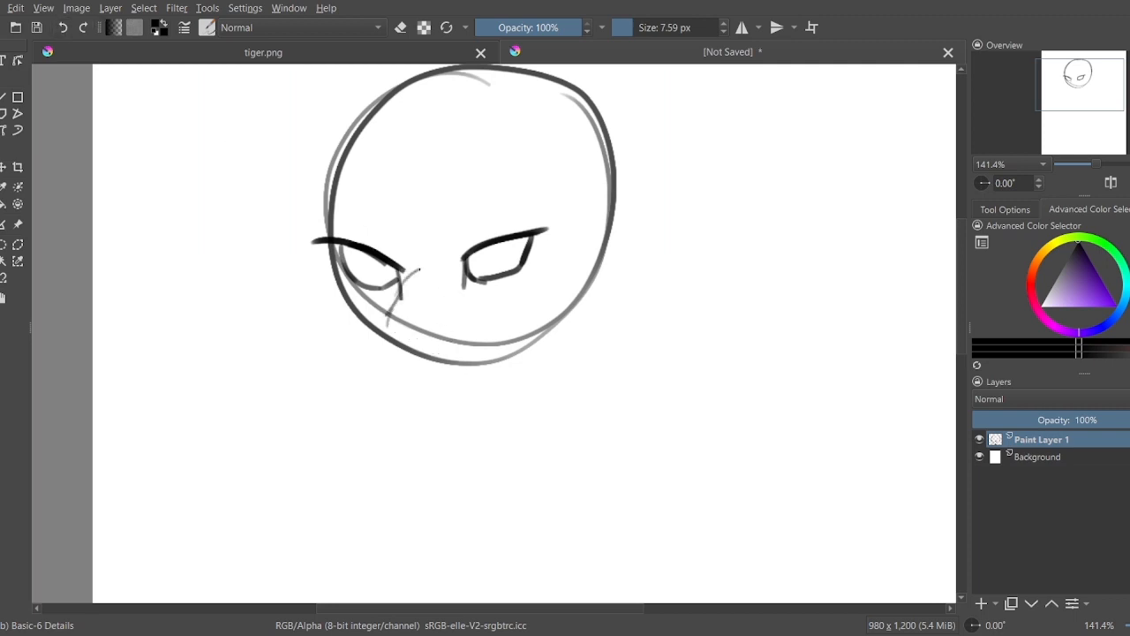
drag(407, 283, 442, 344)
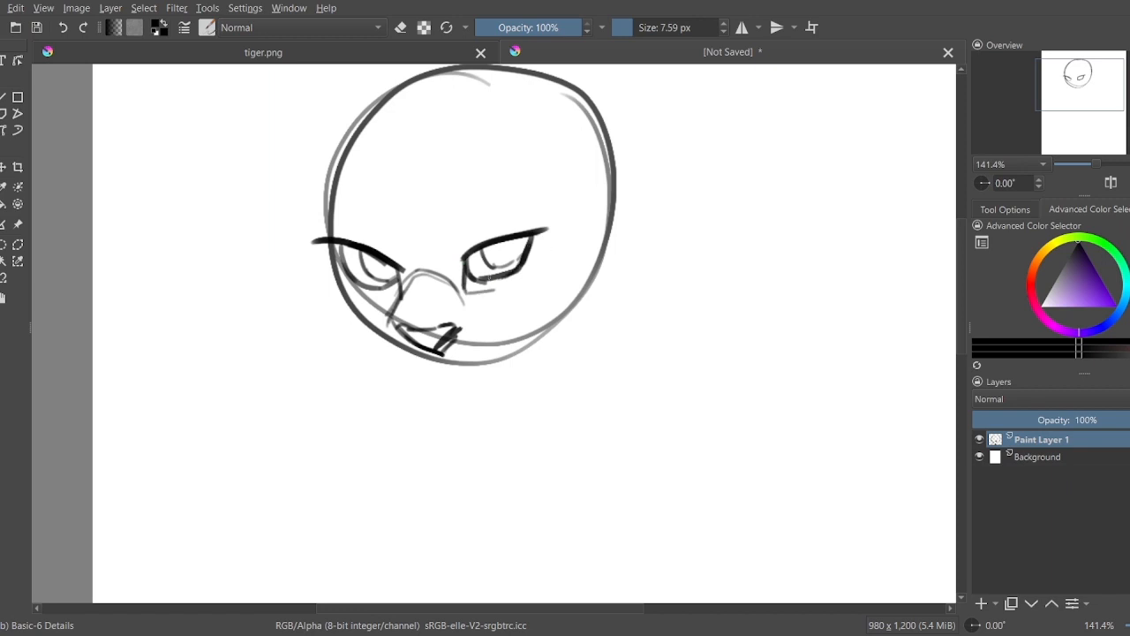
drag(375, 349, 442, 353)
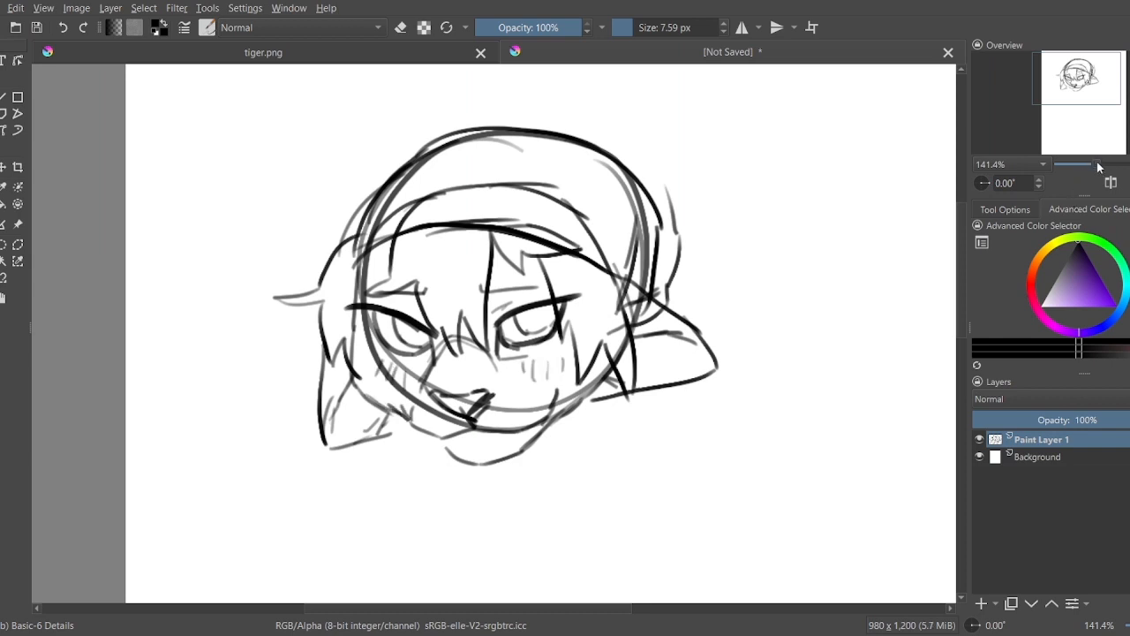
Step: On a second new layer, sketch the shoulders, sweater sides and the arm across the body
click(978, 603)
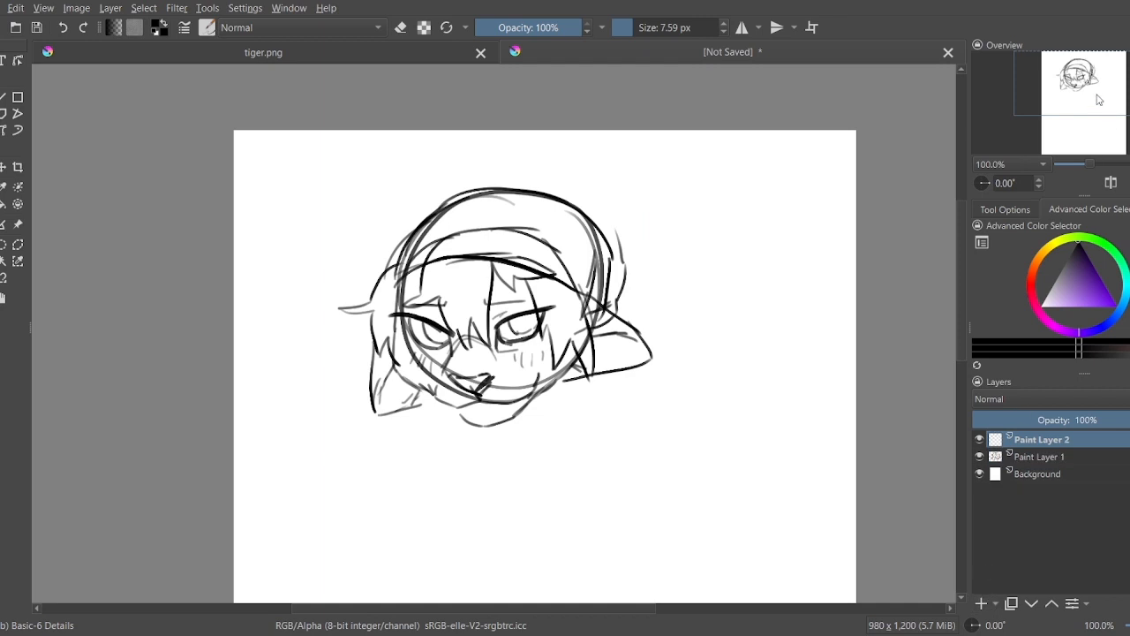
scroll(up, 3)
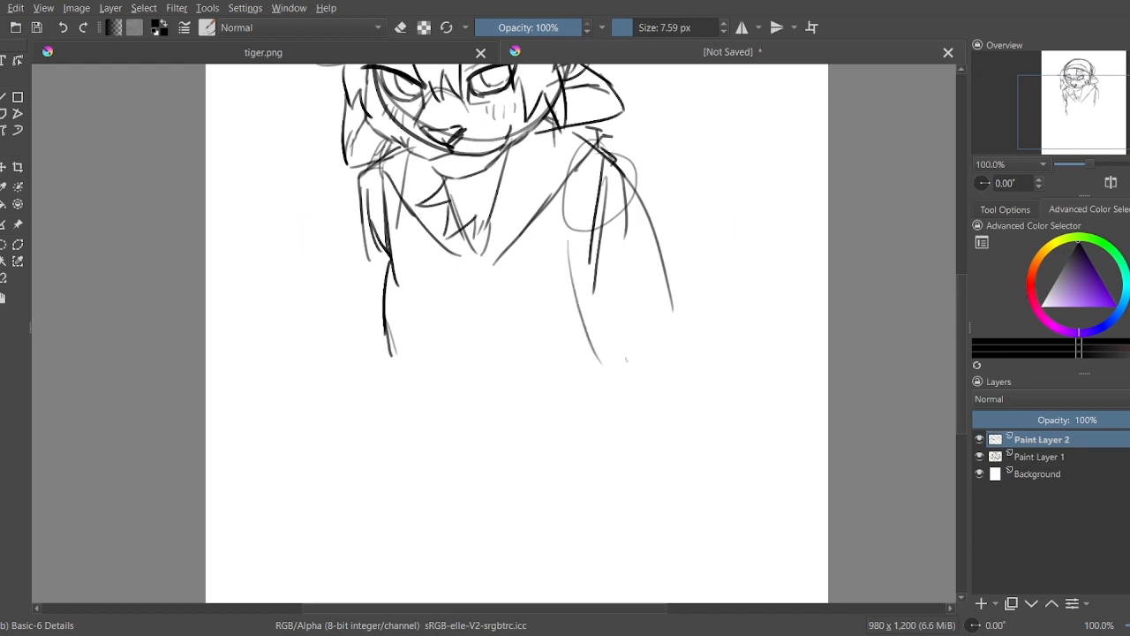
drag(477, 318, 636, 389)
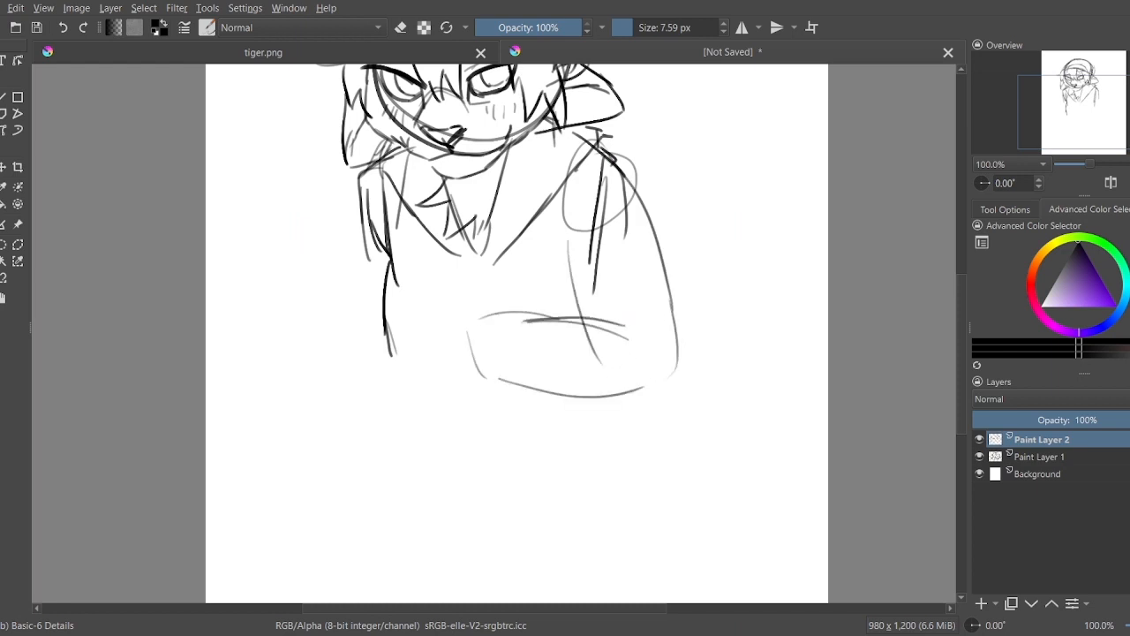
drag(424, 318, 653, 406)
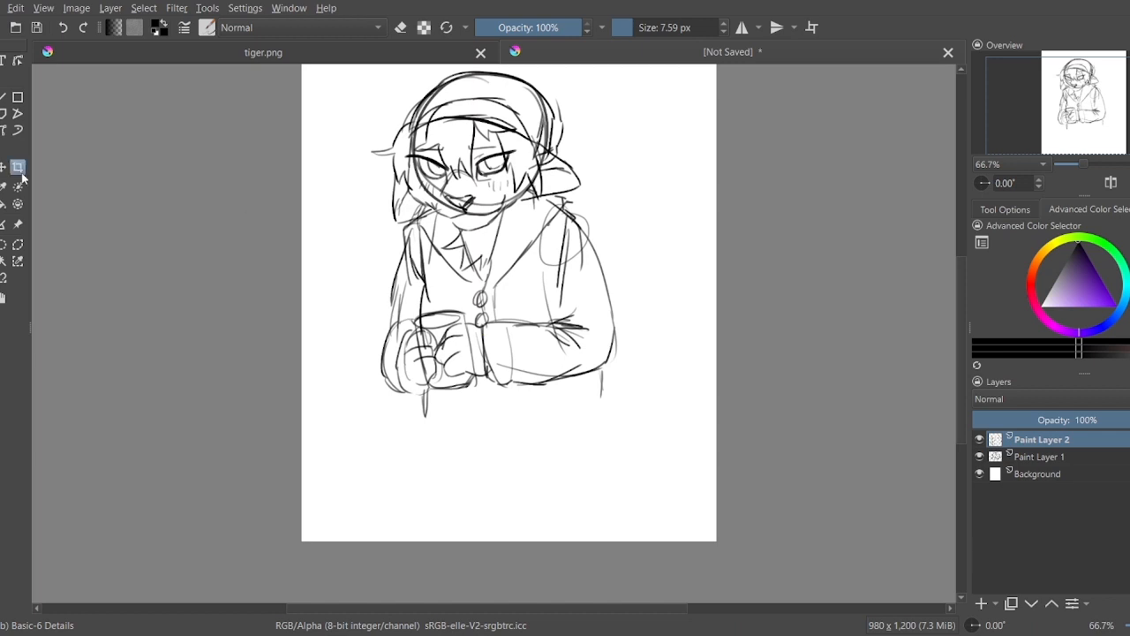
Step: Select the Crop tool to crop the canvas around the figure
click(18, 166)
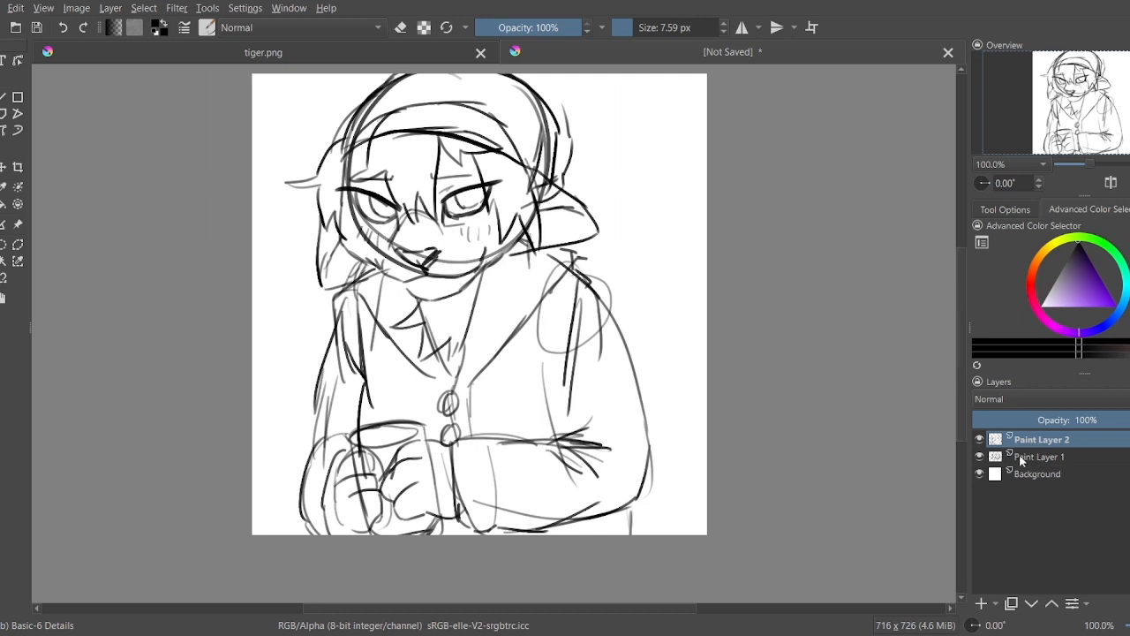
mouse_move(1036, 455)
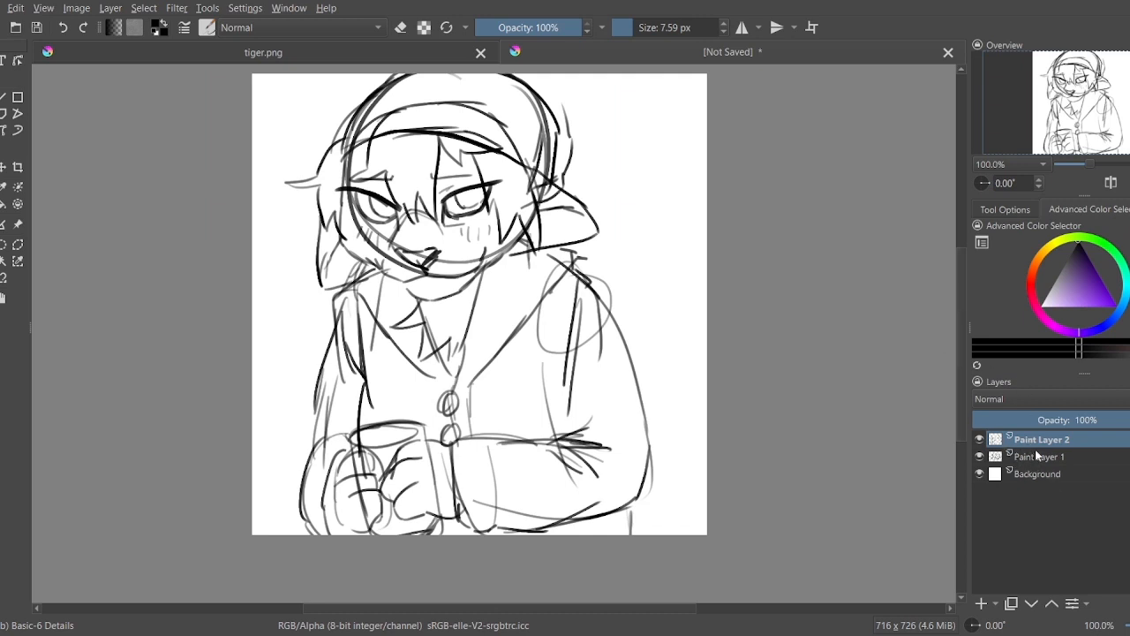
mouse_move(1027, 309)
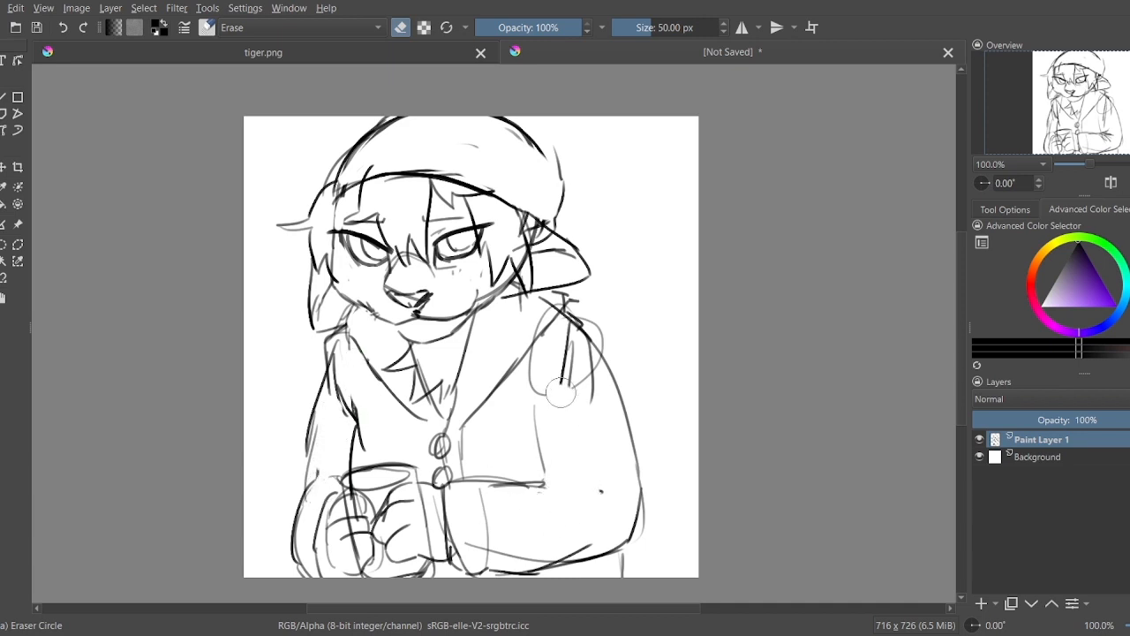
Step: Erase stray lines near the shoulder and redraw the beanie and sweater outlines
drag(561, 392, 607, 439)
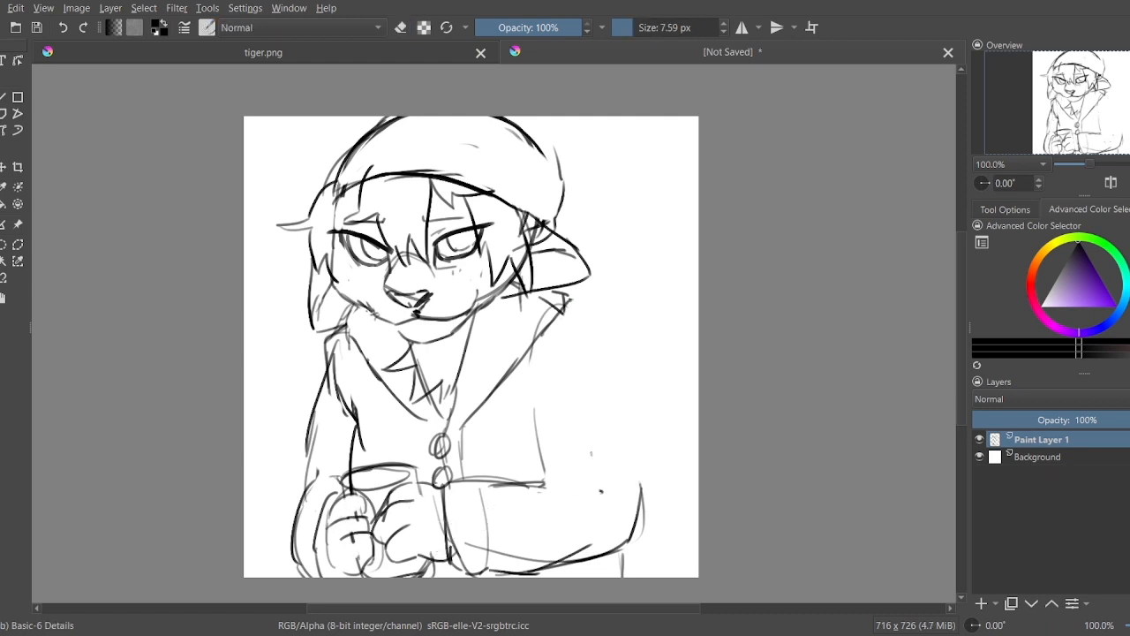
drag(521, 486, 592, 481)
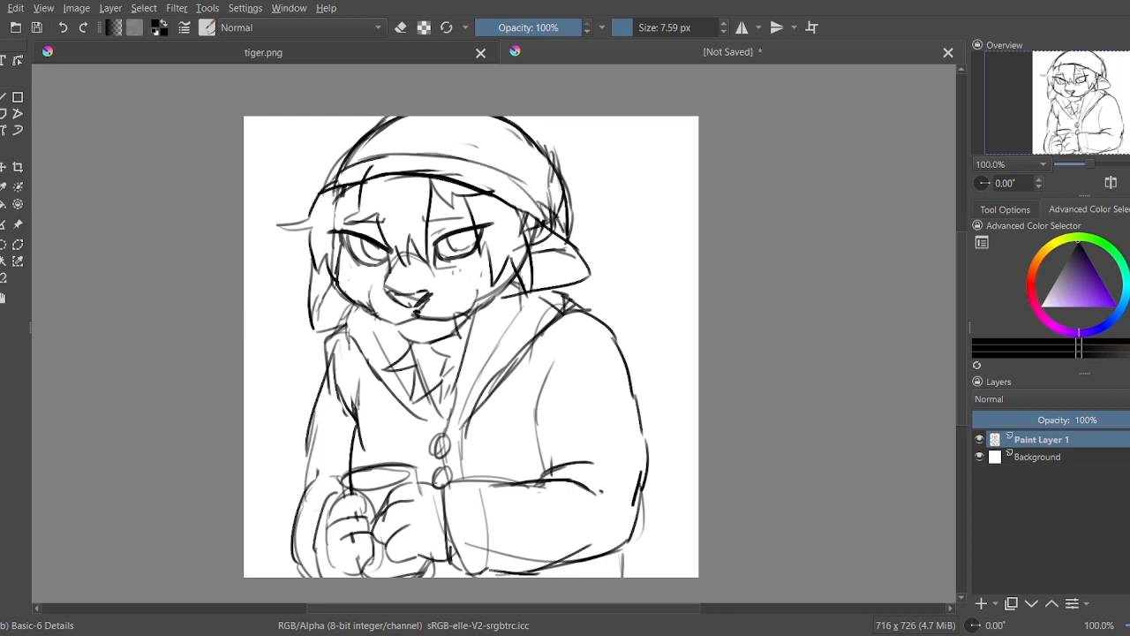
Step: Above Background, fill a new layer with a flat grey figure silhouette, toggling the sketch to check
click(1040, 456)
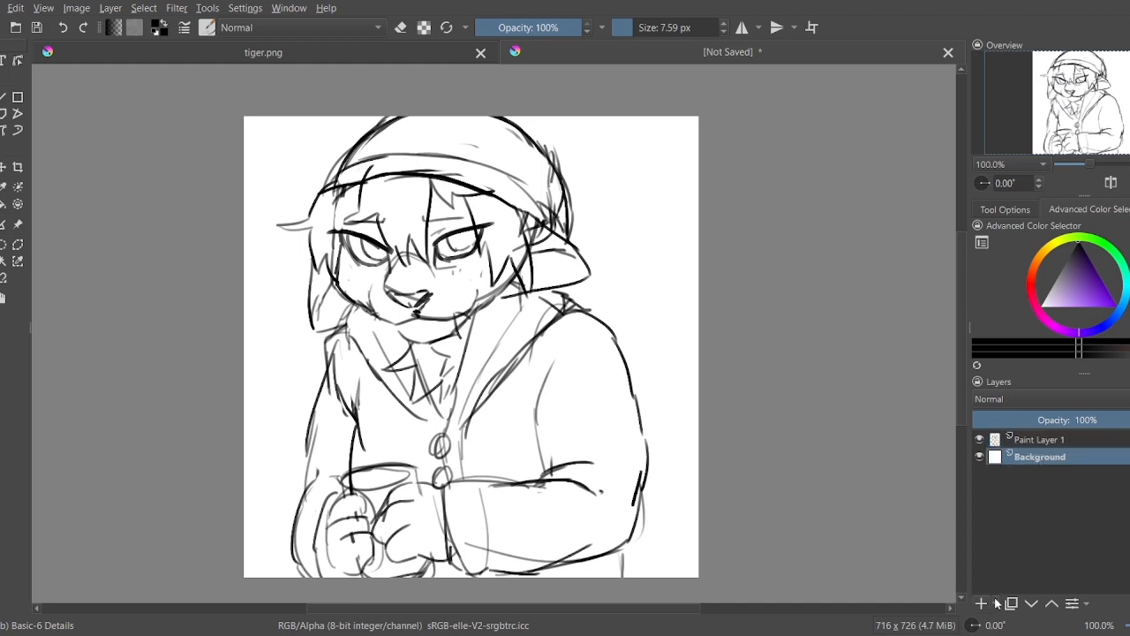
click(980, 603)
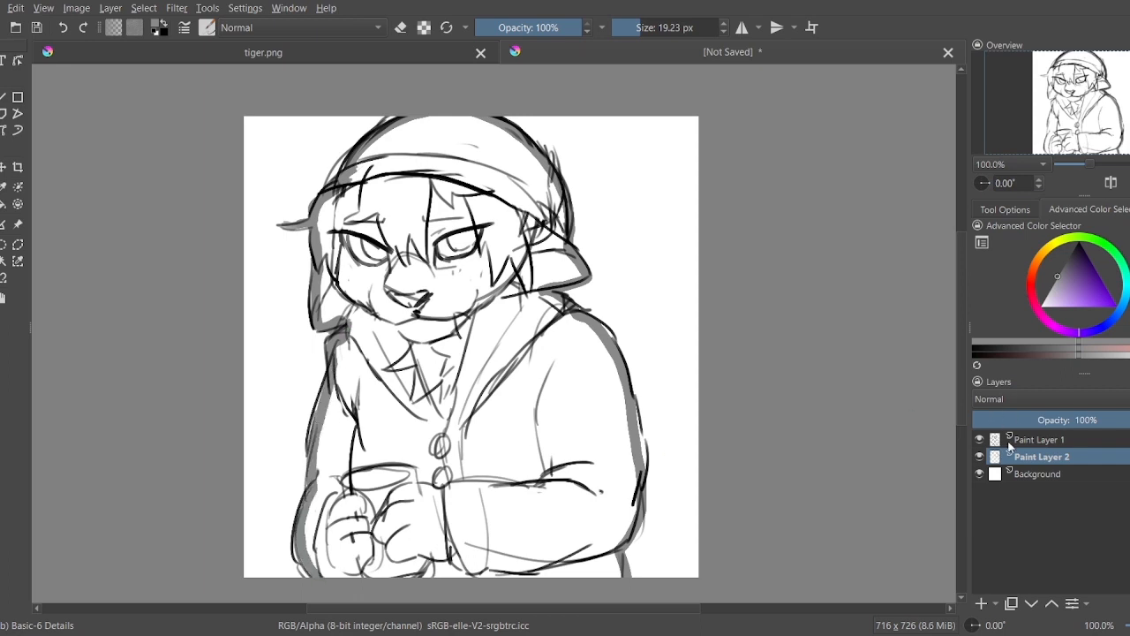
click(978, 439)
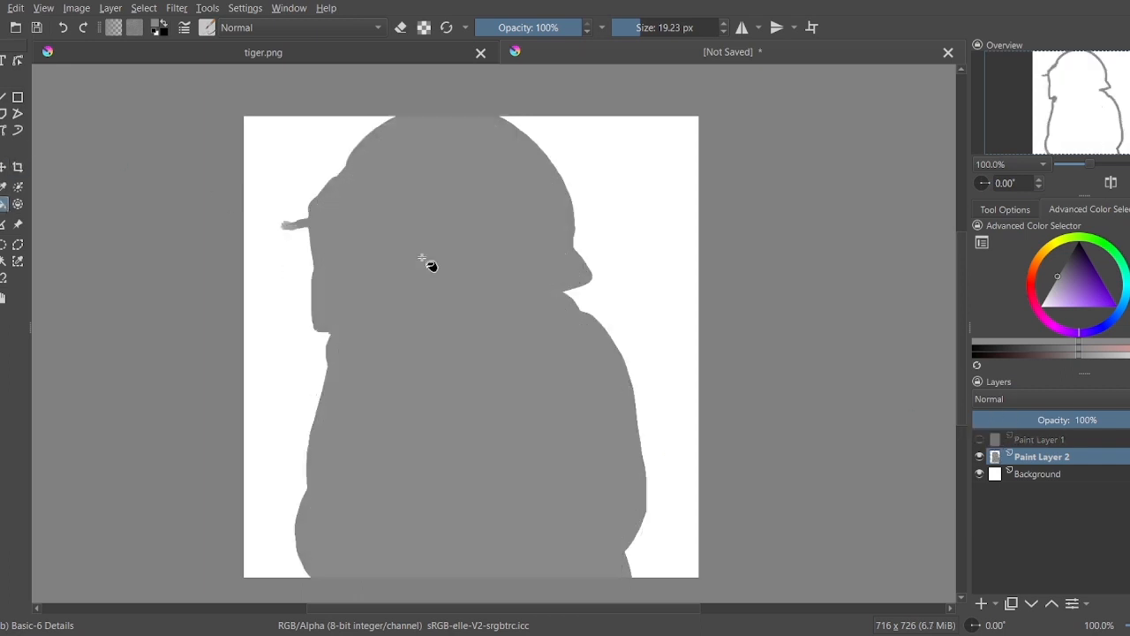
click(978, 439)
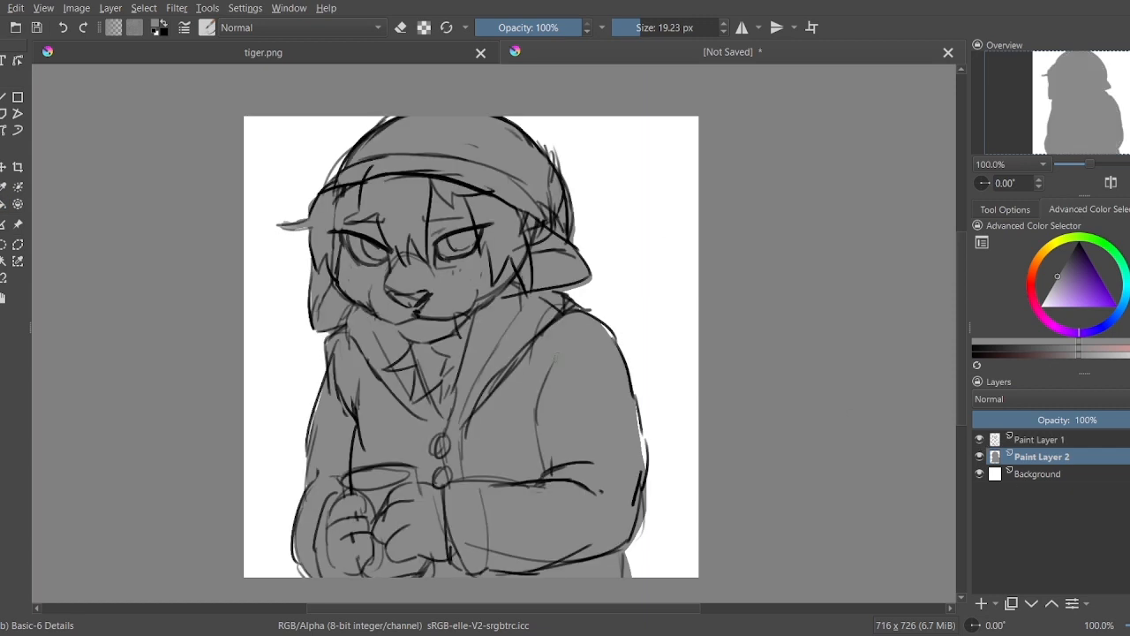
click(978, 439)
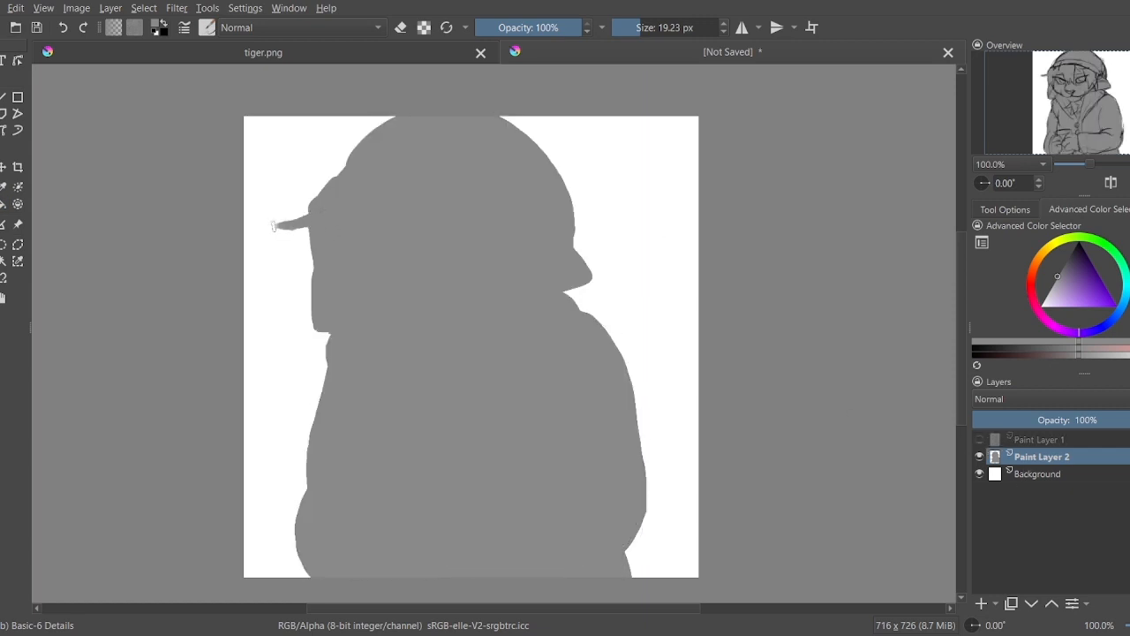
click(979, 438)
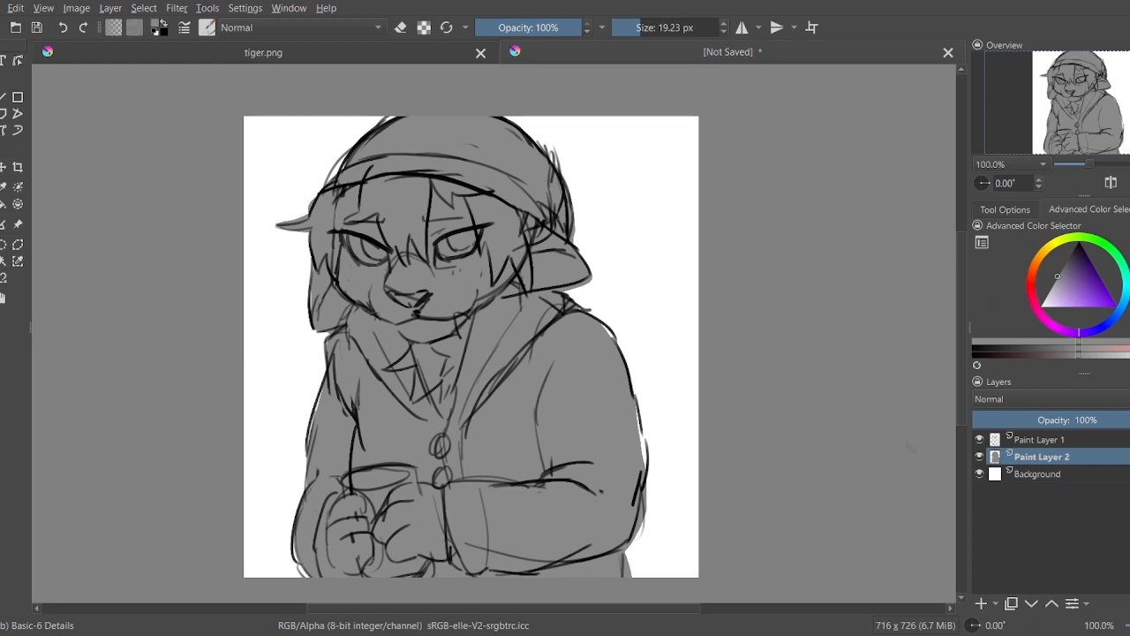
click(978, 473)
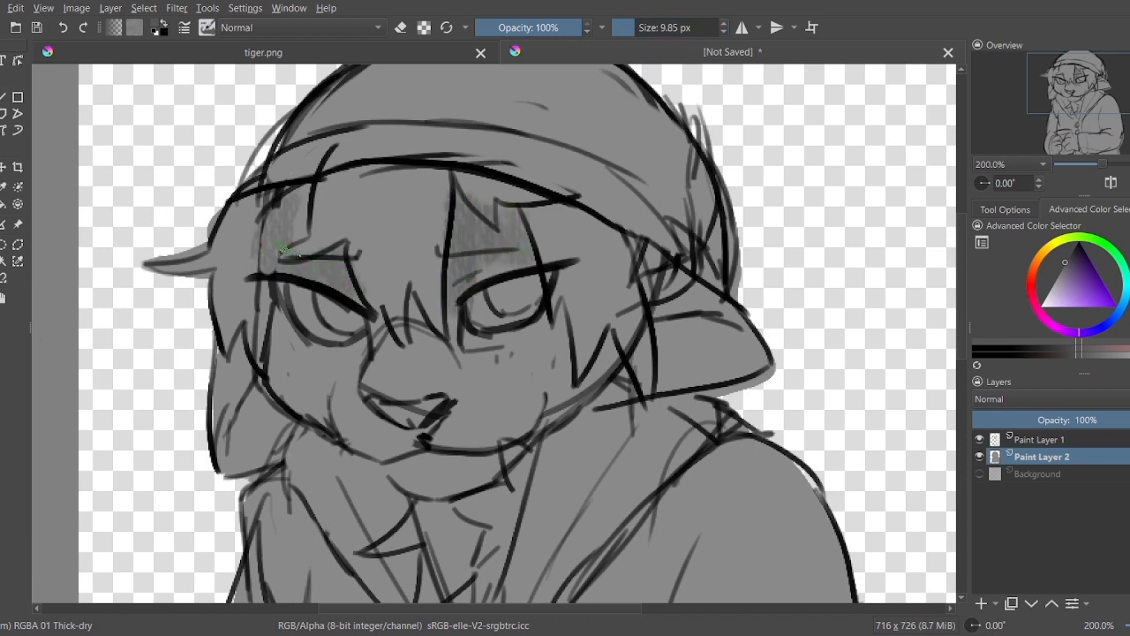
Step: Paint darker grey shading on the forehead beneath the hat brim
drag(300, 257, 345, 326)
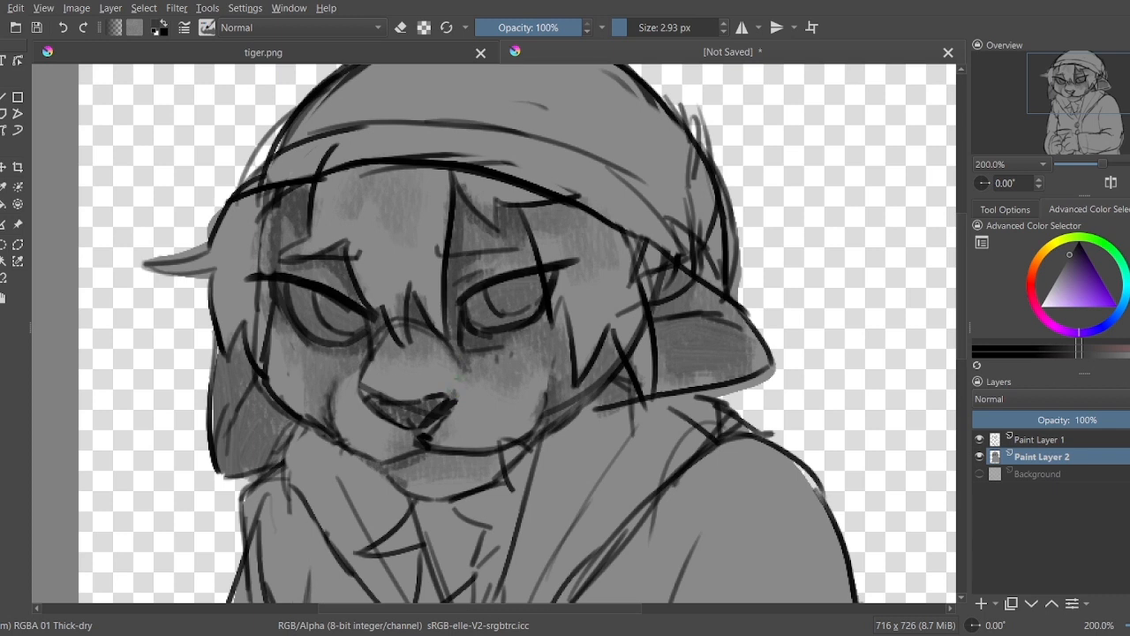
Step: Hide and re-show the line art to check the face shading
click(543, 415)
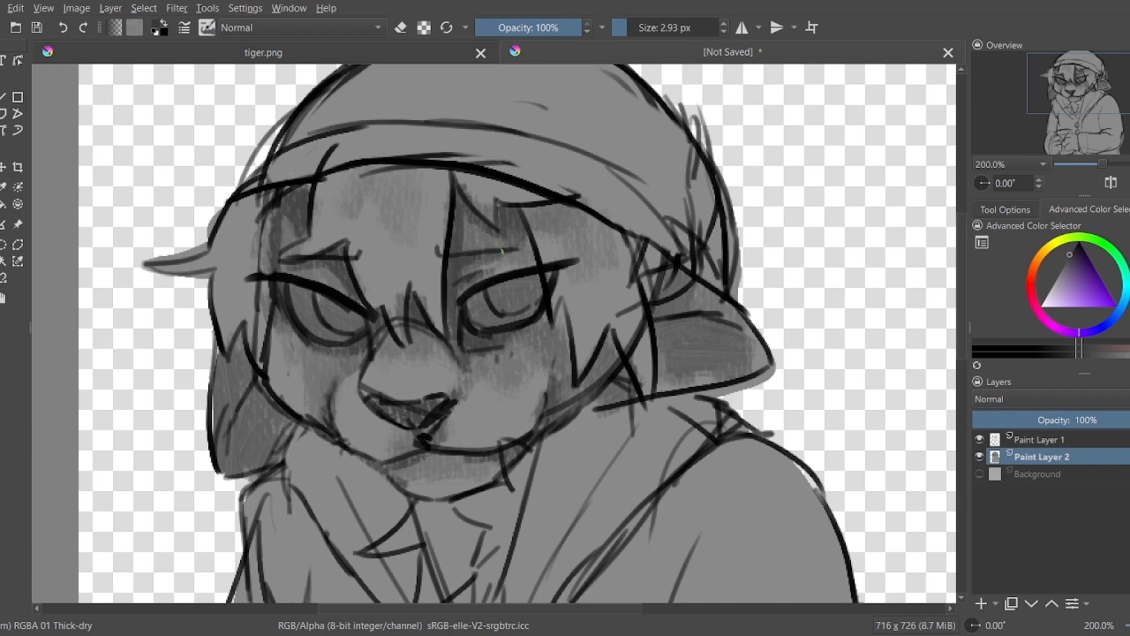
click(979, 439)
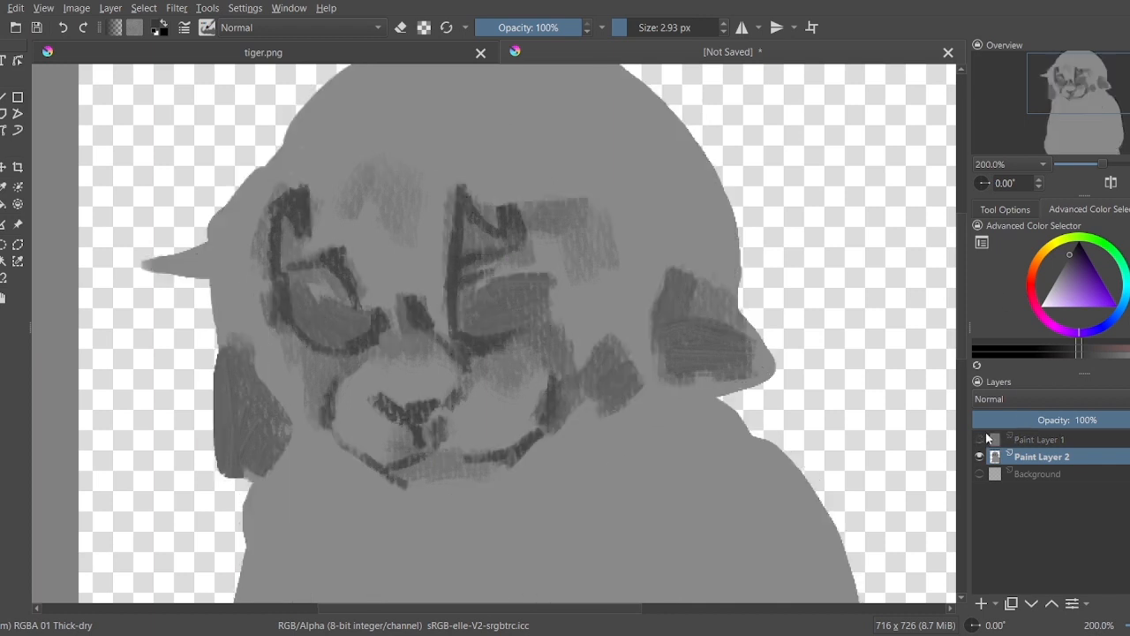
click(978, 439)
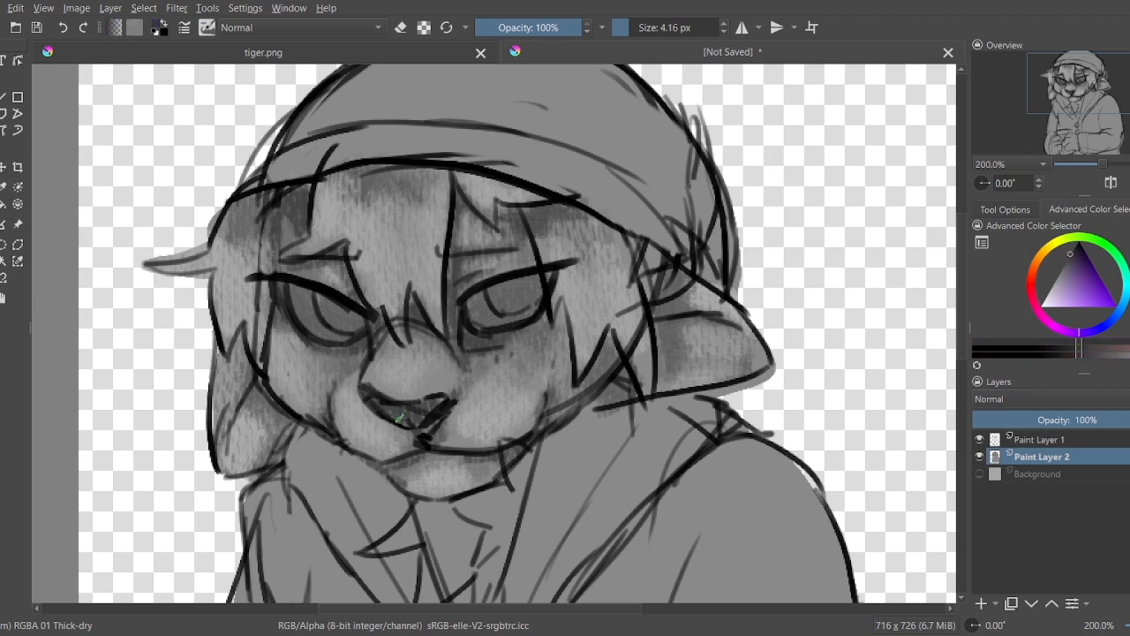
Step: Darken and define the nose shading with the line art temporarily hidden
click(978, 439)
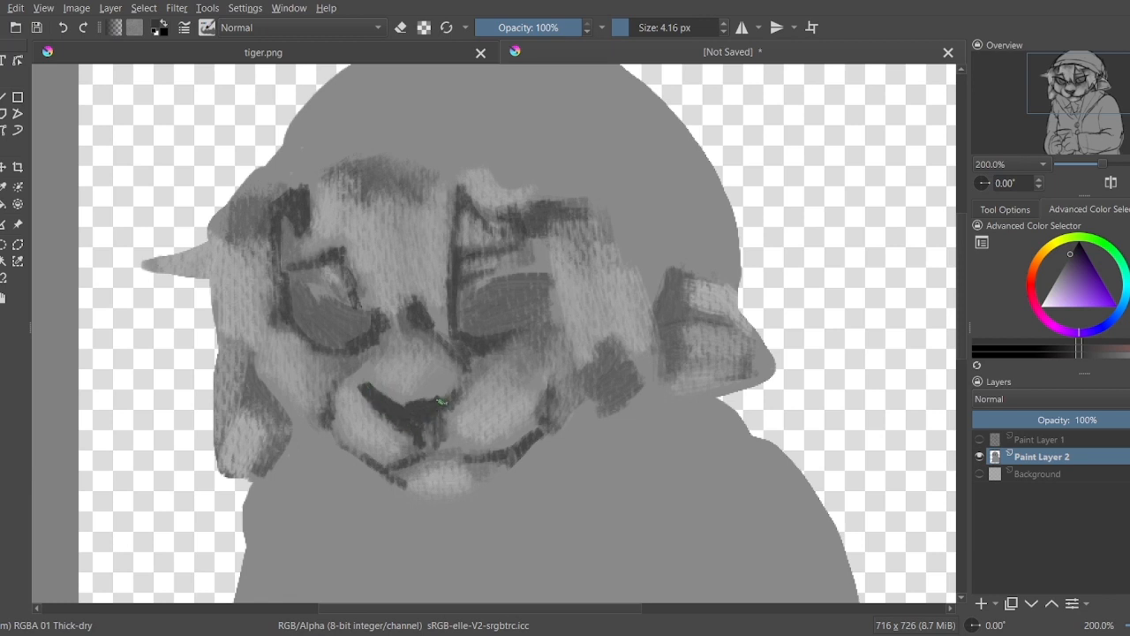
drag(446, 397, 422, 458)
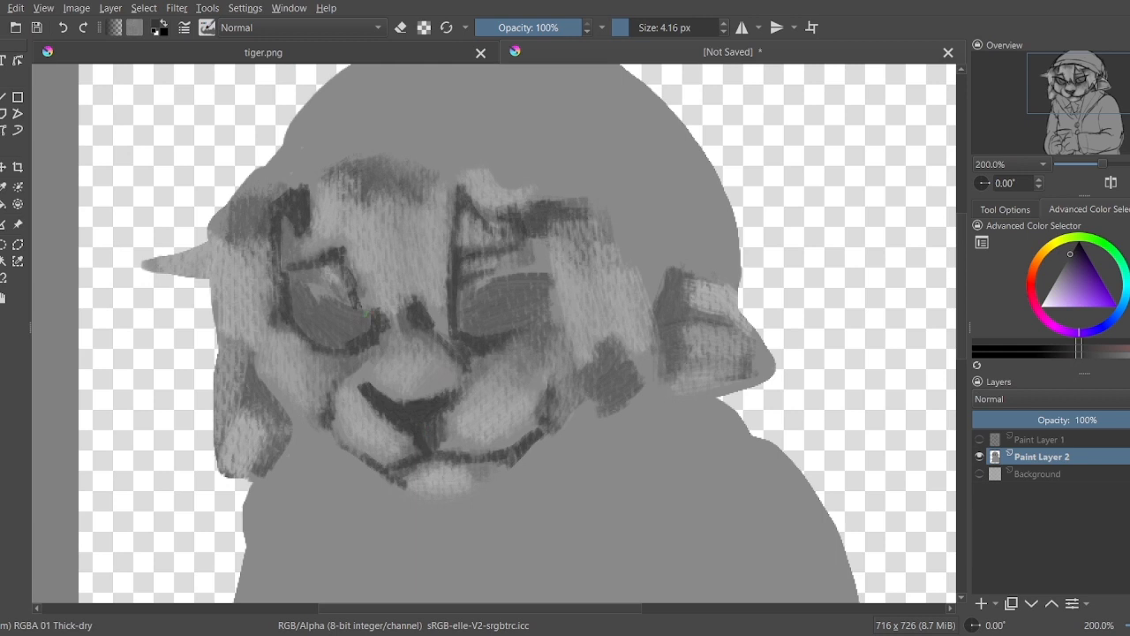
click(978, 439)
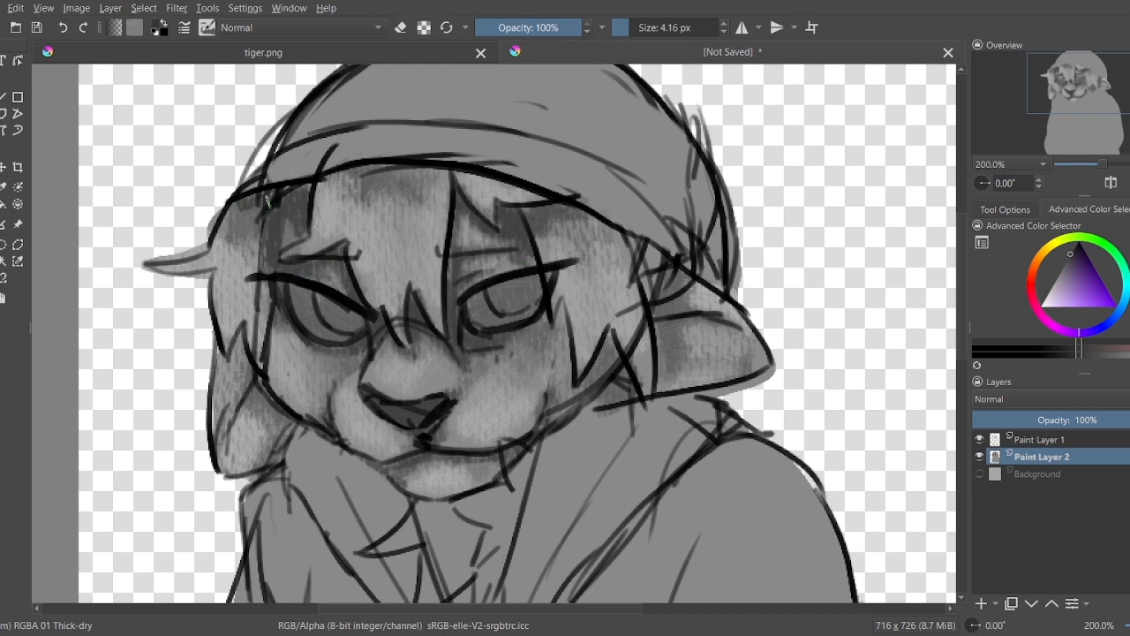
Step: Shade the forehead near the hat brim and toggle the line art to check
drag(265, 198, 221, 291)
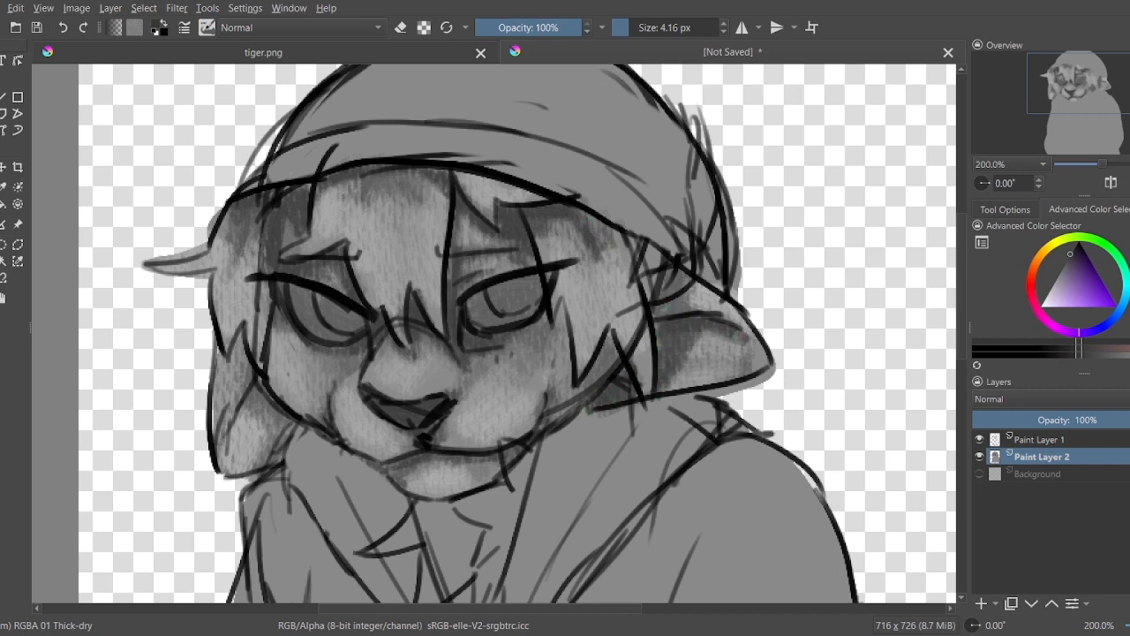
click(978, 439)
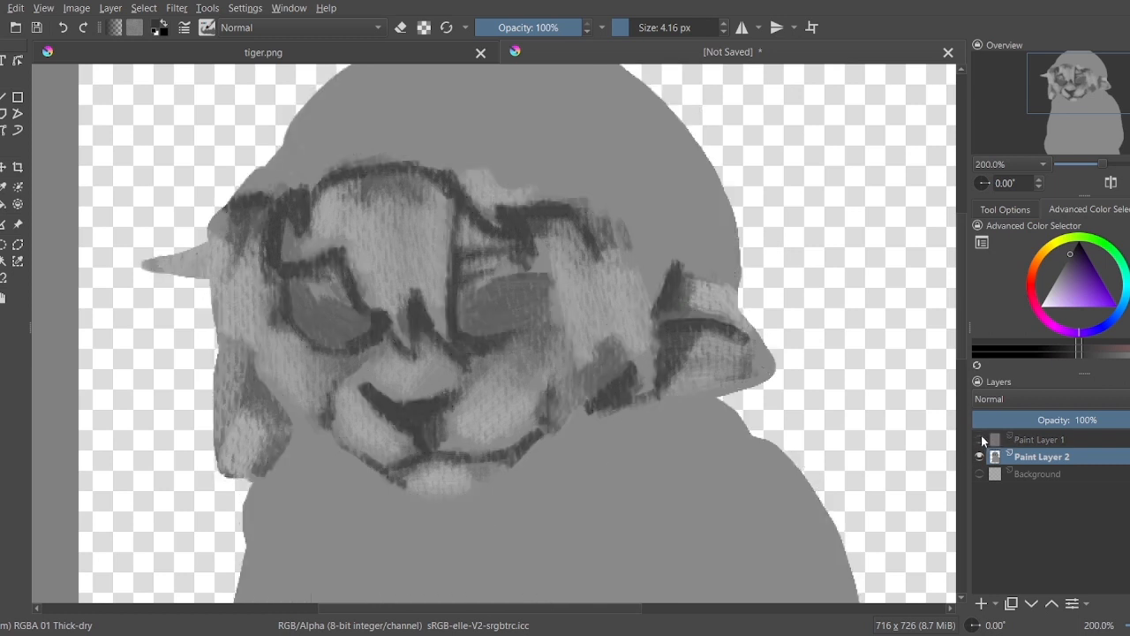
click(978, 439)
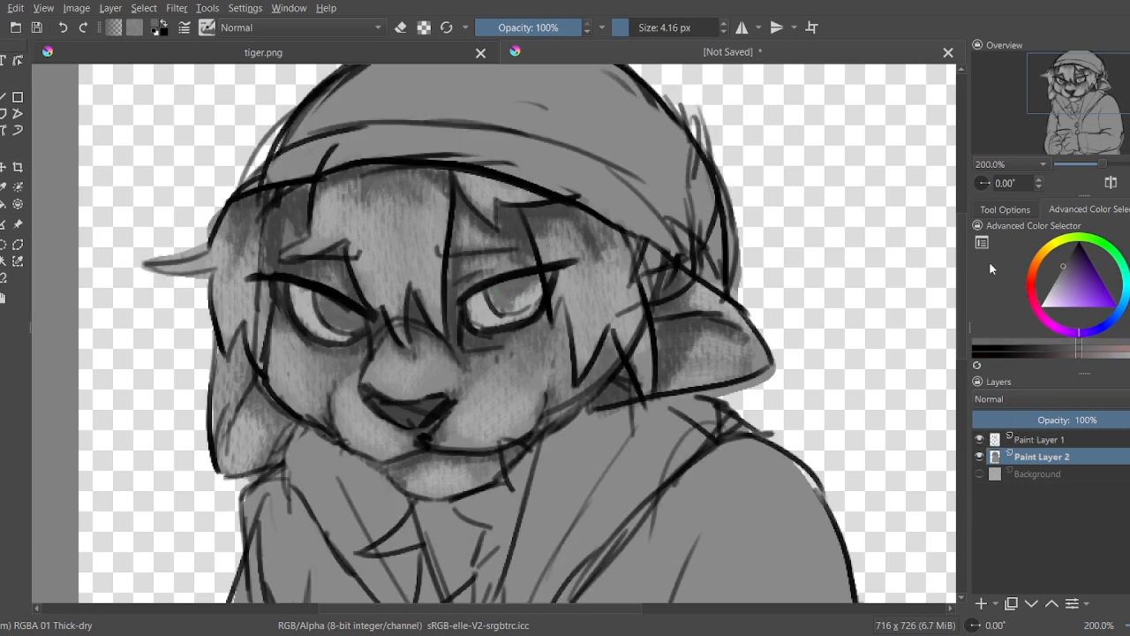
click(503, 304)
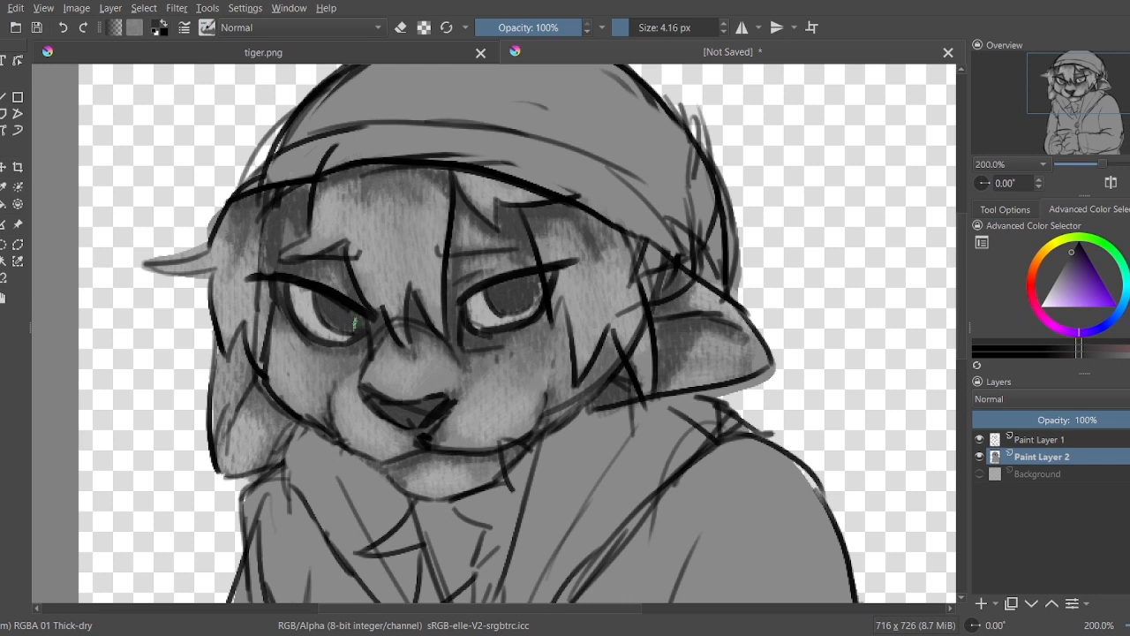
Step: Refine the shading around the eyes, hiding and re-showing the line art to check
click(979, 438)
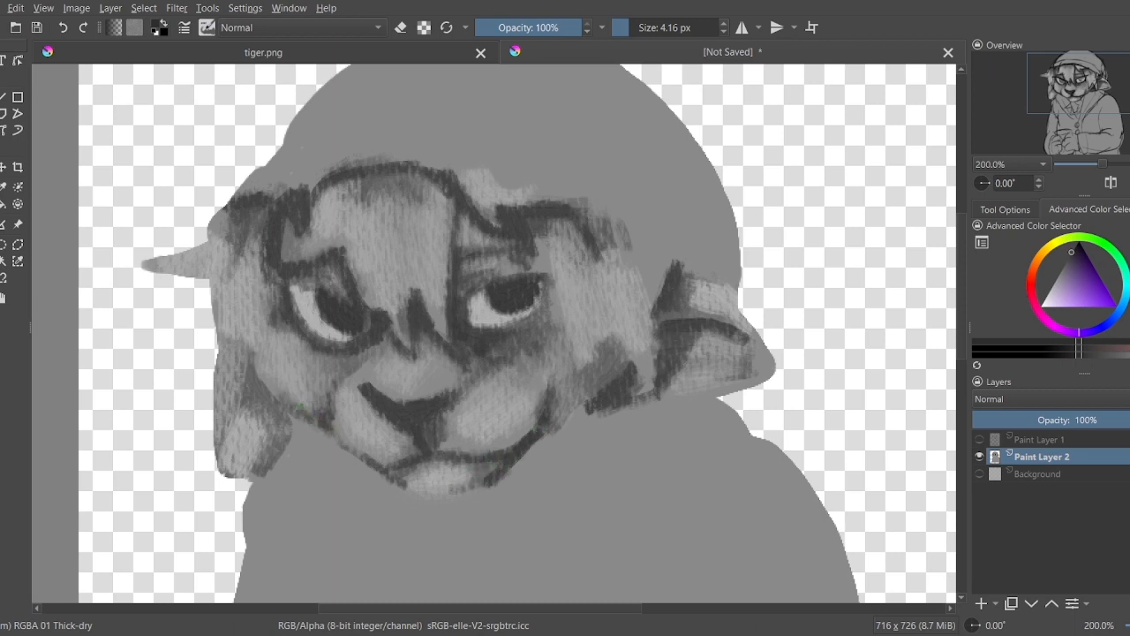
drag(291, 389, 379, 349)
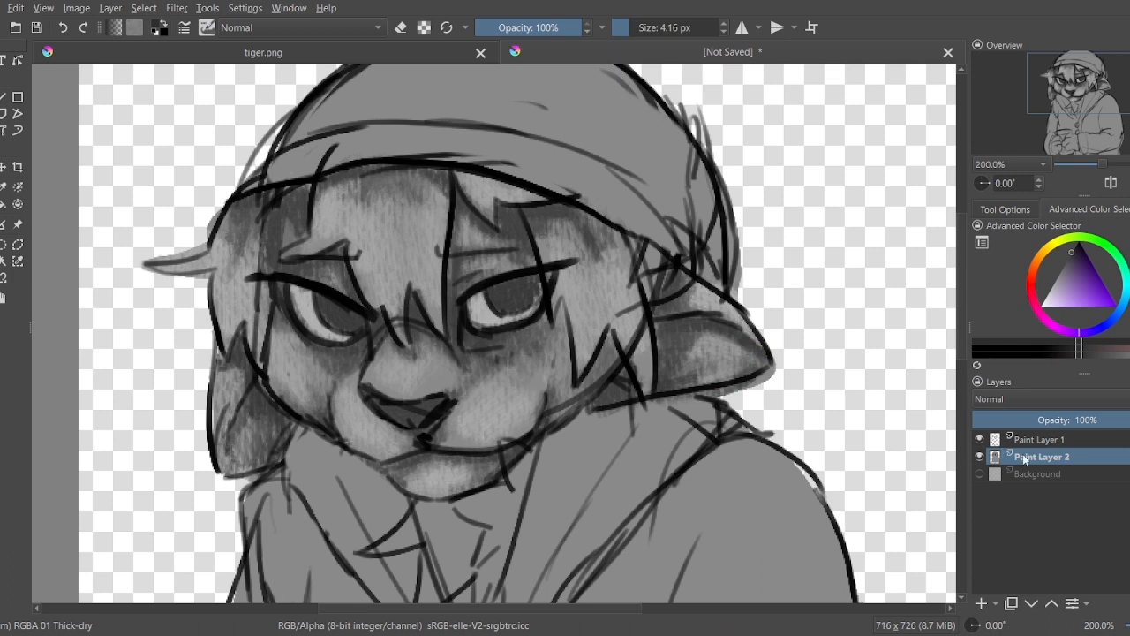
click(978, 439)
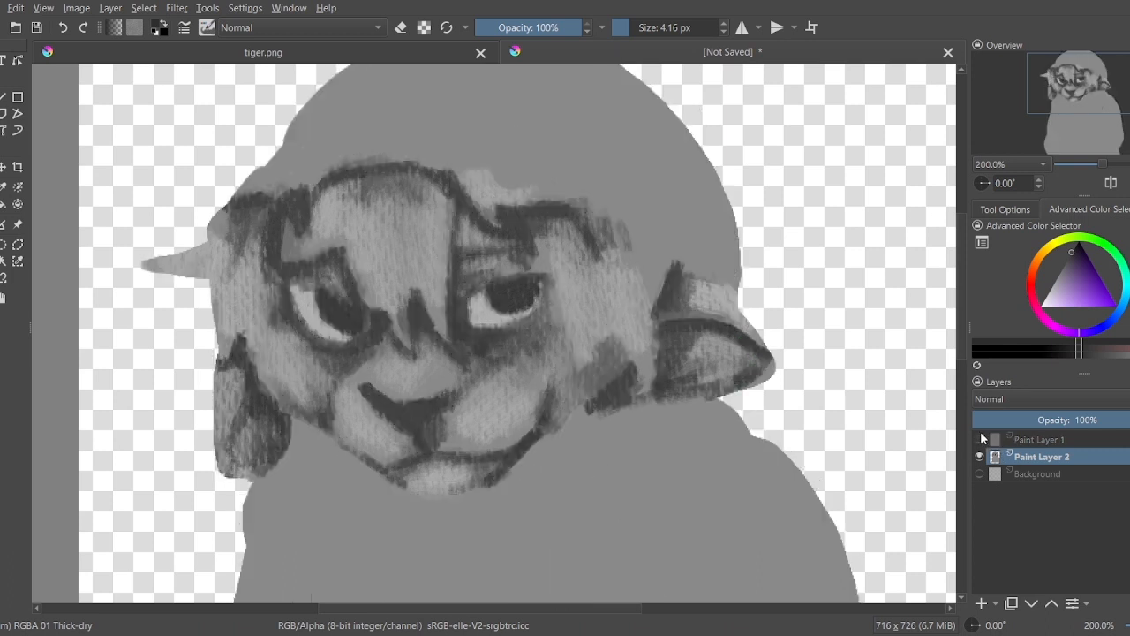
click(978, 438)
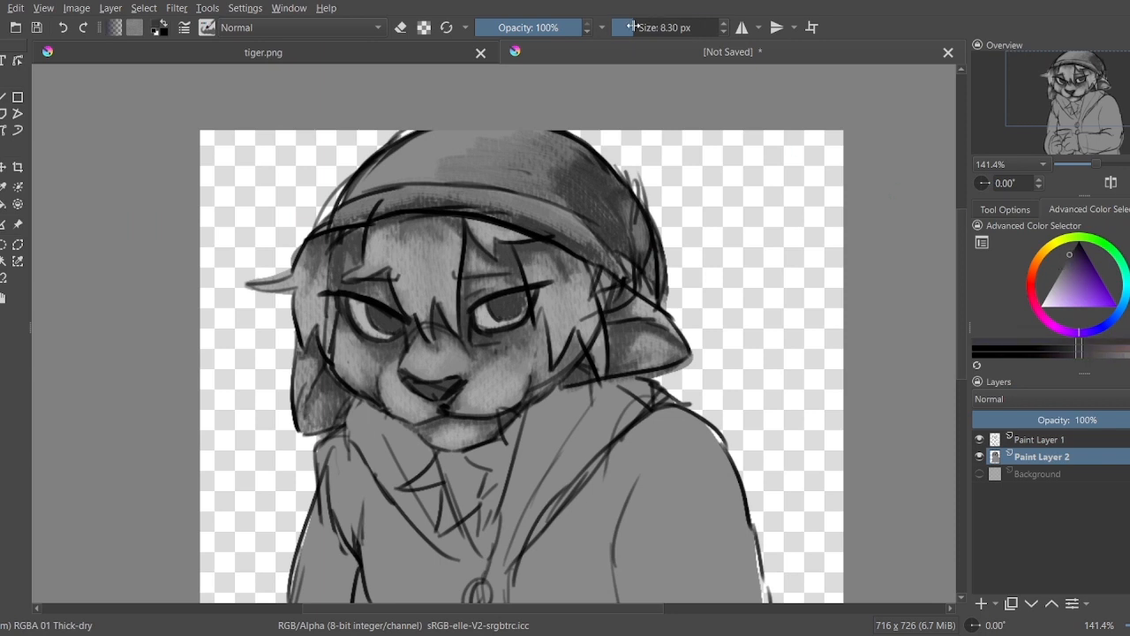
Step: Reduce the brush size for finer shading strokes
click(979, 439)
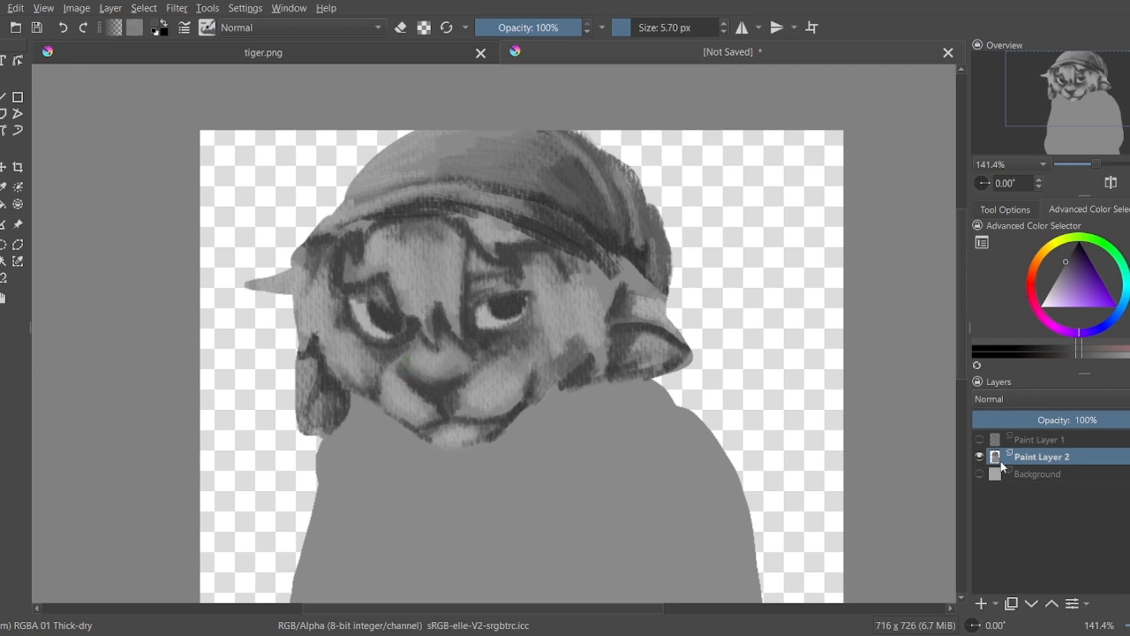
Step: Review the light-grey sweater strokes by toggling Paint Layer 1's line art on and off
click(978, 439)
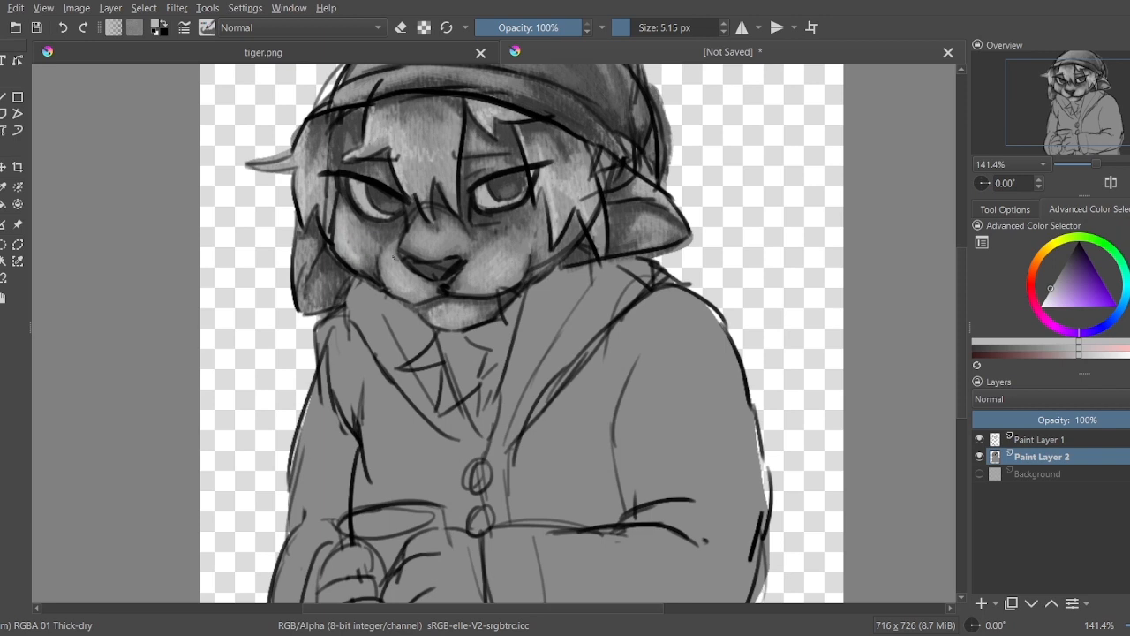
click(406, 274)
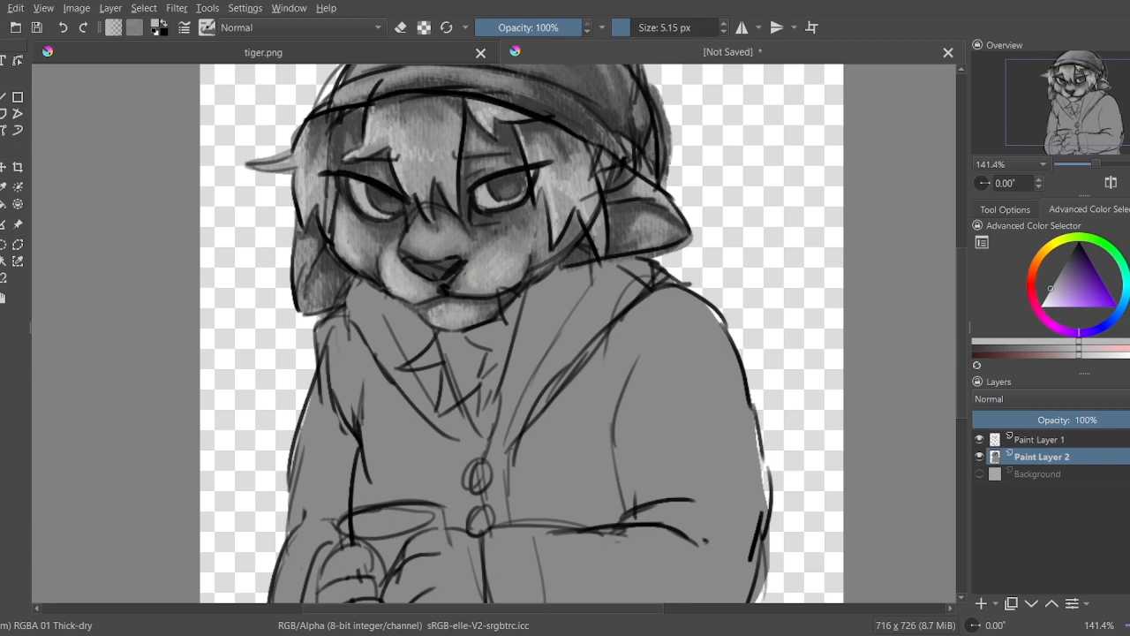
click(978, 439)
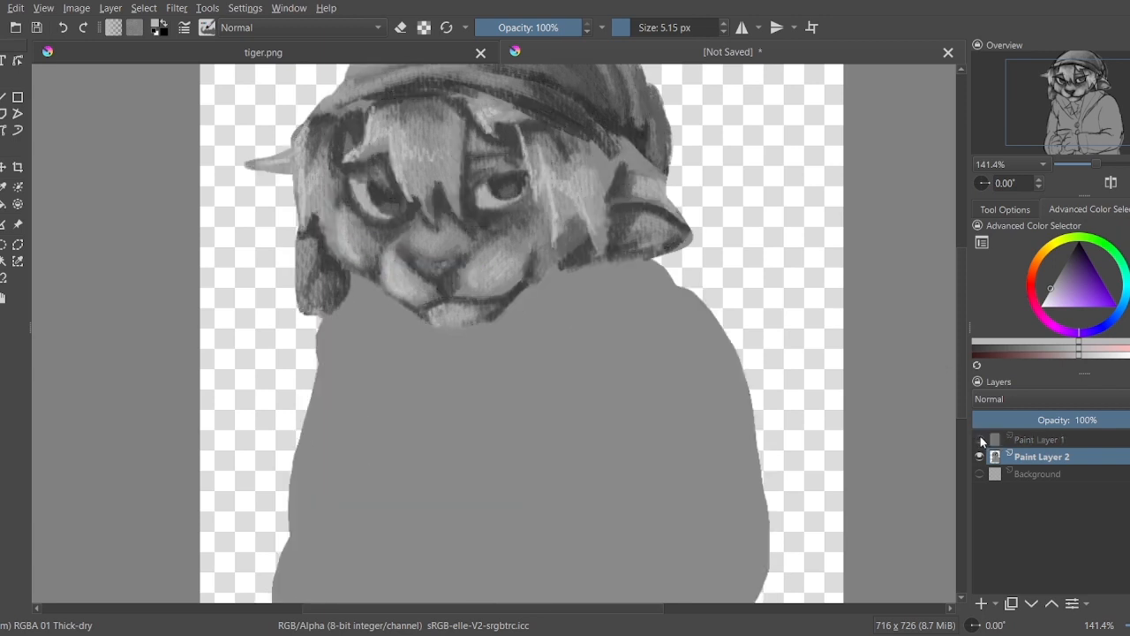
click(978, 439)
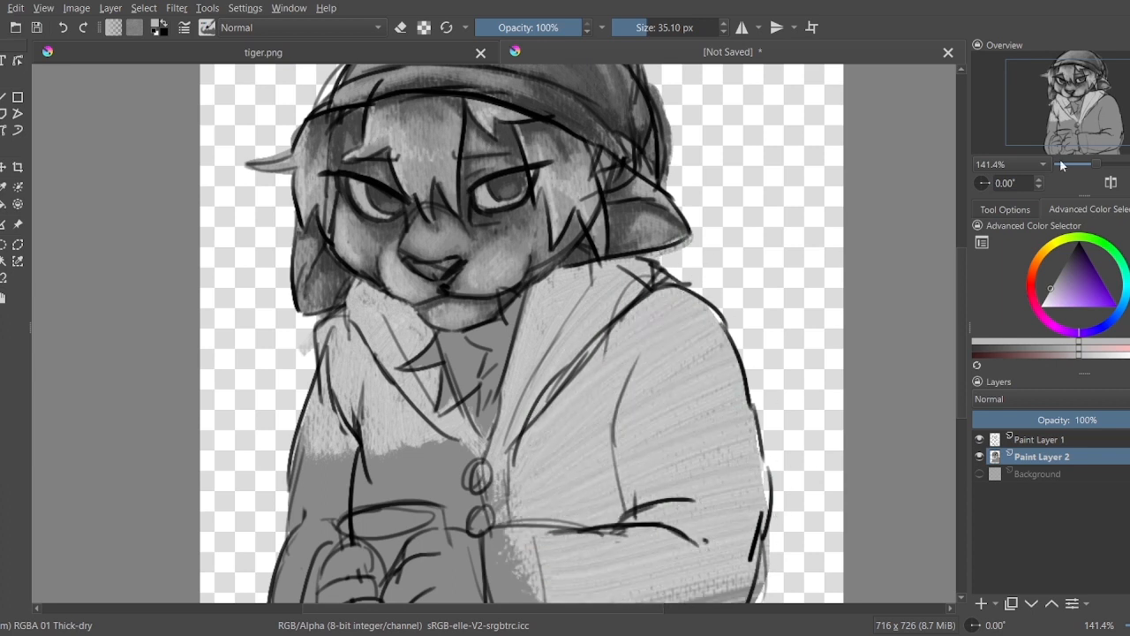
scroll(down, 3)
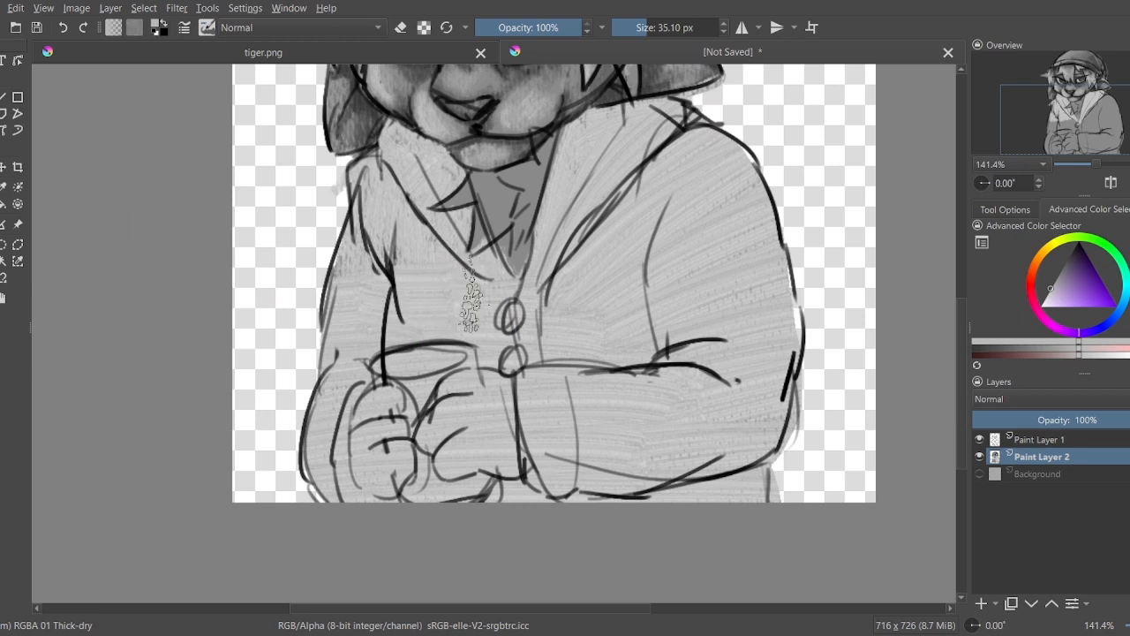
click(978, 438)
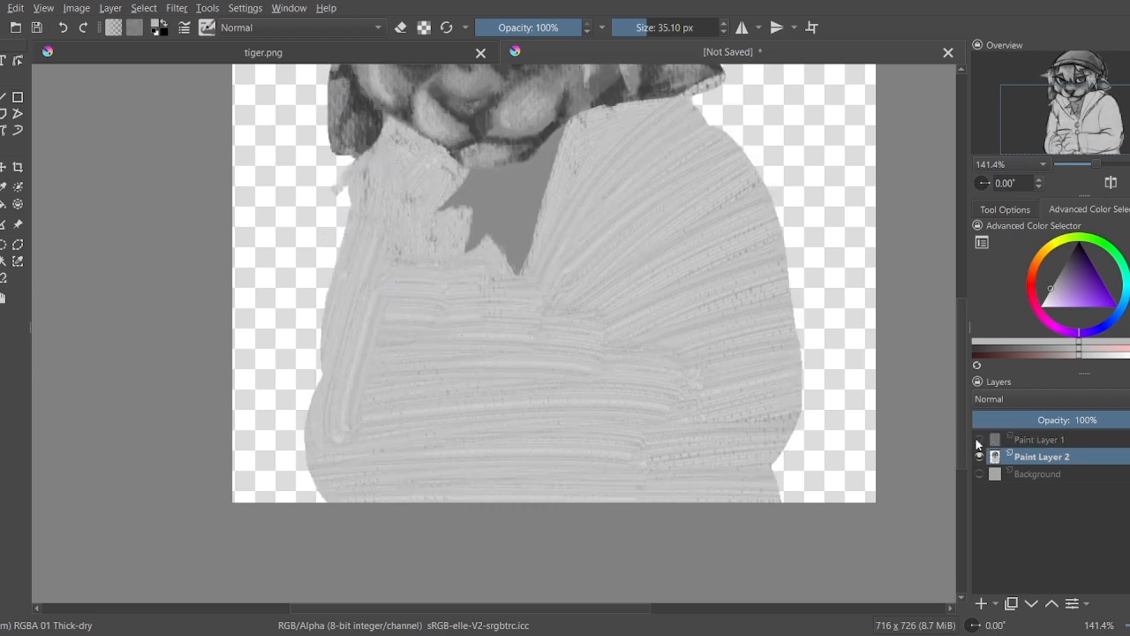
click(978, 439)
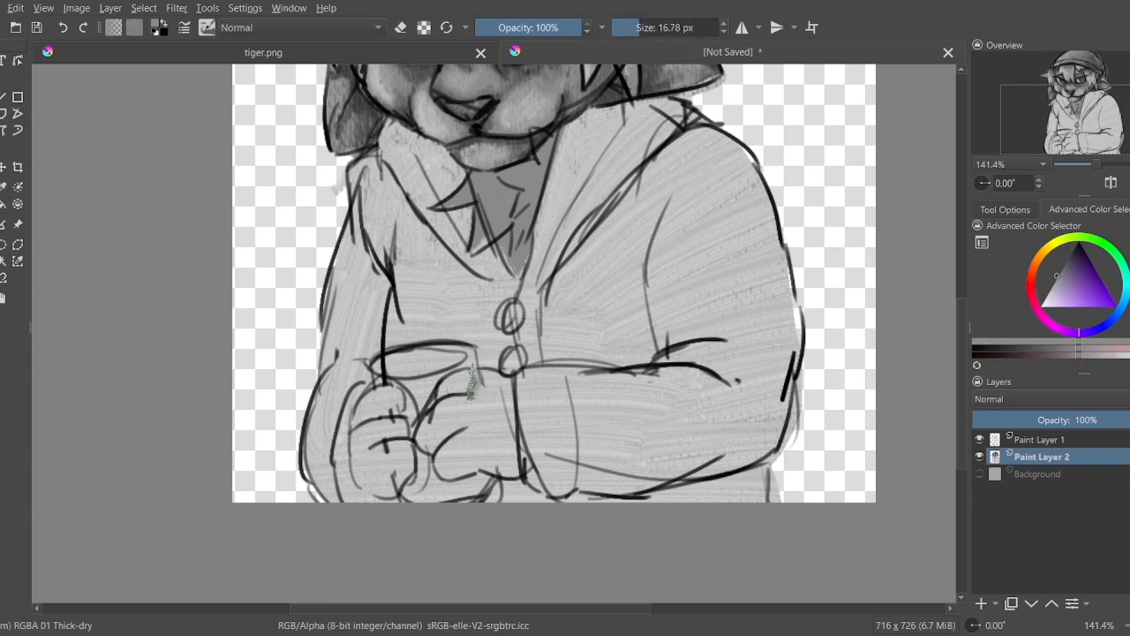
Step: Paint darker grey over the left and right paws, then toggle the line art to check
drag(468, 379, 477, 460)
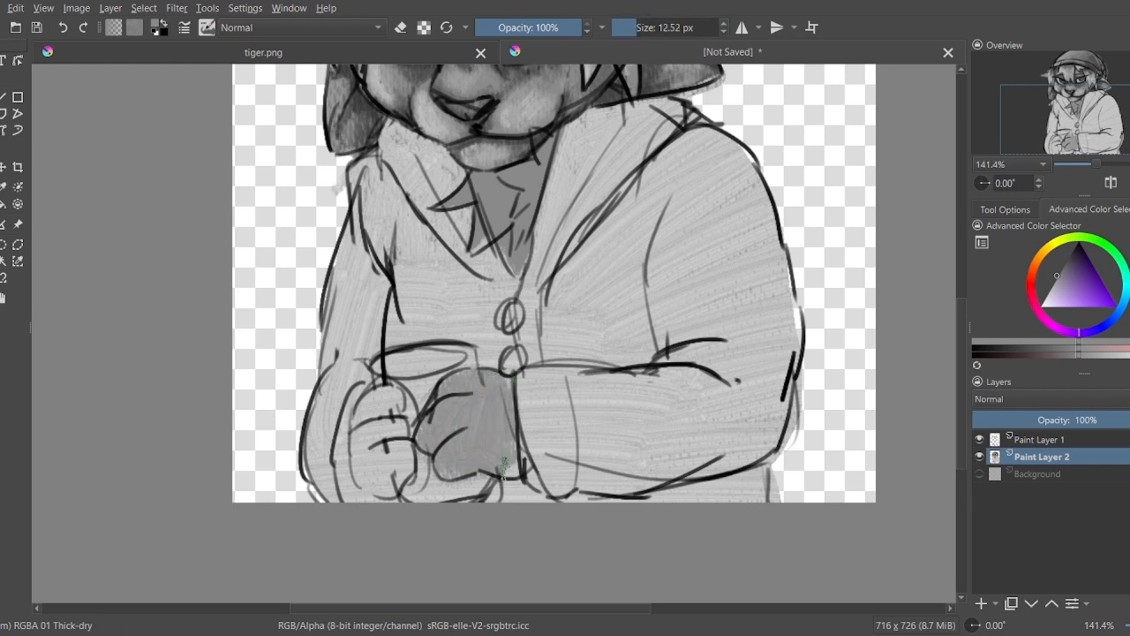
drag(504, 468, 371, 459)
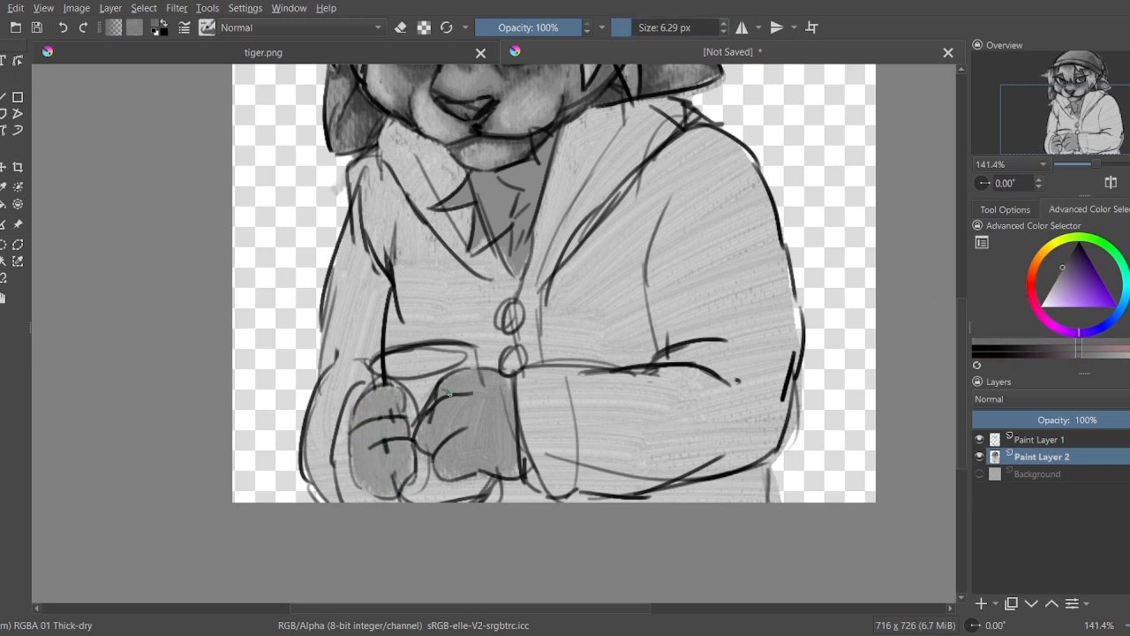
drag(446, 392, 517, 451)
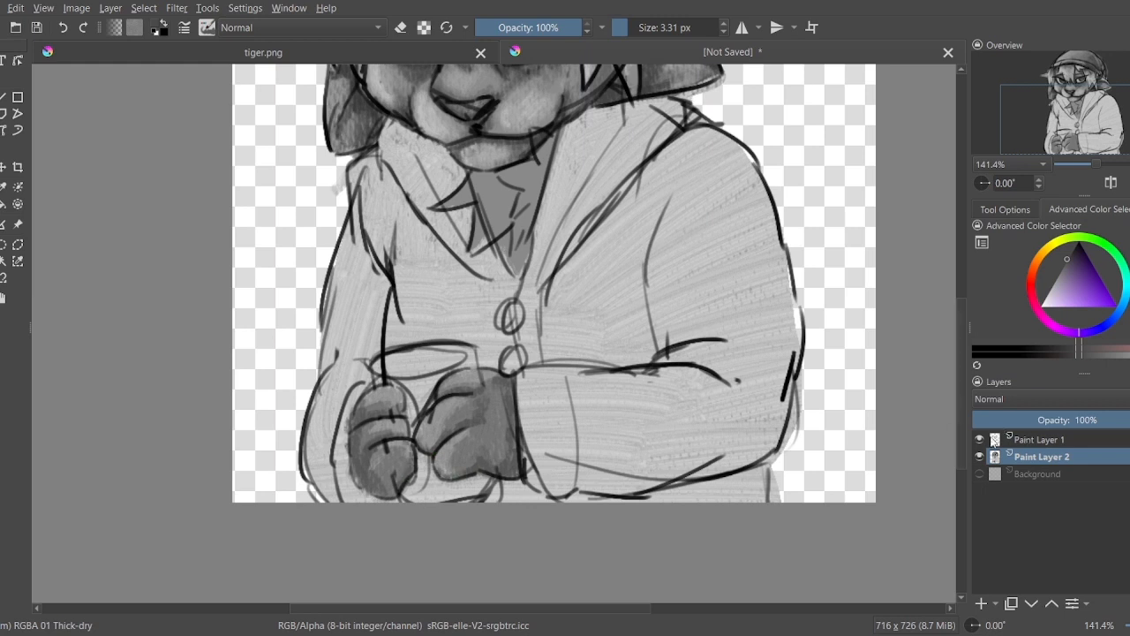
click(978, 439)
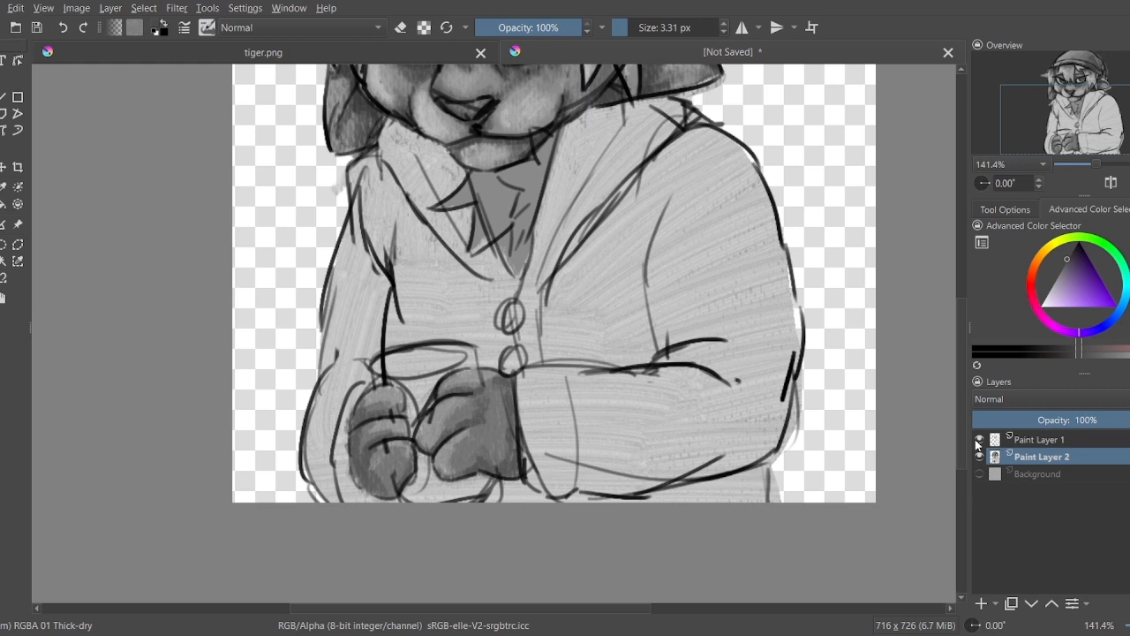
click(978, 439)
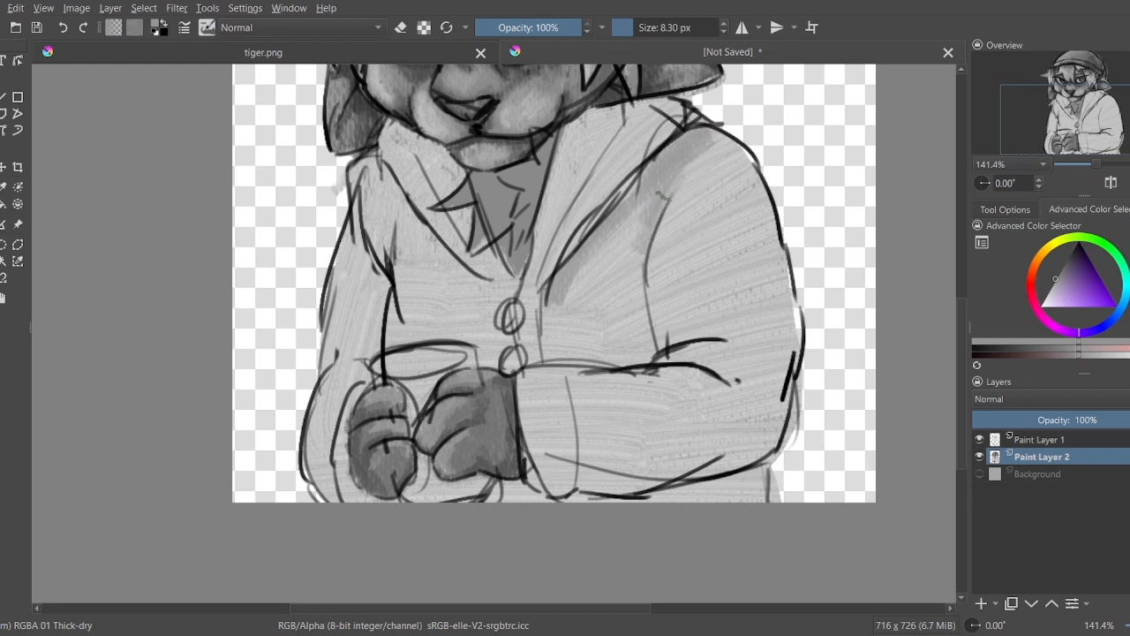
Step: Shade the right shoulder, the fold under the forearm and the sleeve in darker grey
drag(644, 203, 636, 345)
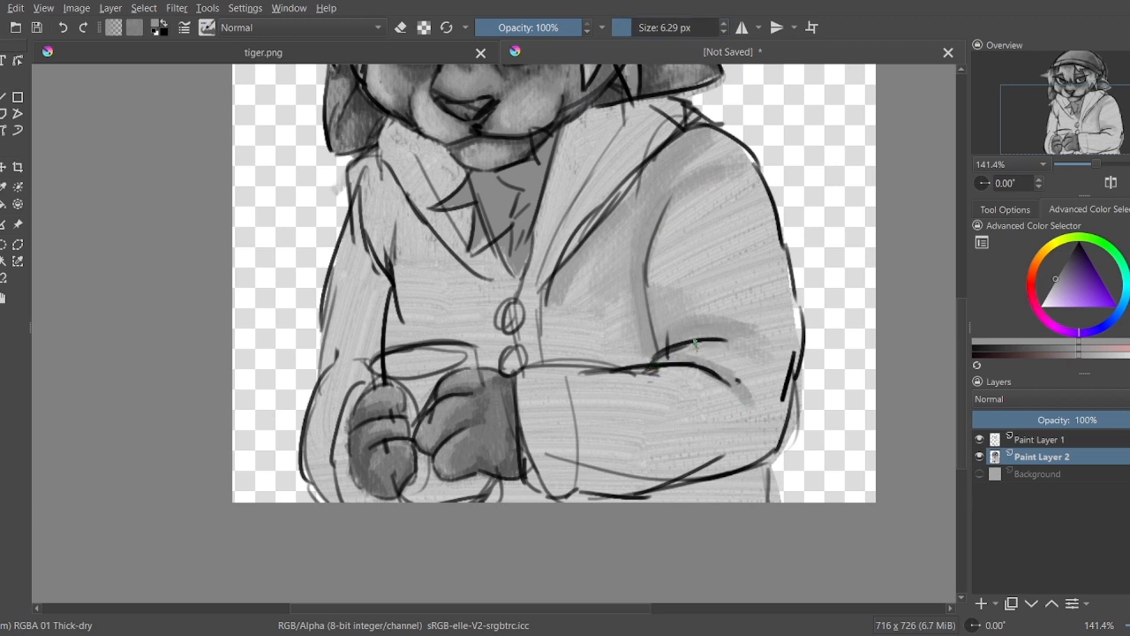
drag(697, 344, 570, 375)
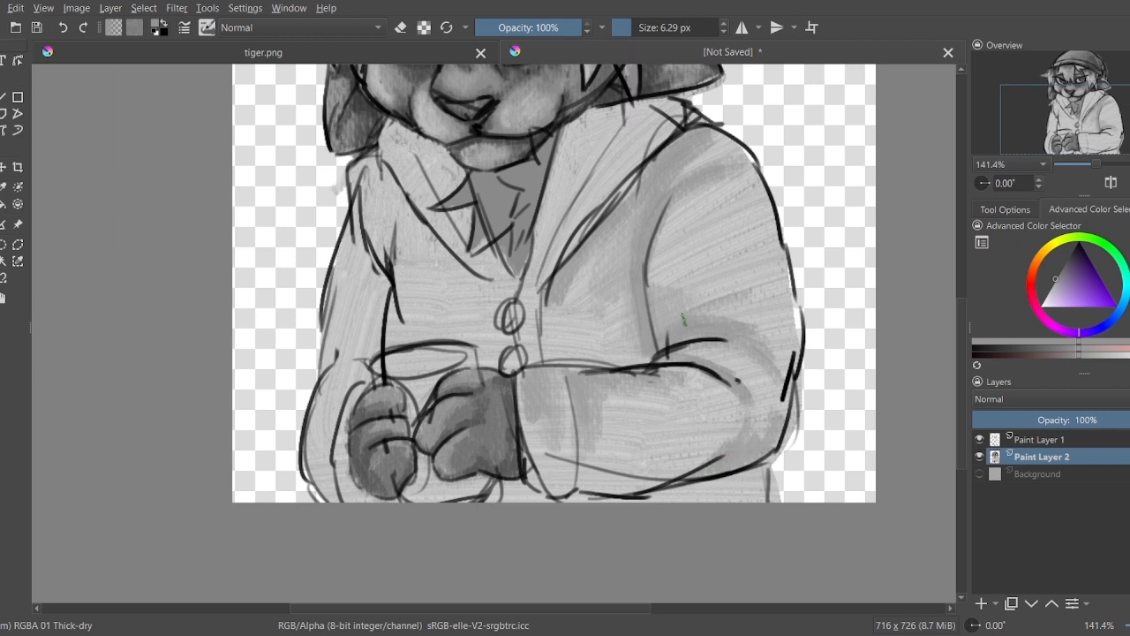
click(698, 300)
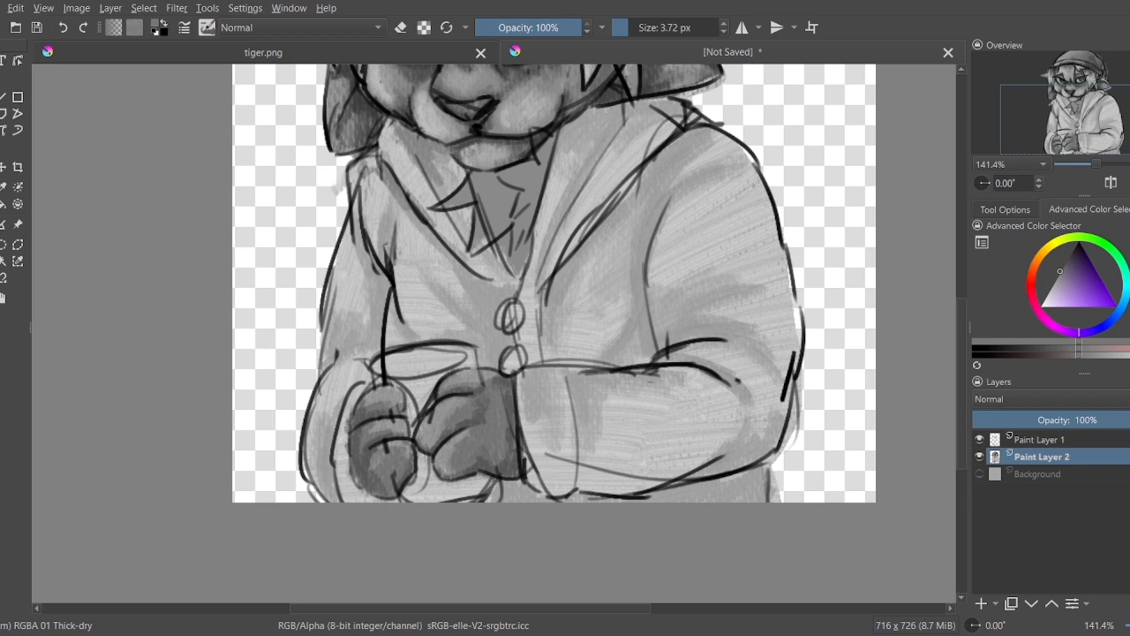
Step: Add shadows to the sweater's left side and hide Paint Layer 1's line art
click(978, 439)
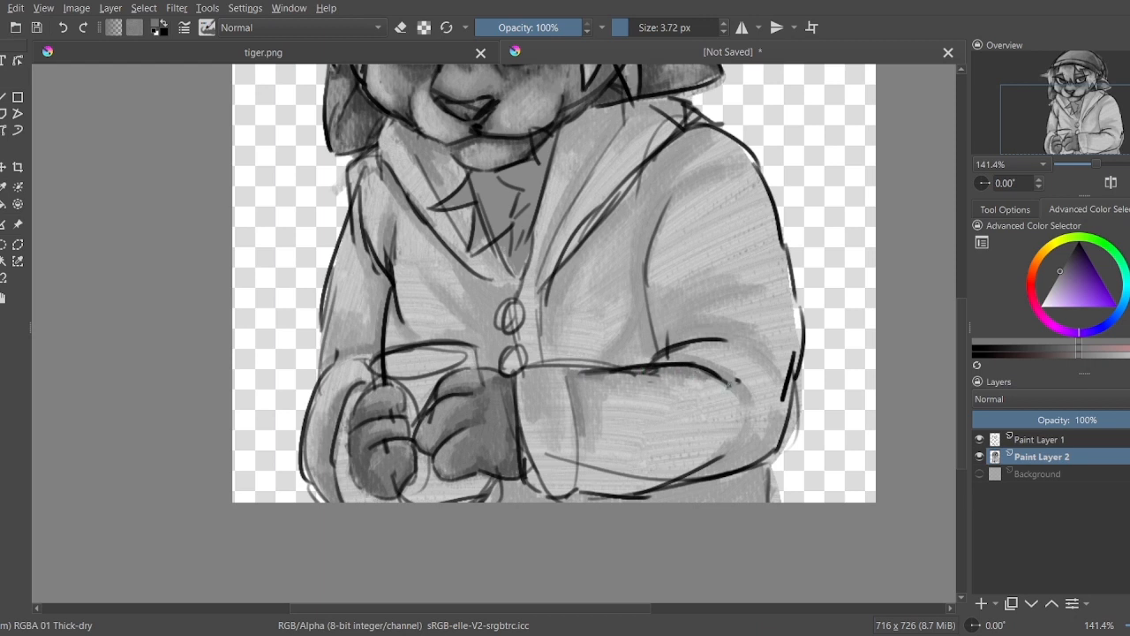
click(978, 439)
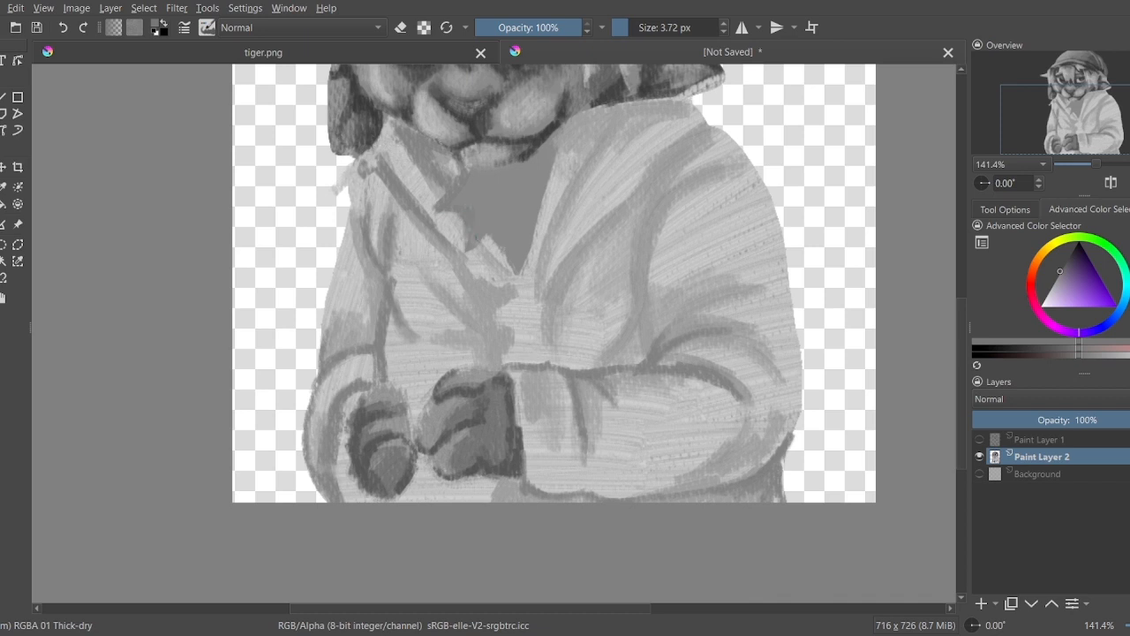
Step: Show the line art, paint dark seam and fold strokes on the sweater, then hide it again
click(979, 439)
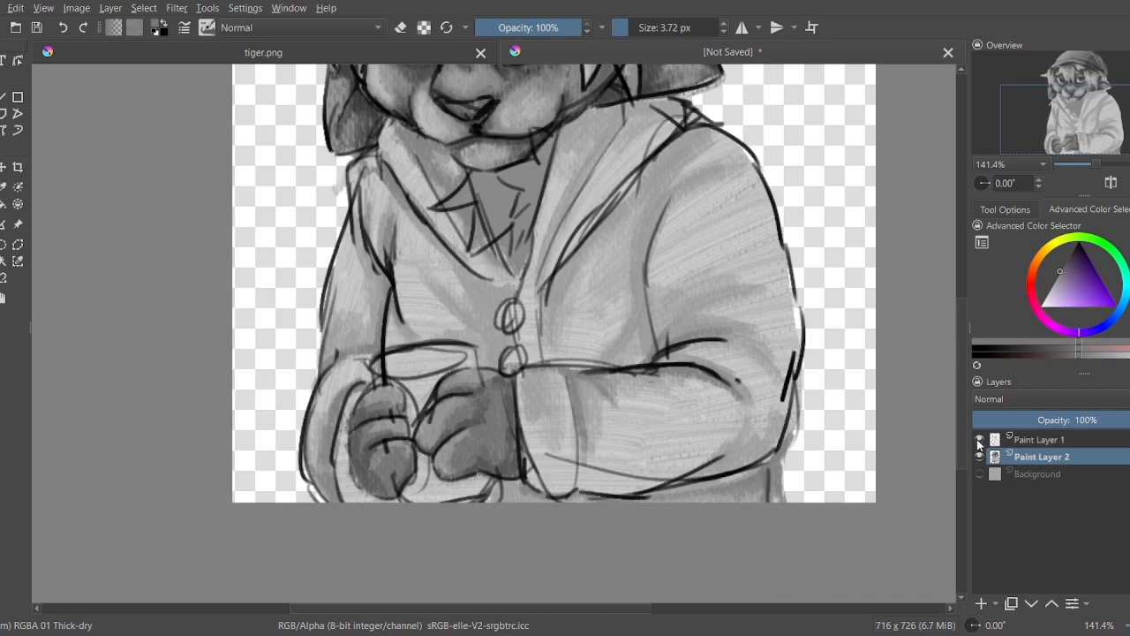
click(979, 438)
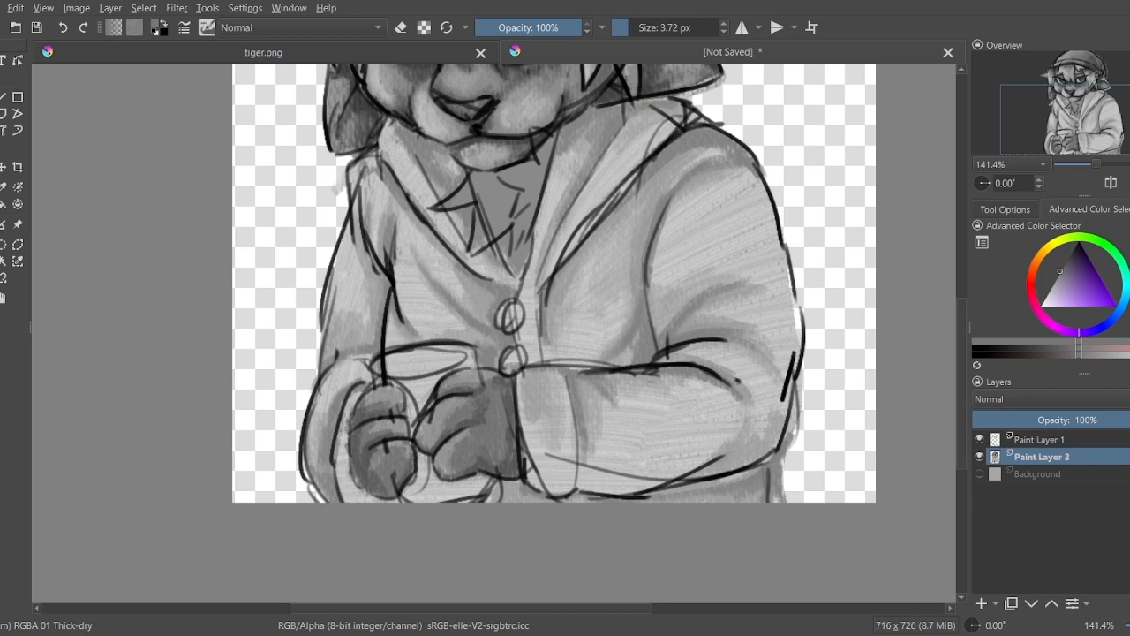
click(978, 438)
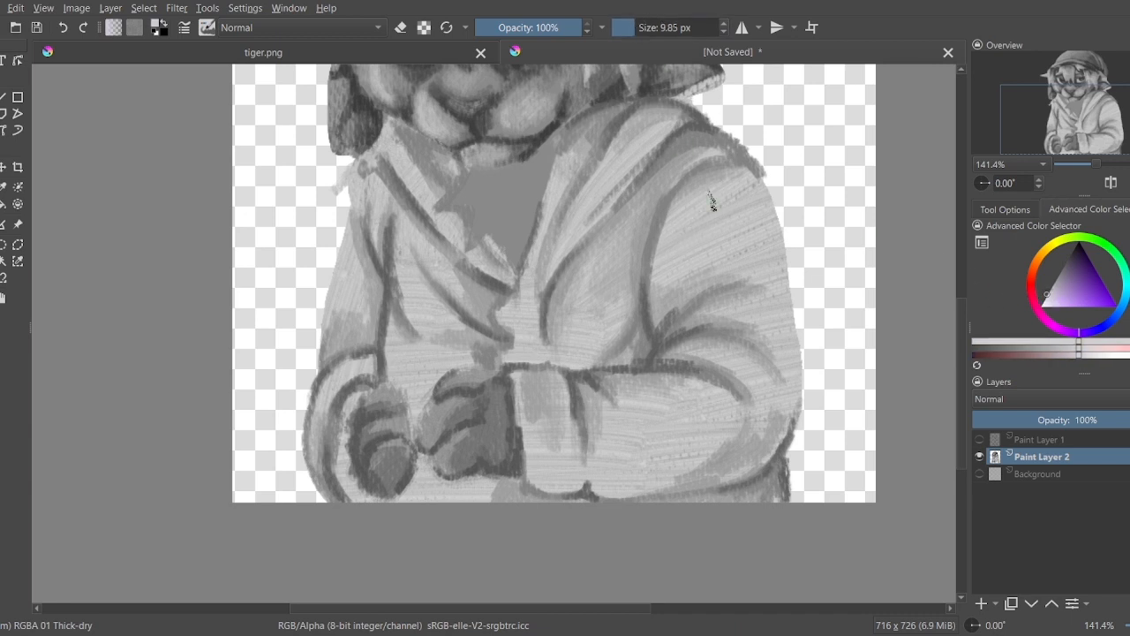
Step: Paint over the shoulder folds and blend the folds across the sweater chest
drag(711, 204, 742, 217)
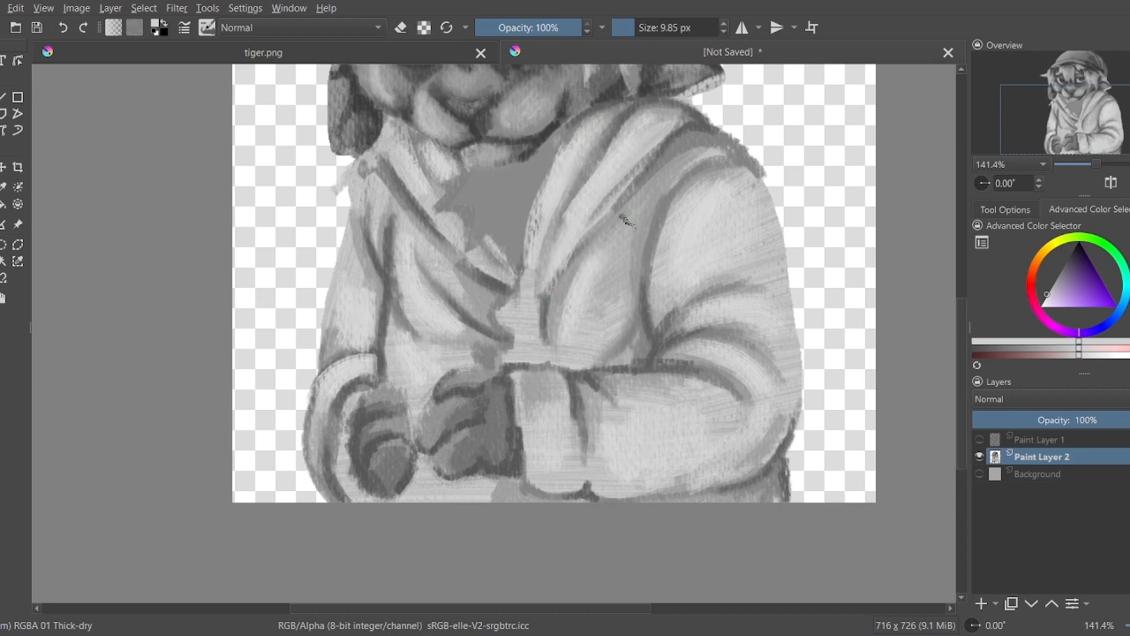
drag(627, 221, 600, 402)
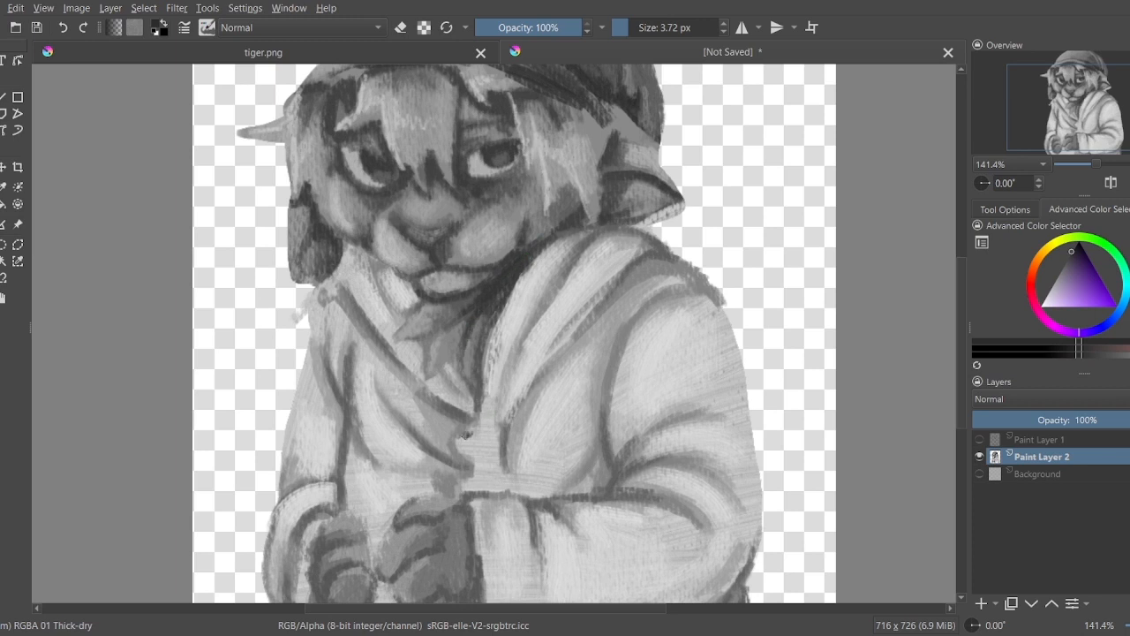
Step: Paint two dark buttons on the sweater front and add more grey shading strokes
click(470, 444)
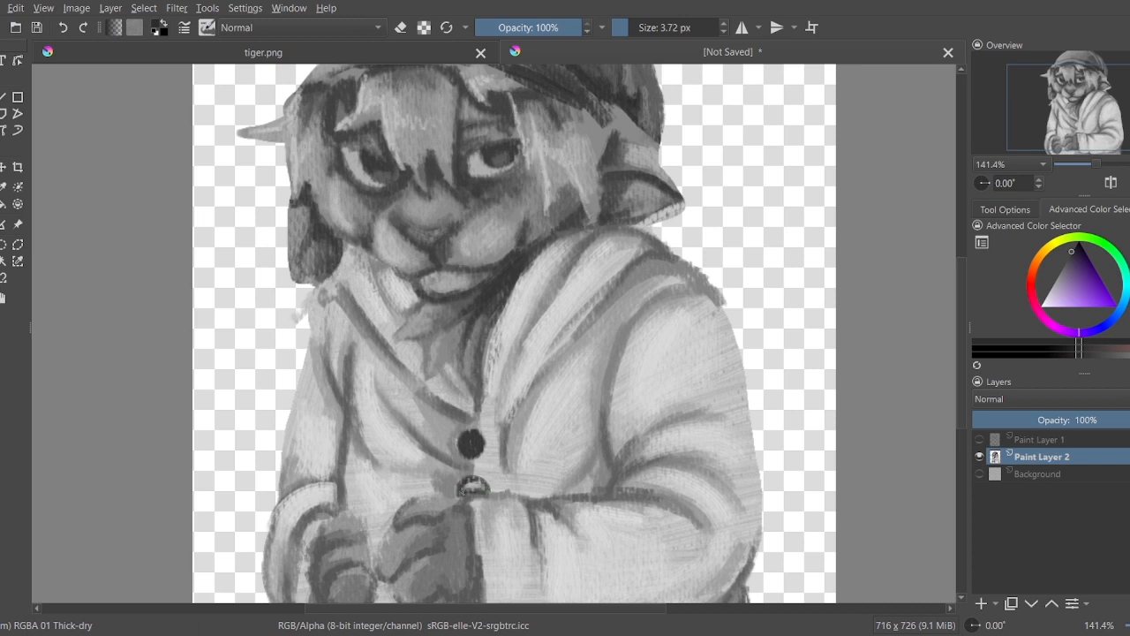
click(472, 486)
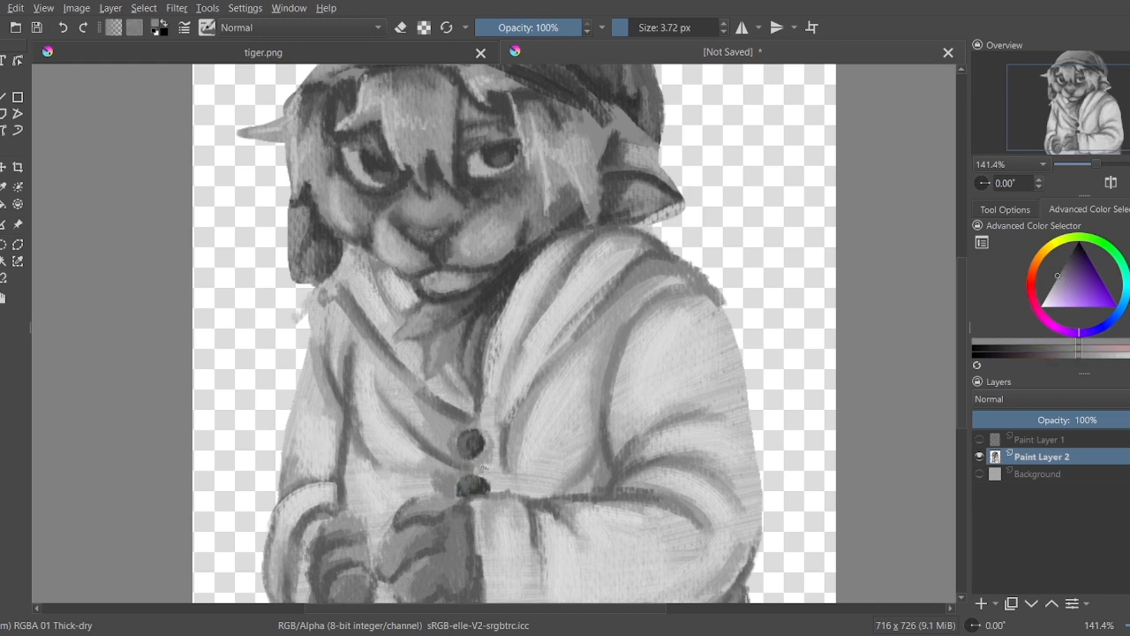
click(499, 459)
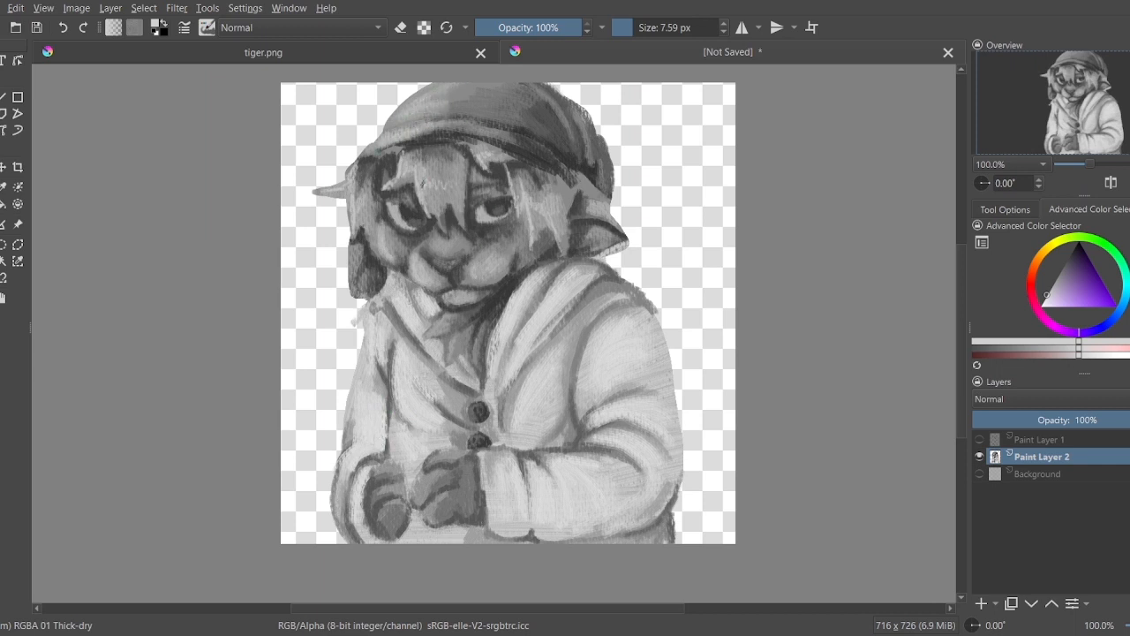
drag(424, 185, 451, 190)
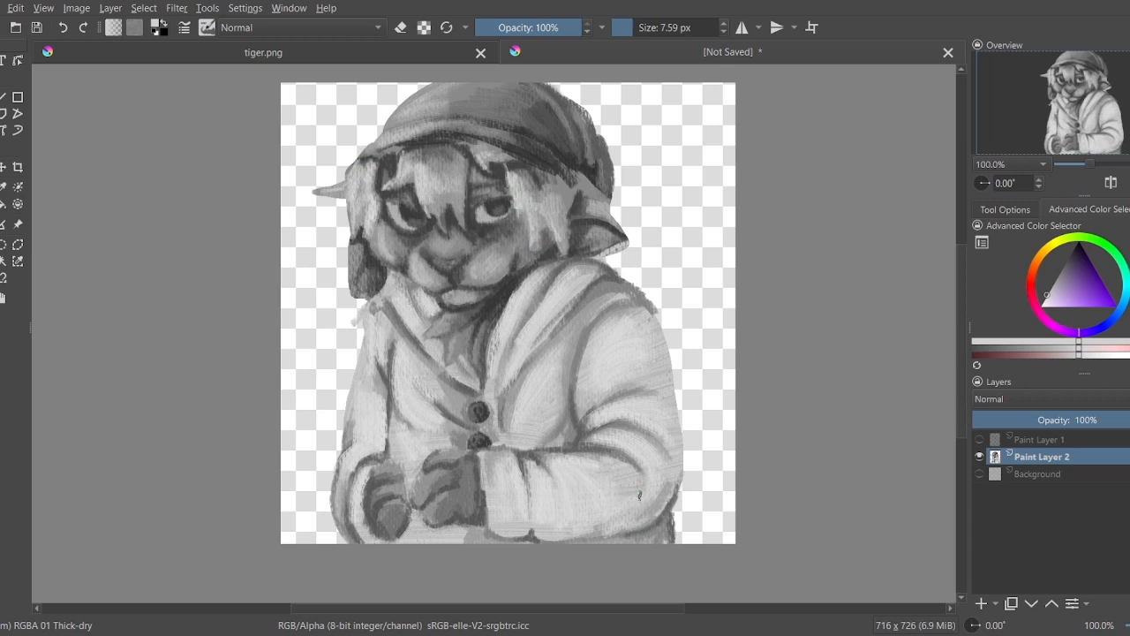
Step: Toggle the sketch lines to check the mug, then shade the mug's rim
click(978, 439)
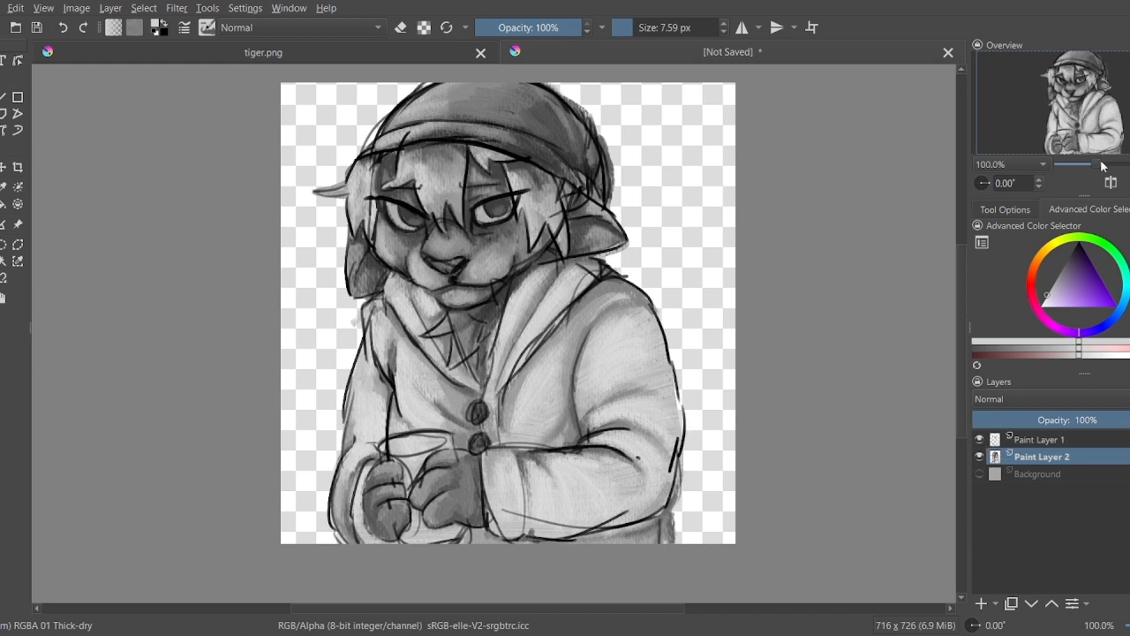
scroll(up, 3)
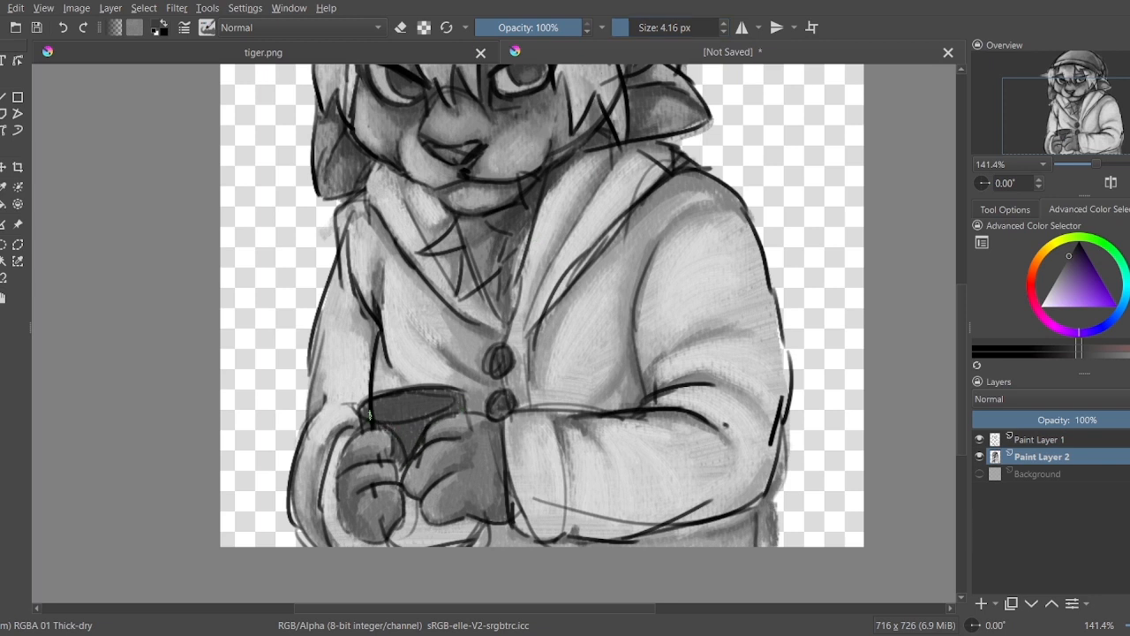
click(979, 439)
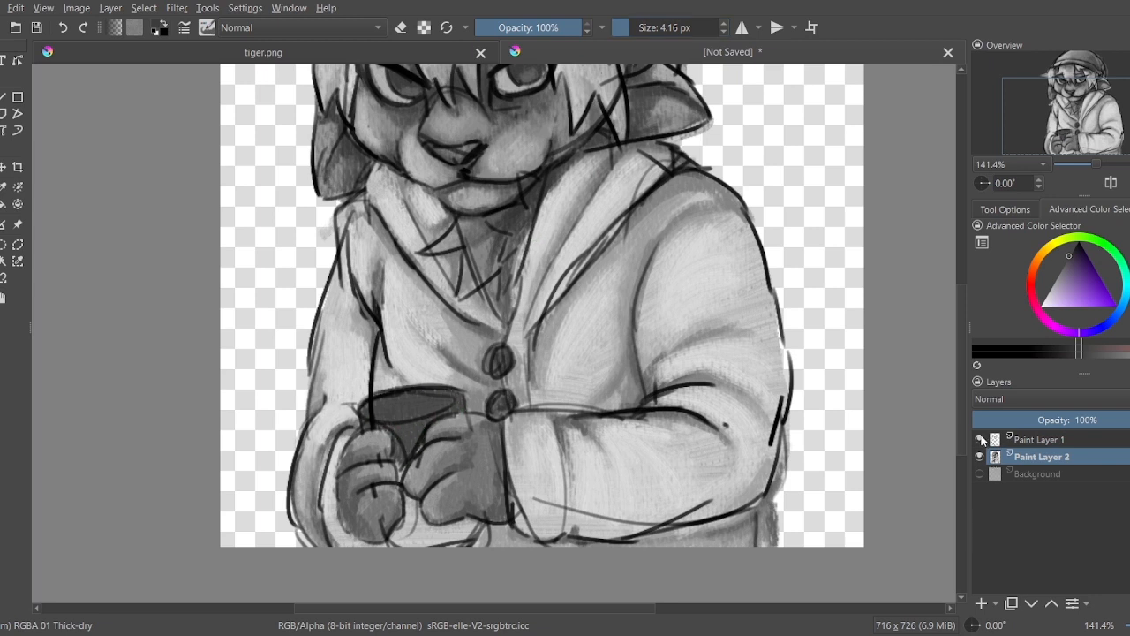
click(978, 438)
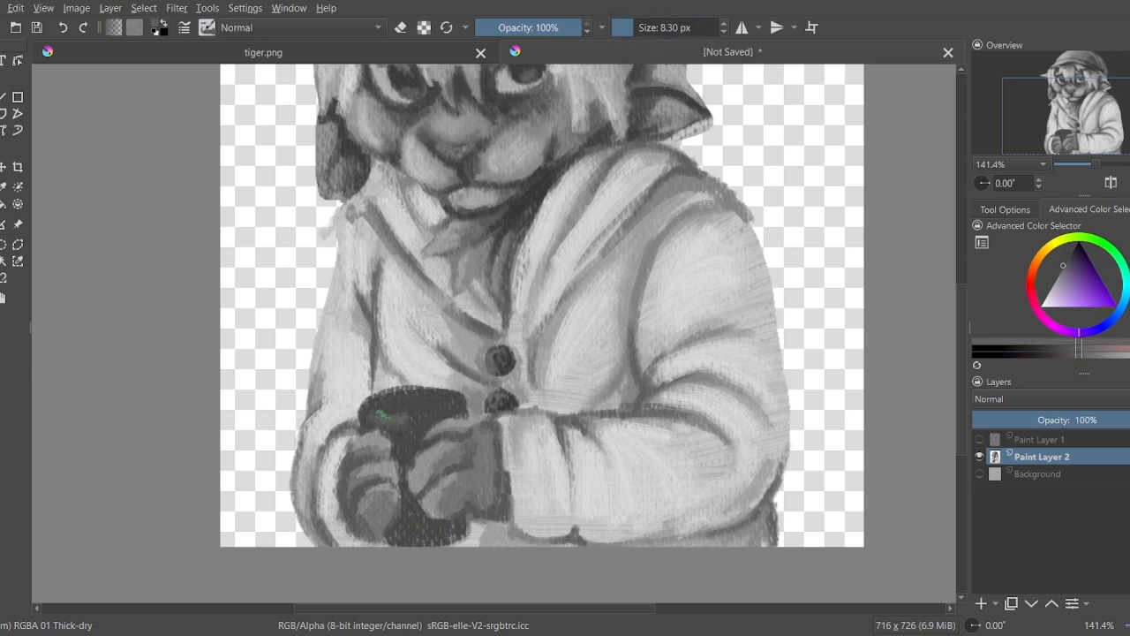
drag(388, 415, 406, 495)
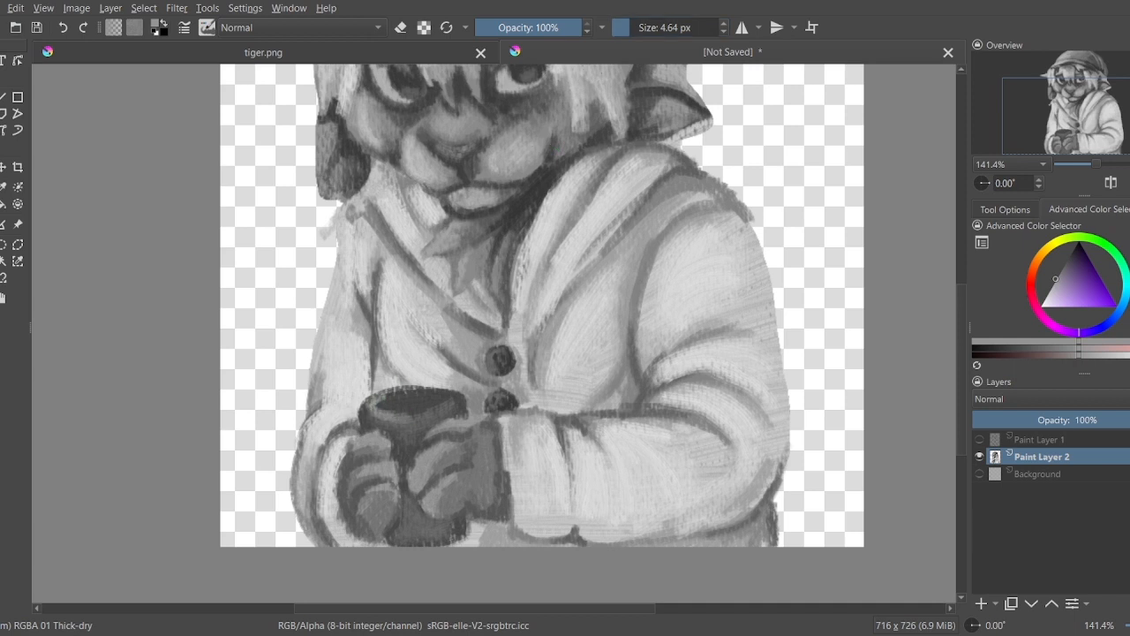
Step: Switch to the Blender Textured Soft brush preset
click(397, 433)
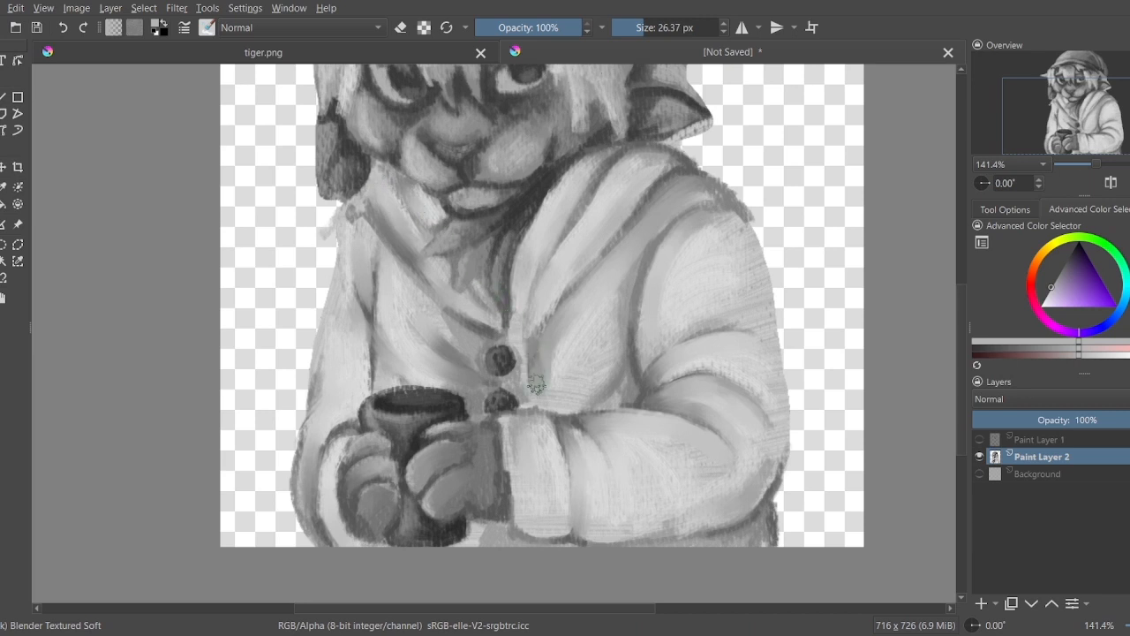
scroll(down, 3)
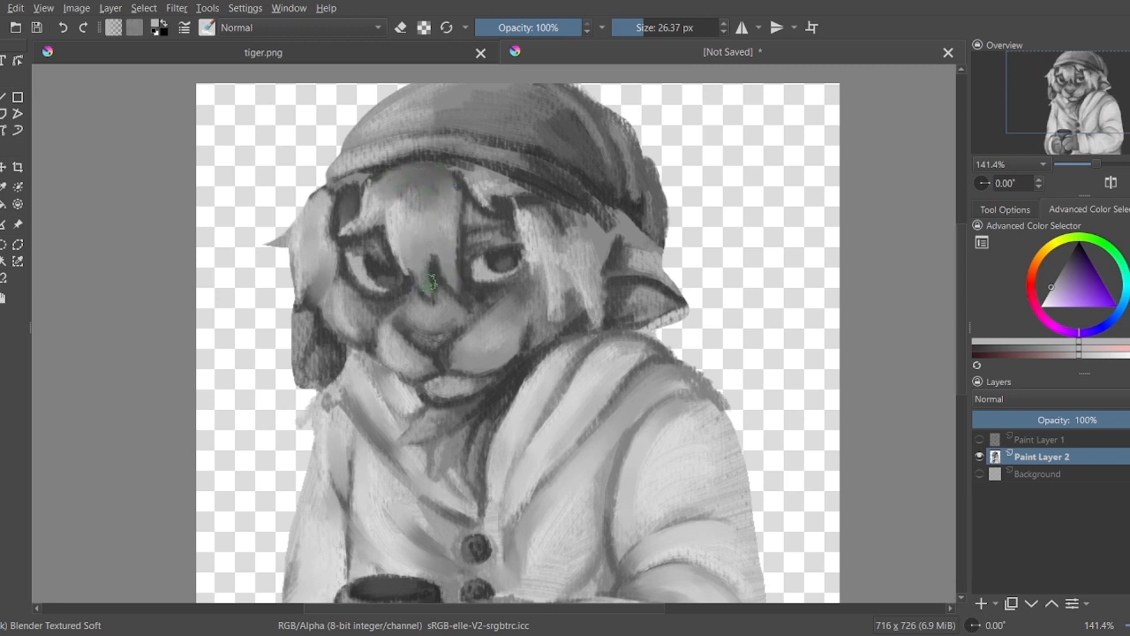
Step: Soften the forehead fur and blend the sweater collar near the neck
drag(442, 282, 495, 185)
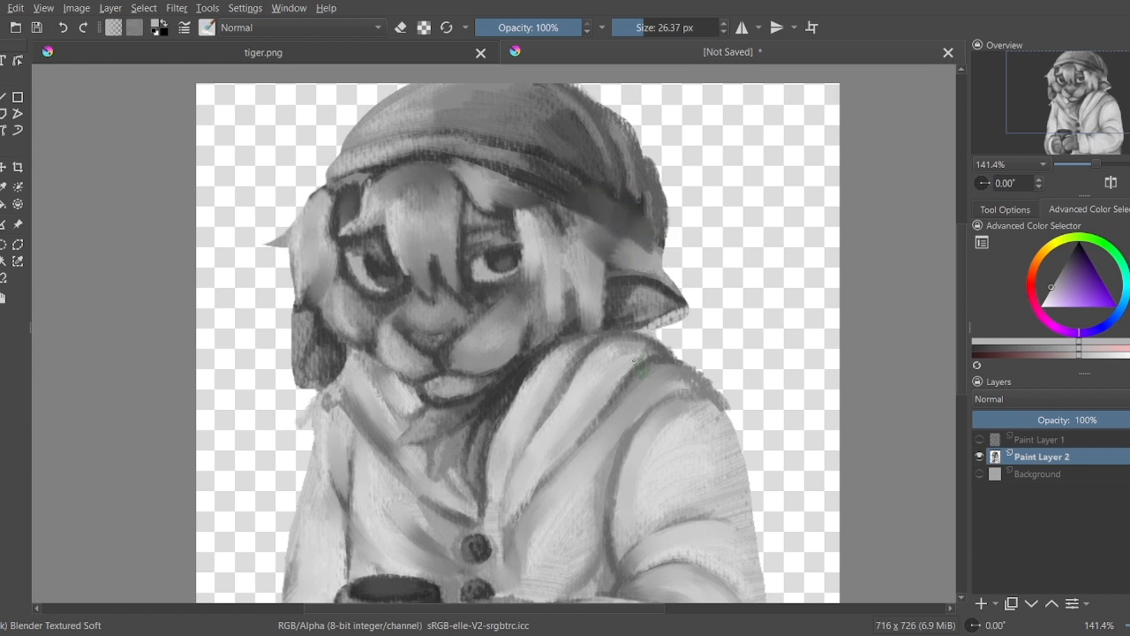
drag(634, 360, 556, 221)
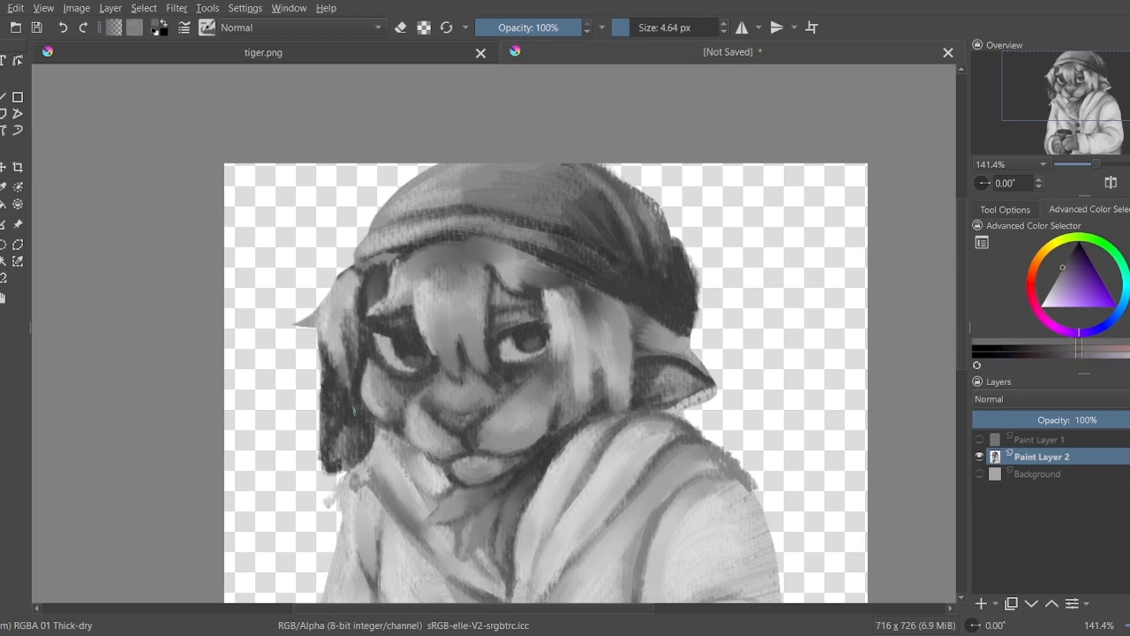
Step: Switch back to the Blender Textured Soft brush to blend the left ear and cheek edge
click(338, 415)
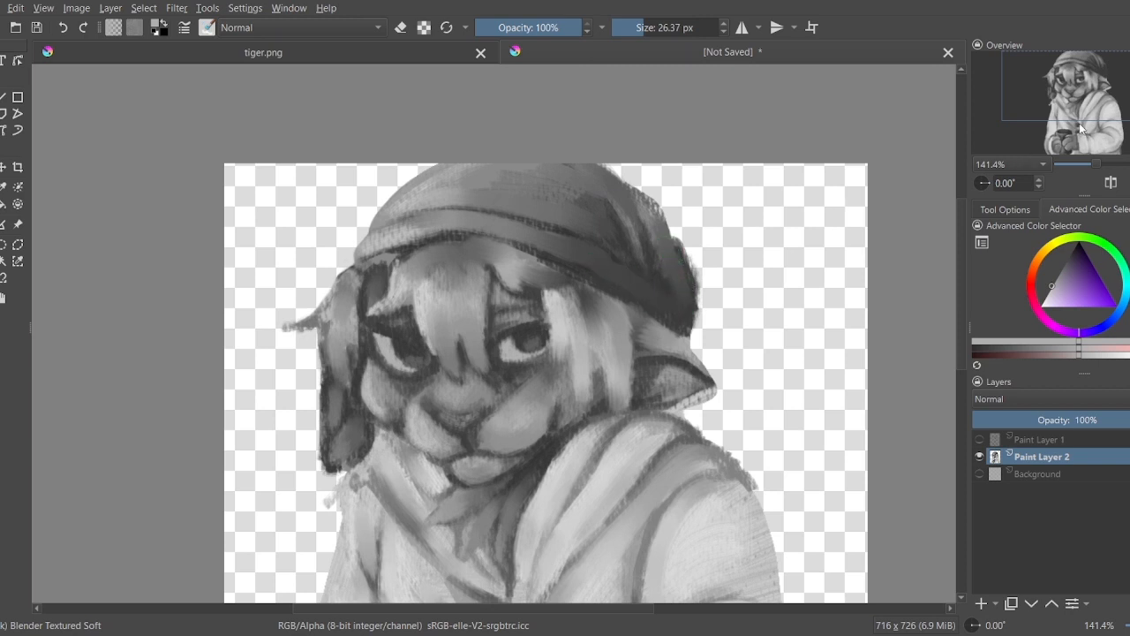
Step: Zoom in to 282.8% on the cat's eyes for fine Thick-dry brush detailing
scroll(down, 3)
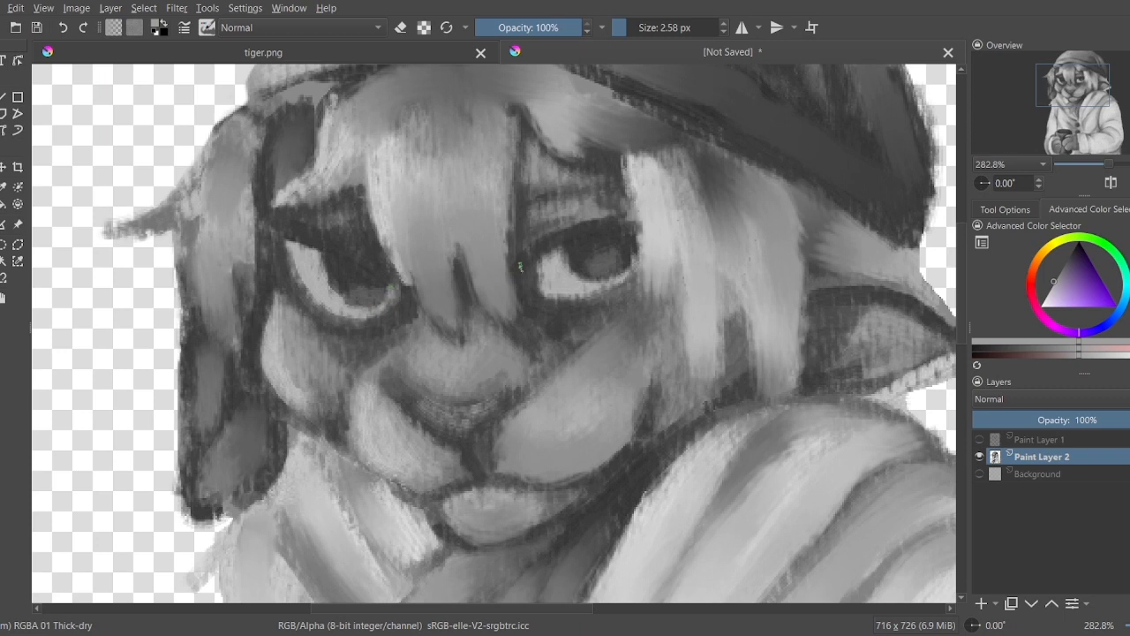
mouse_move(636, 298)
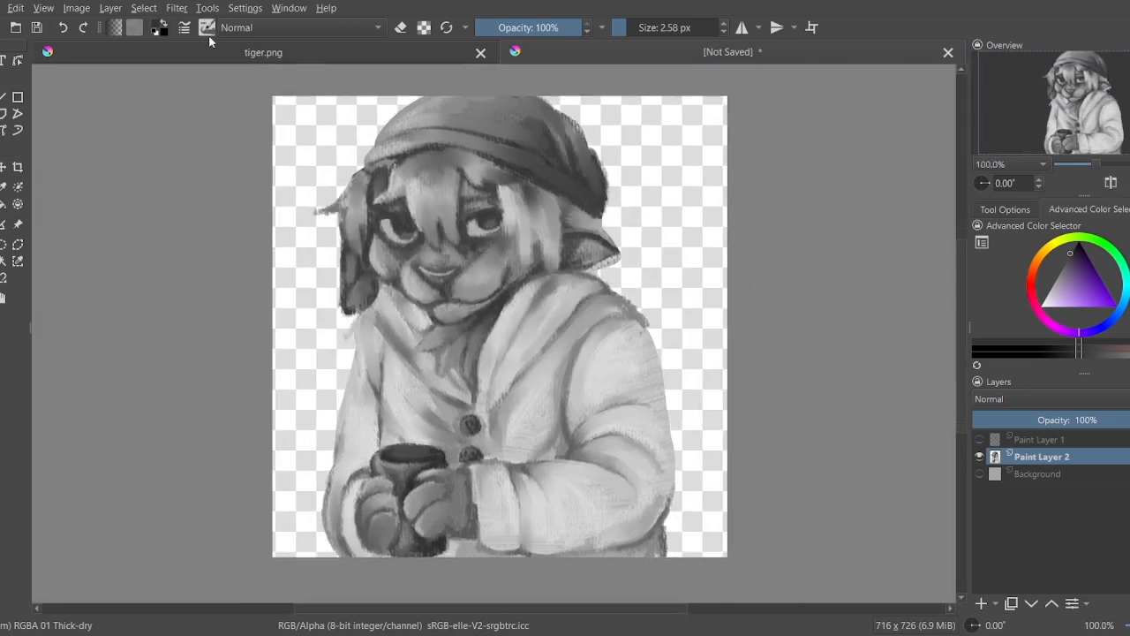
mouse_move(290, 191)
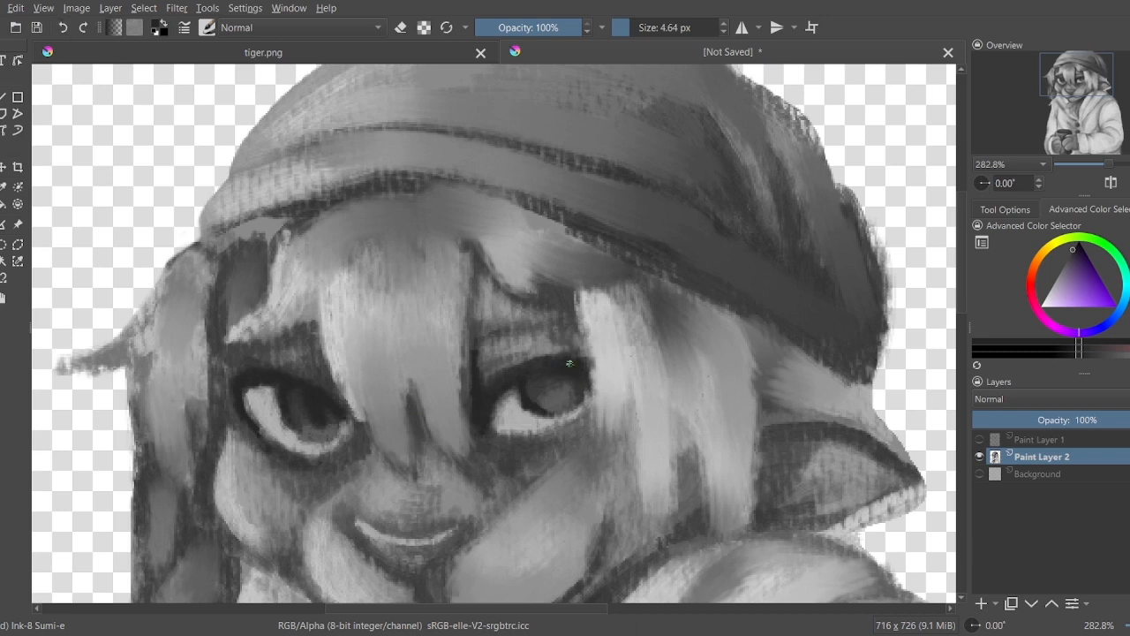
Step: Paint dark Ink-7 Brush Rough linework around the eyes, brows, nose and mouth on Paint Layer 2
click(556, 389)
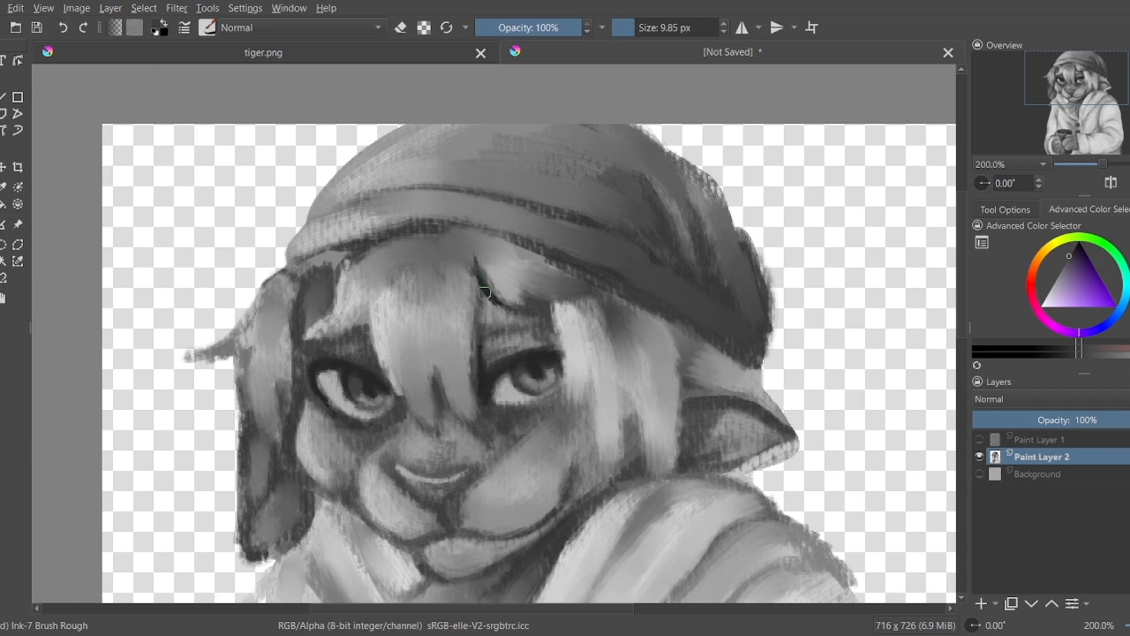
mouse_move(543, 301)
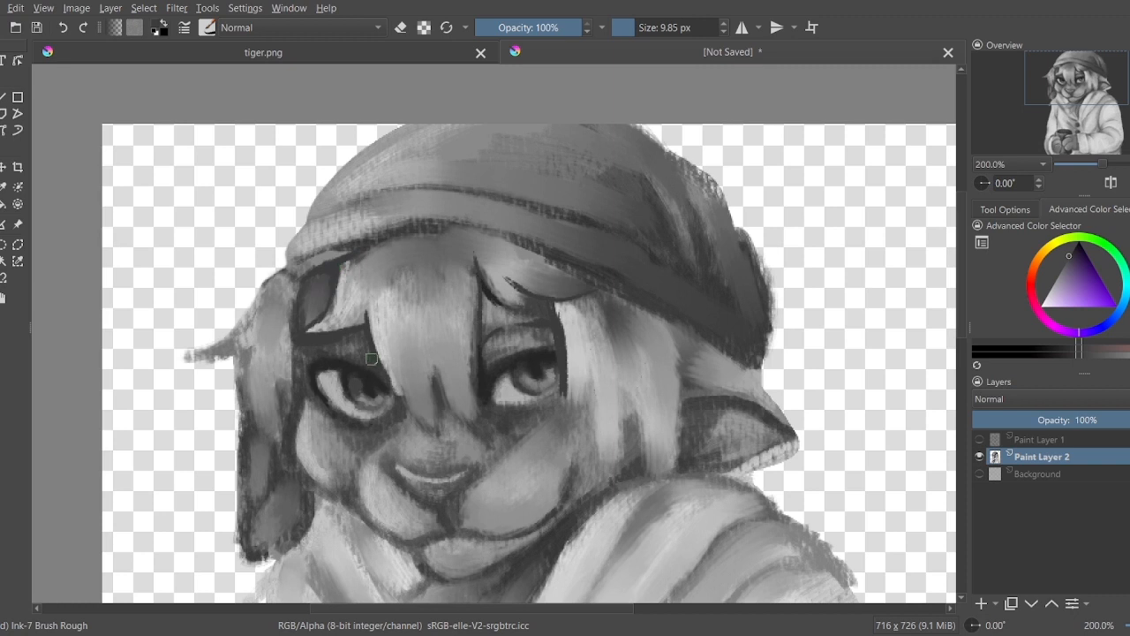
click(362, 351)
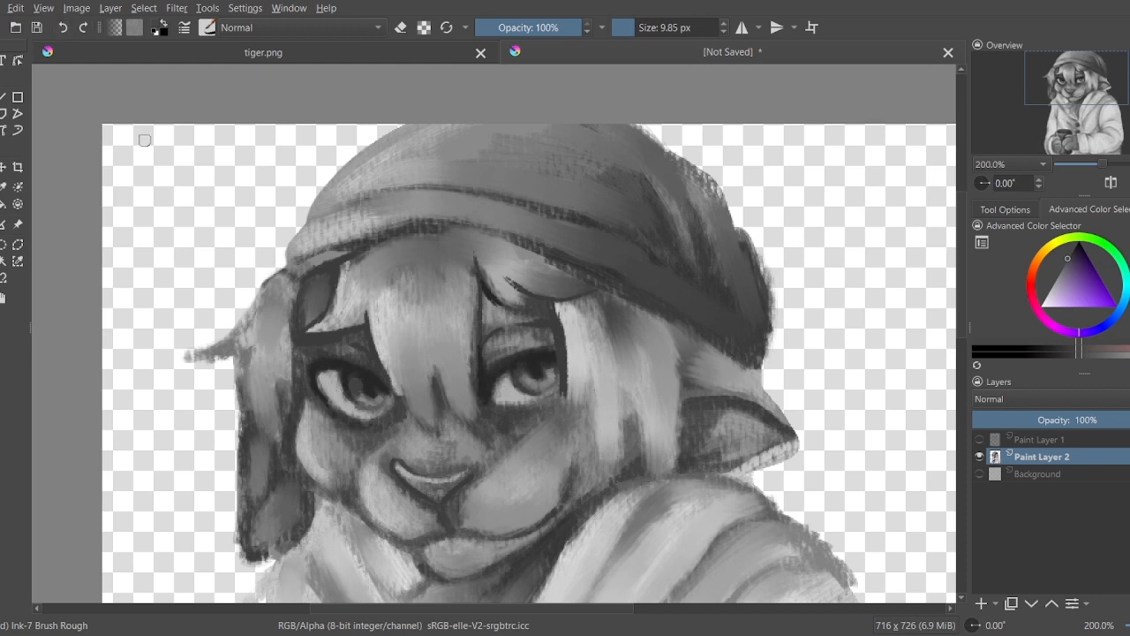
mouse_move(1066, 274)
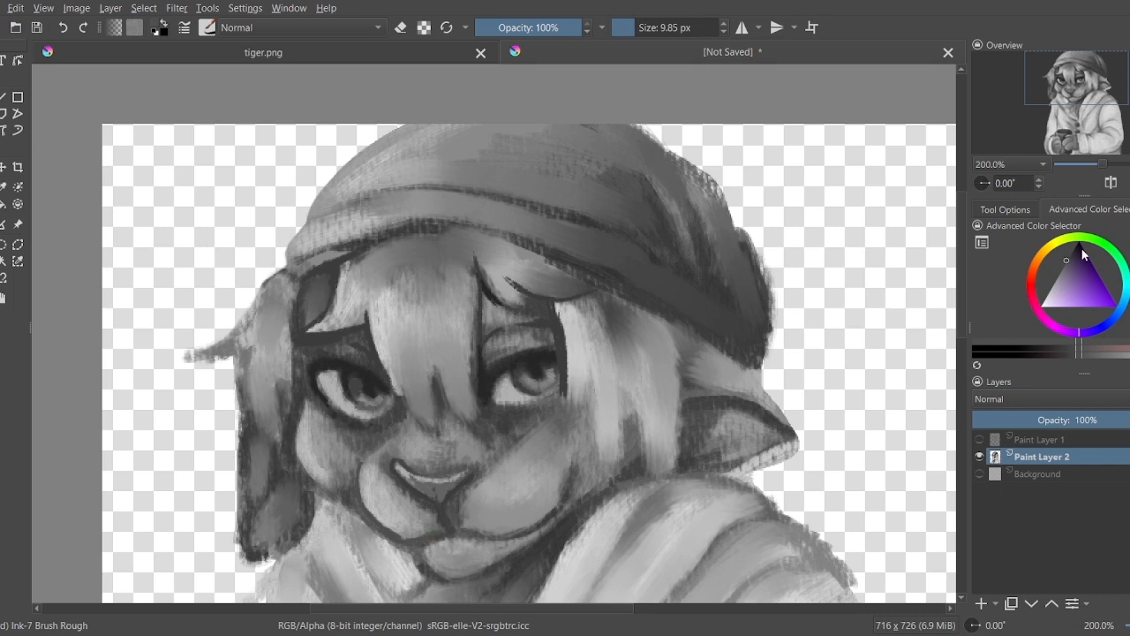
mouse_move(362, 506)
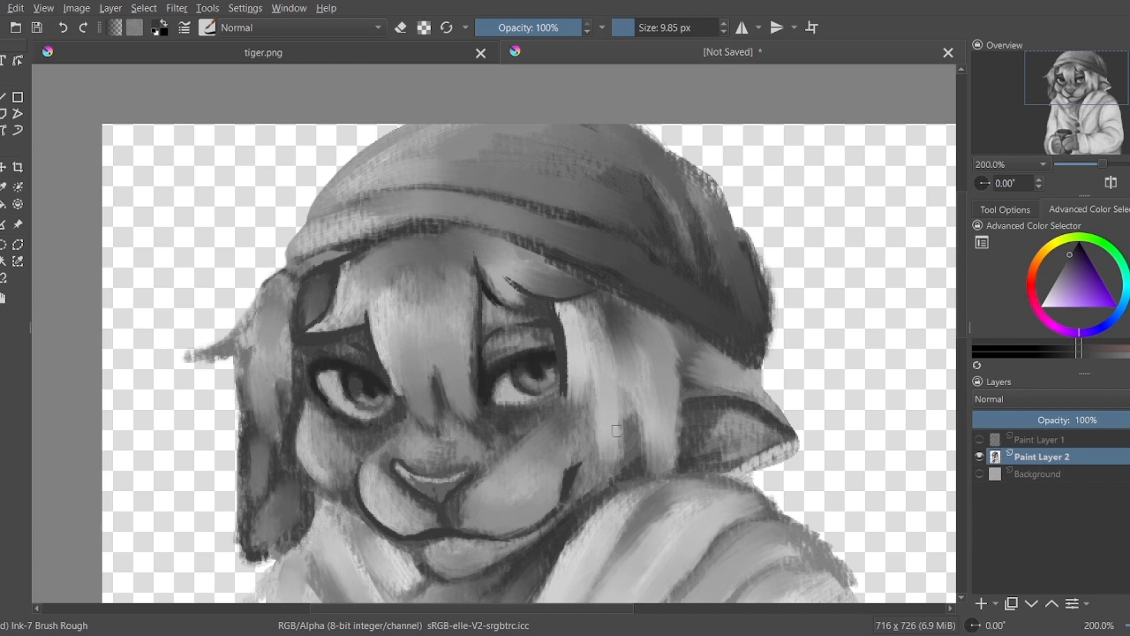
Step: Zoom in to hatch Charcoal Rock Soft texture over the hair, cheeks and beanie brim
scroll(down, 3)
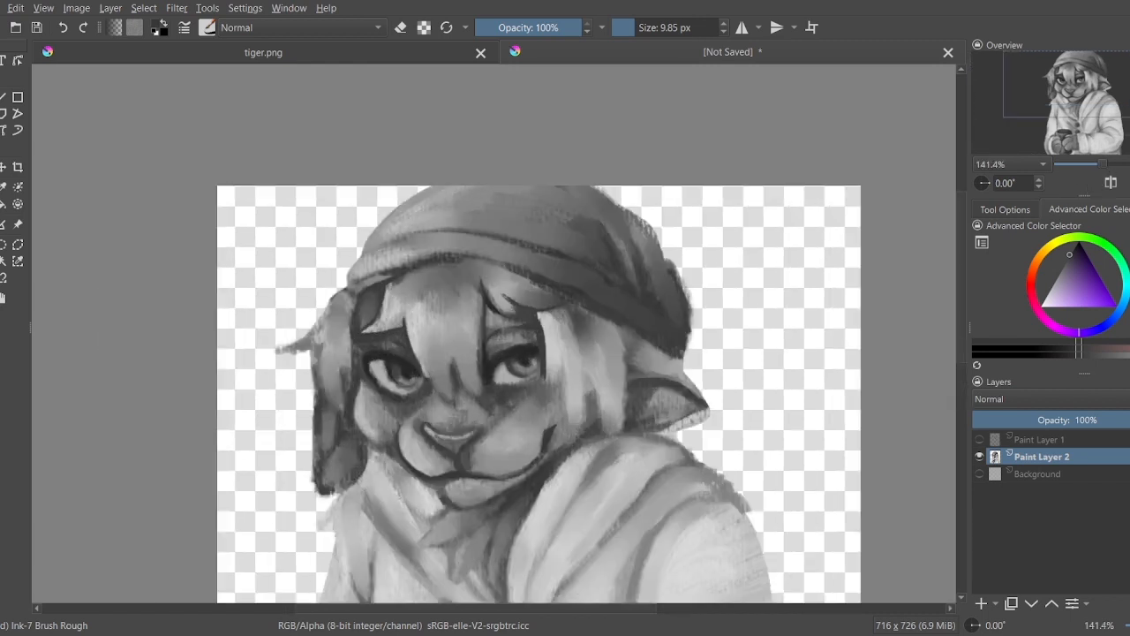
mouse_move(247, 329)
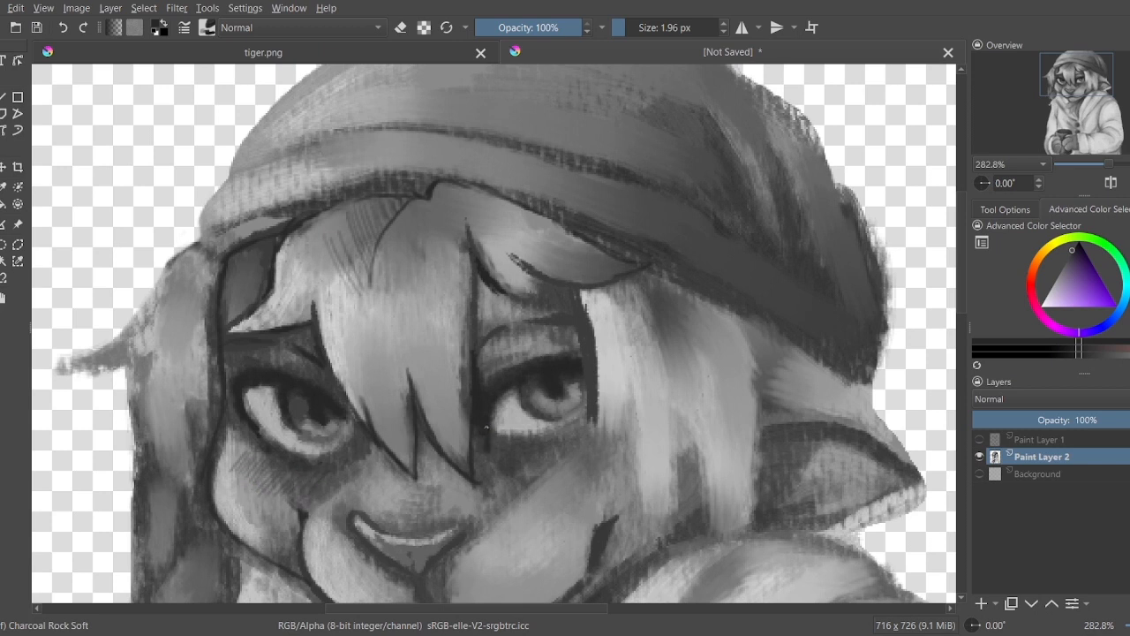
mouse_move(494, 441)
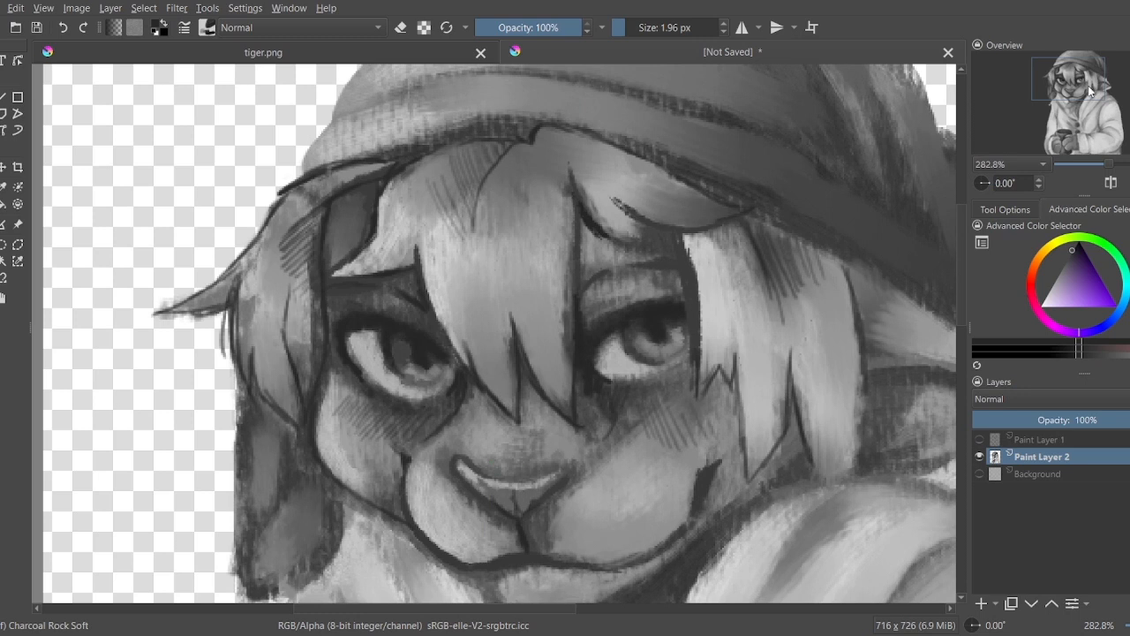
Step: Hatch the right ear with charcoal, then zoom to 400% to outline the sweater buttons
scroll(down, 3)
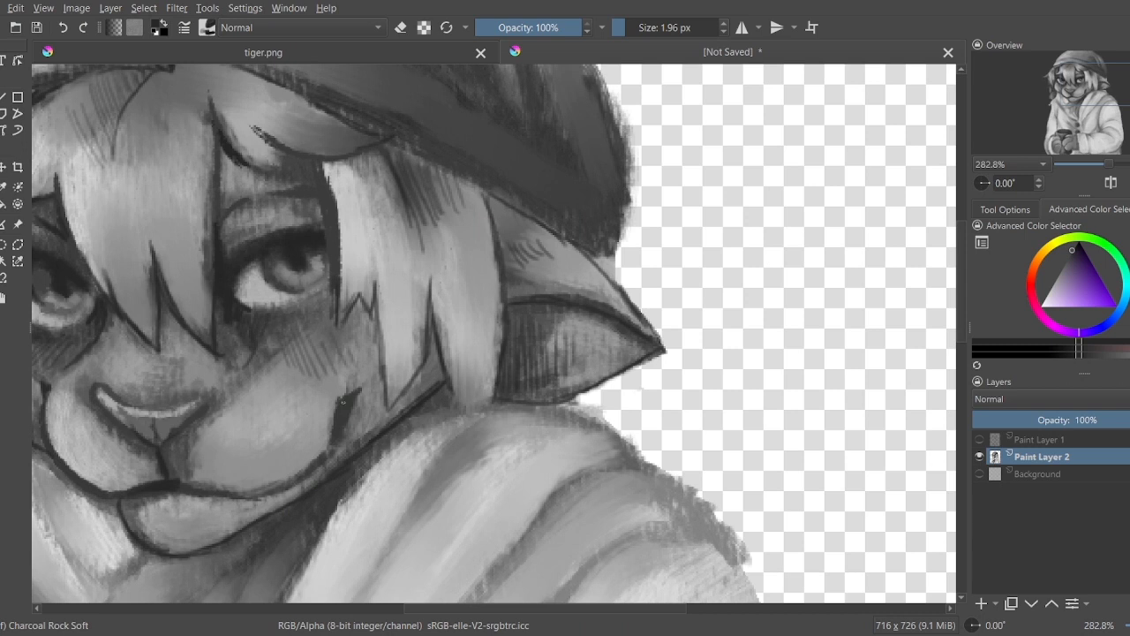
scroll(down, 3)
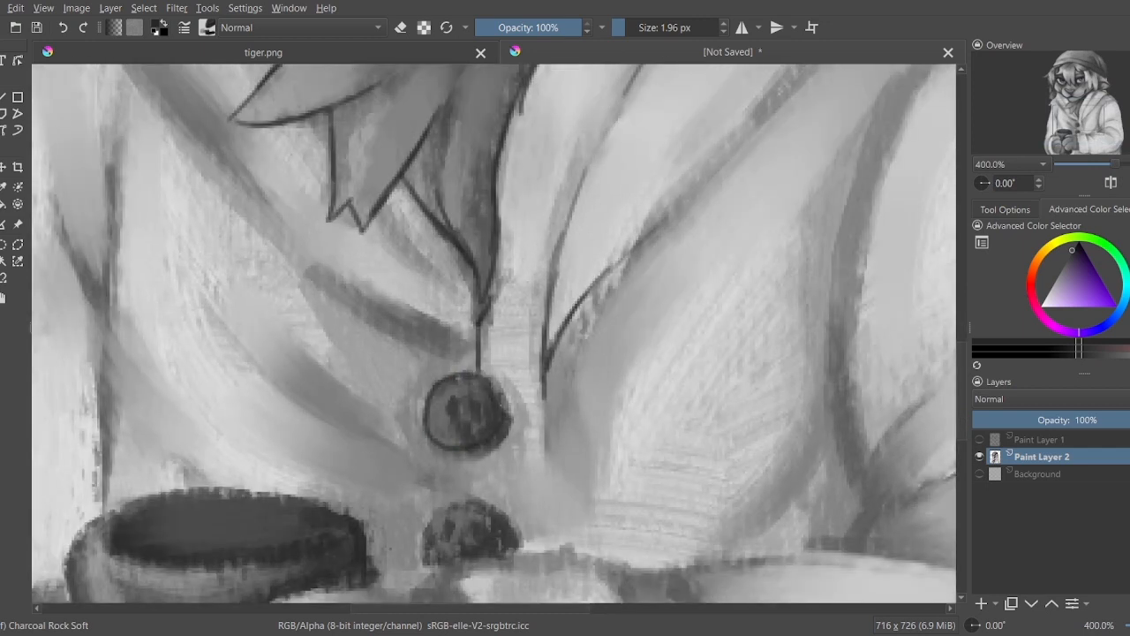
Step: Shade the face, hair and collar with a small Charcoal Rock Soft brush at 200%
click(468, 407)
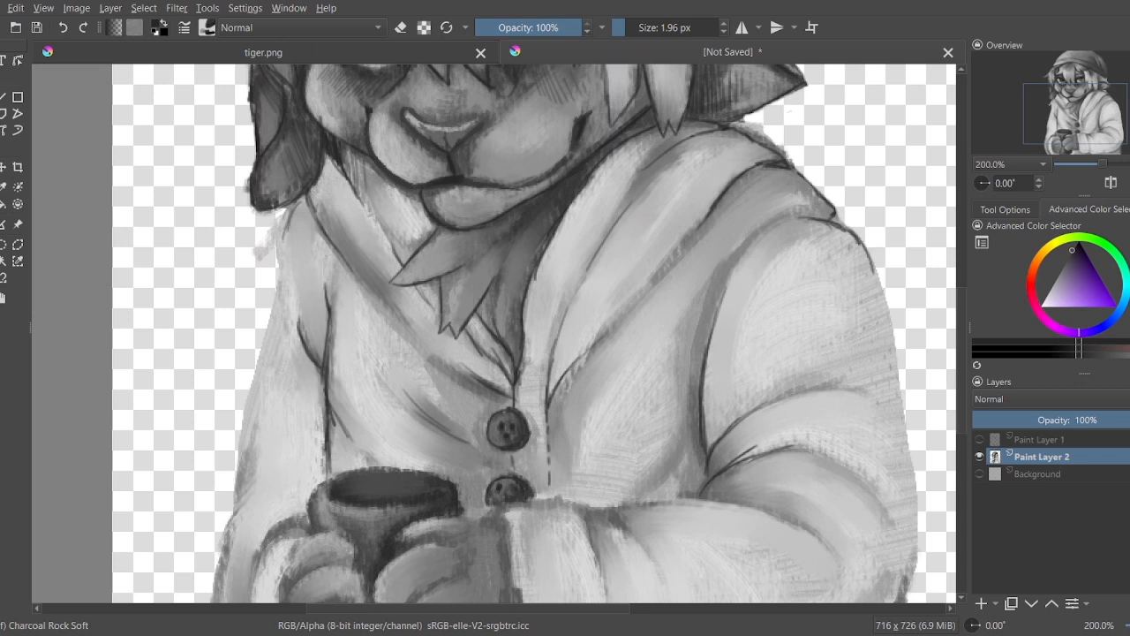
scroll(down, 3)
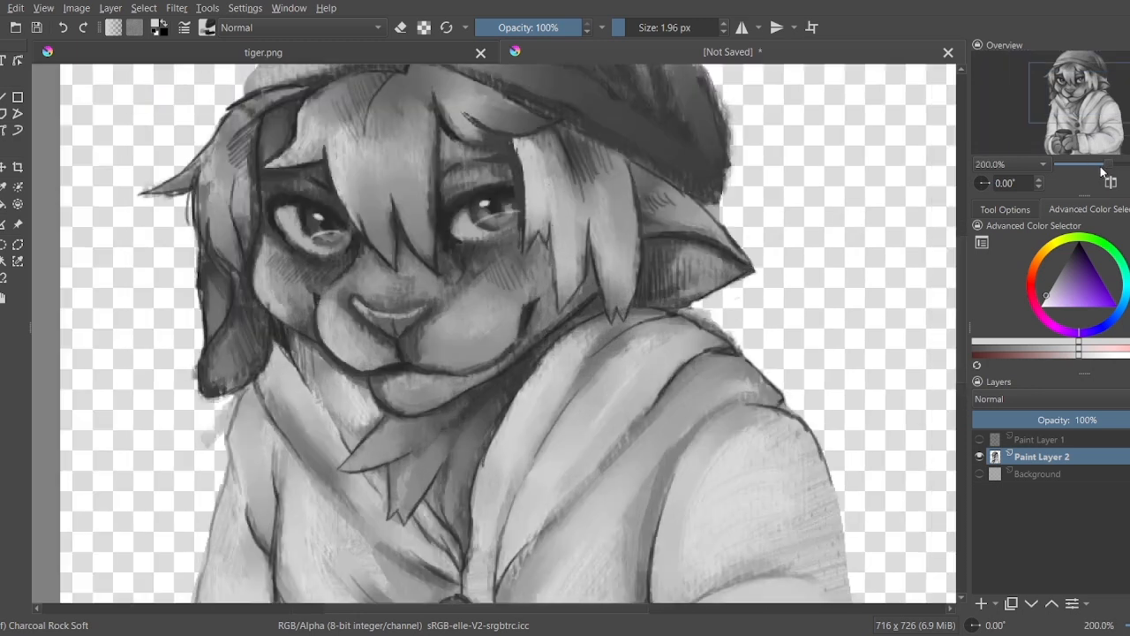
Step: Add a new Multiply layer at 63% opacity for the sweater pattern
click(63, 28)
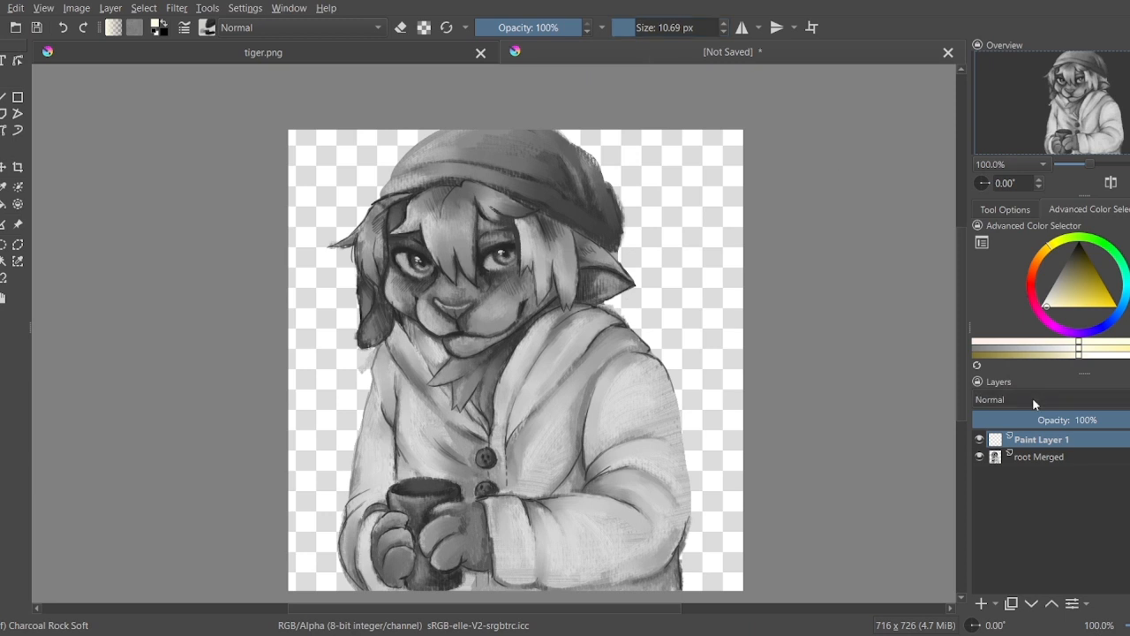
mouse_move(1037, 375)
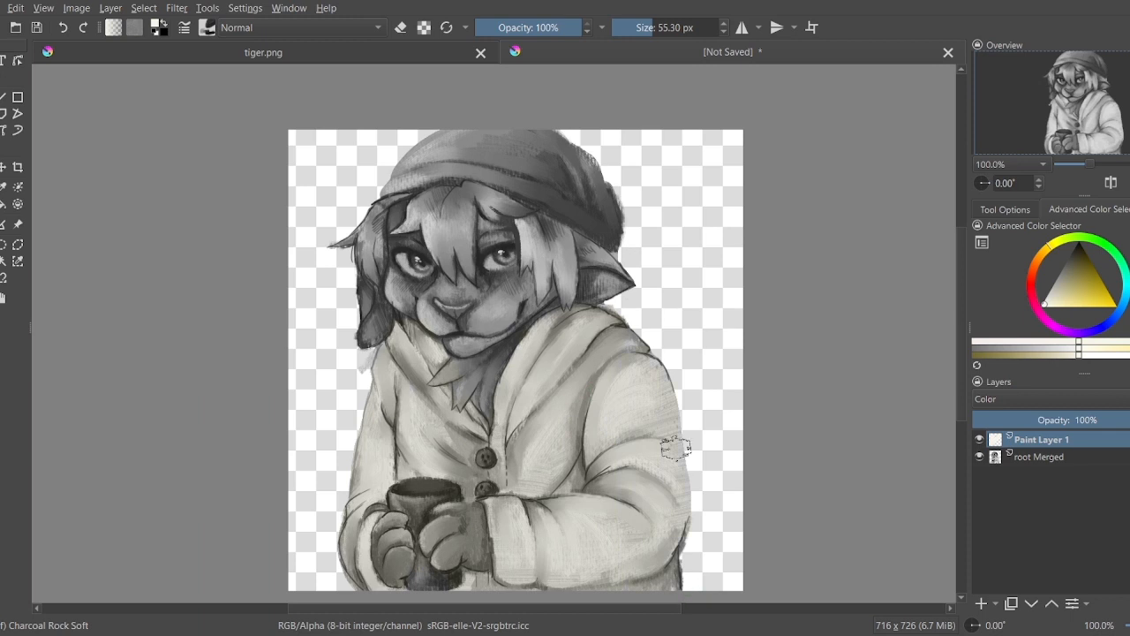
mouse_move(1111, 333)
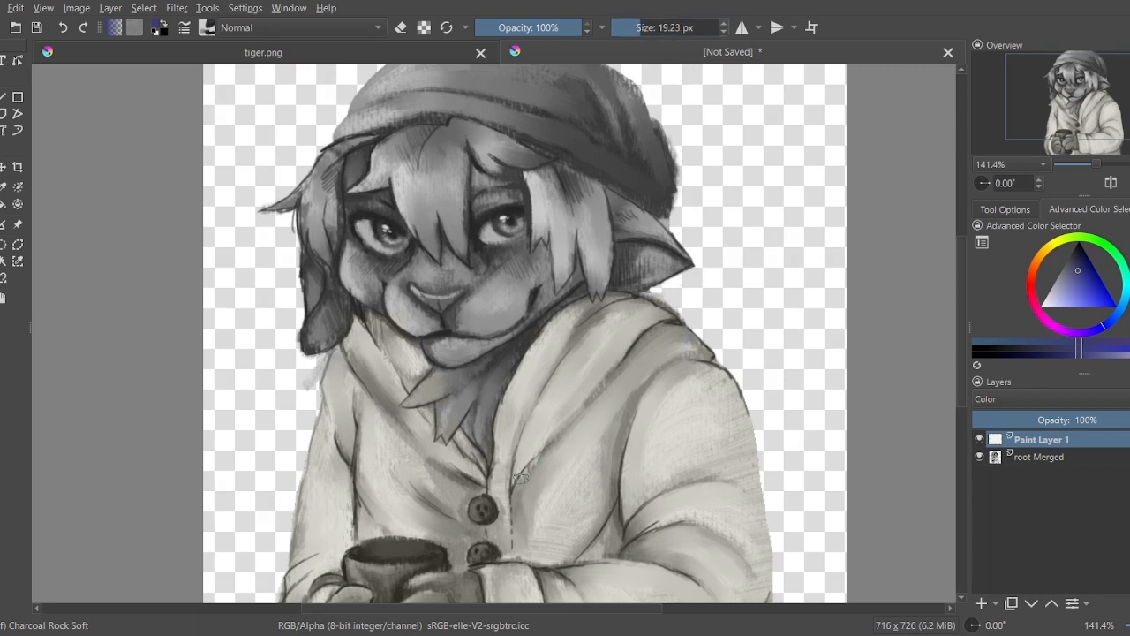
mouse_move(839, 457)
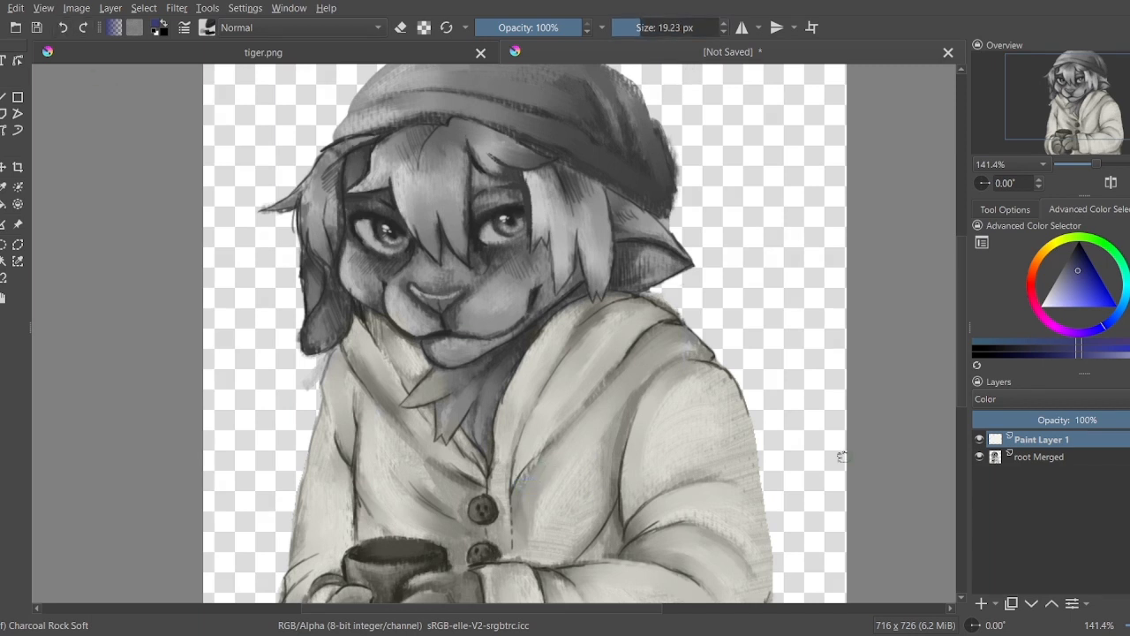
click(979, 603)
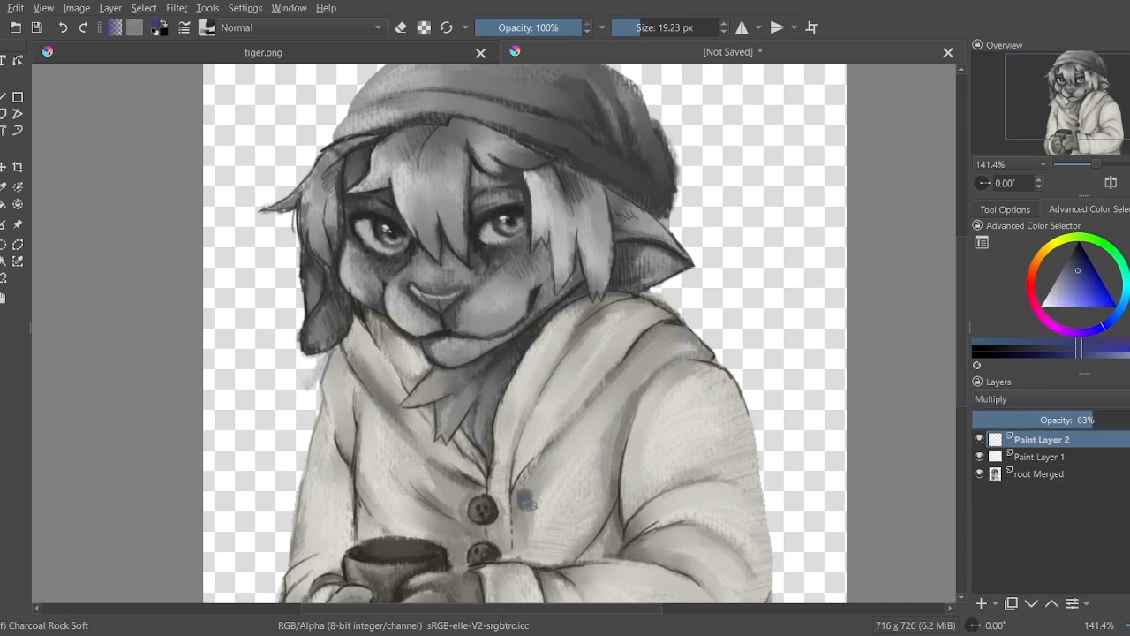
Step: Paint staggered navy block rows and two thin stripes across the sweater chest
click(552, 494)
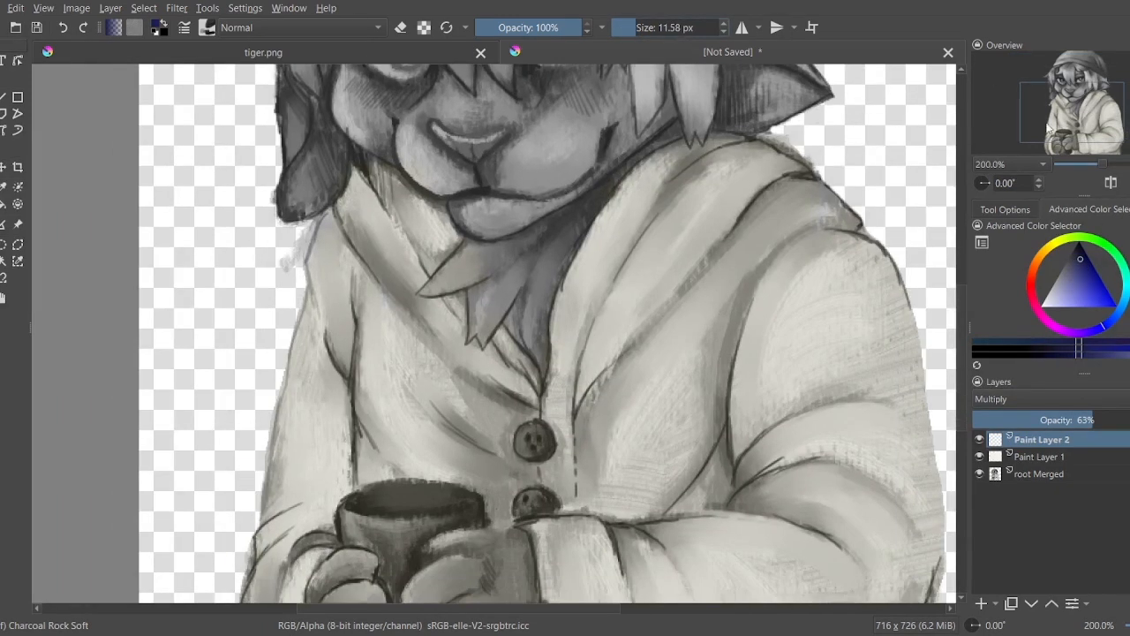
click(367, 379)
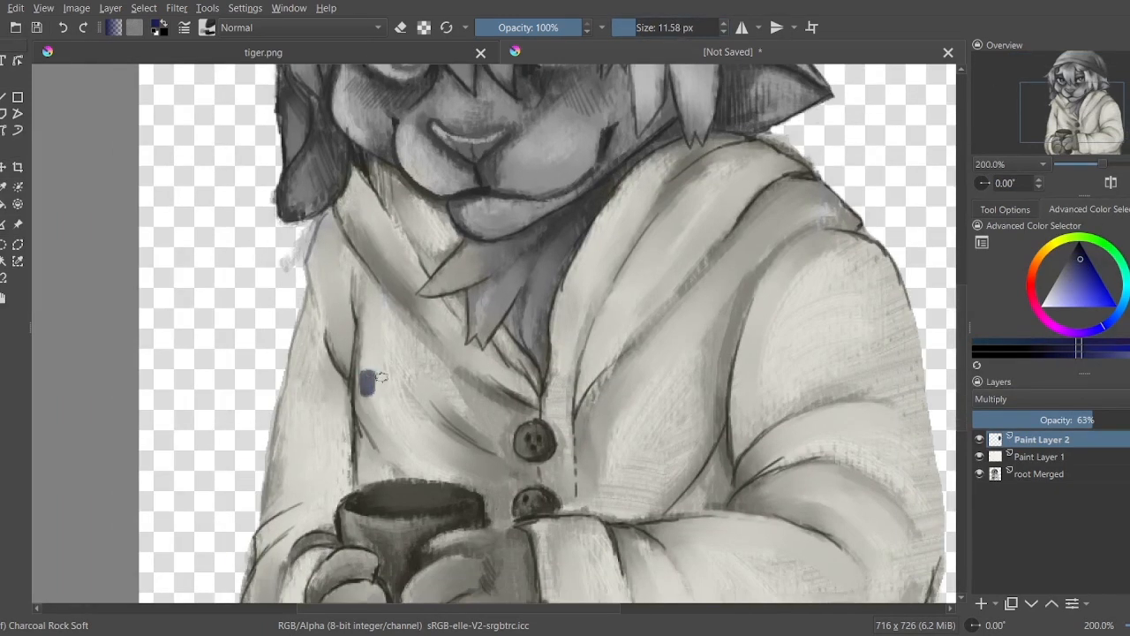
drag(369, 379, 415, 411)
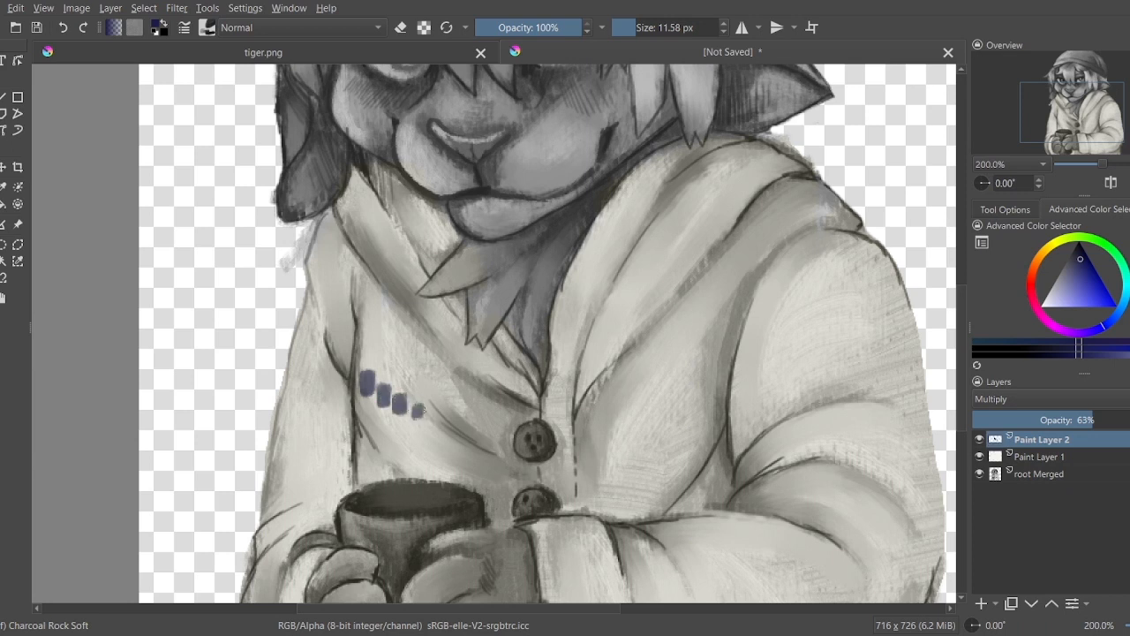
drag(407, 402, 486, 424)
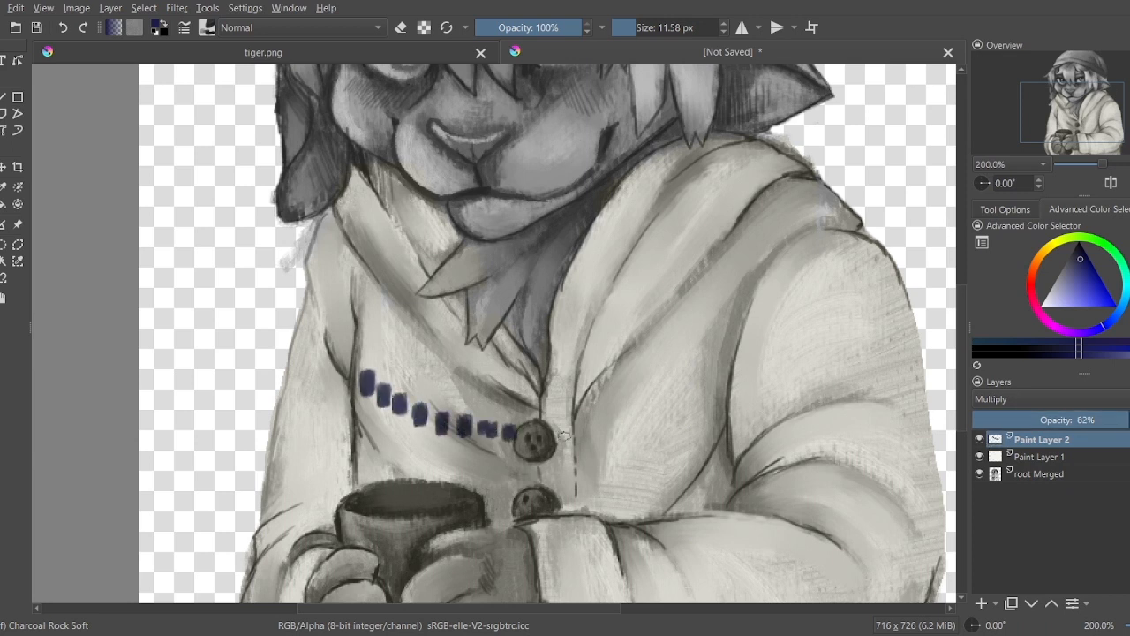
drag(565, 432, 653, 424)
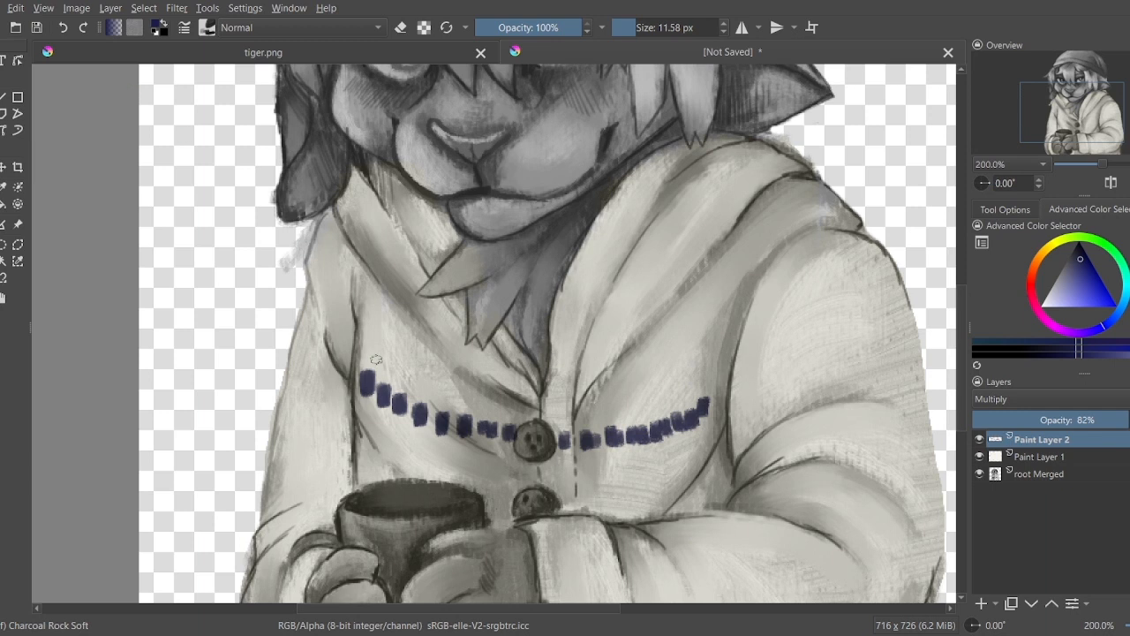
drag(375, 362, 432, 411)
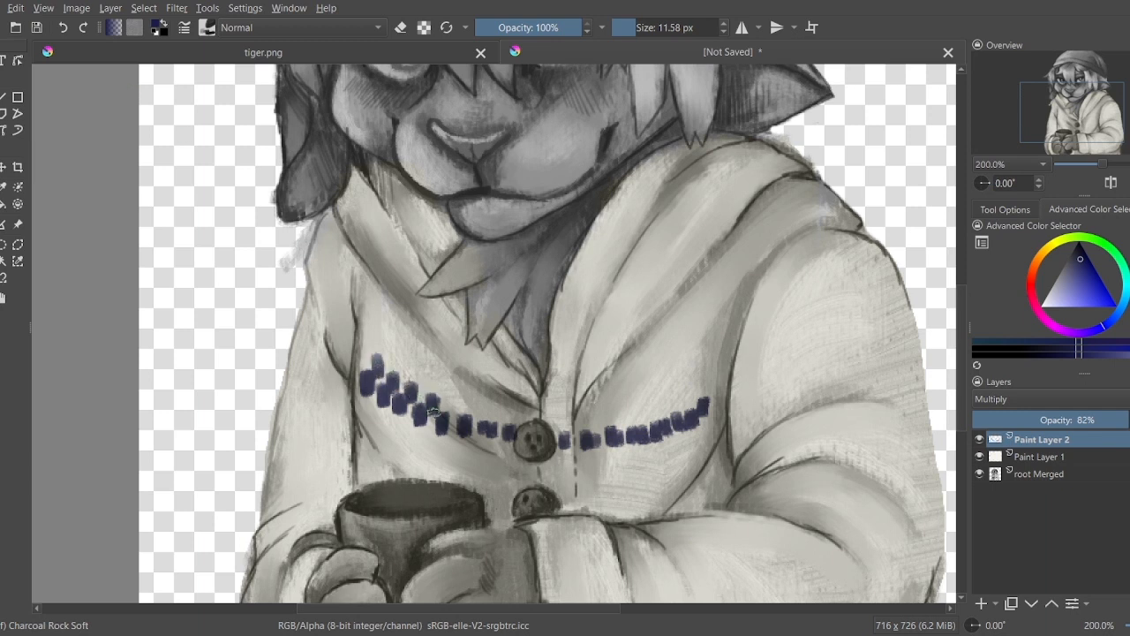
drag(424, 406, 521, 423)
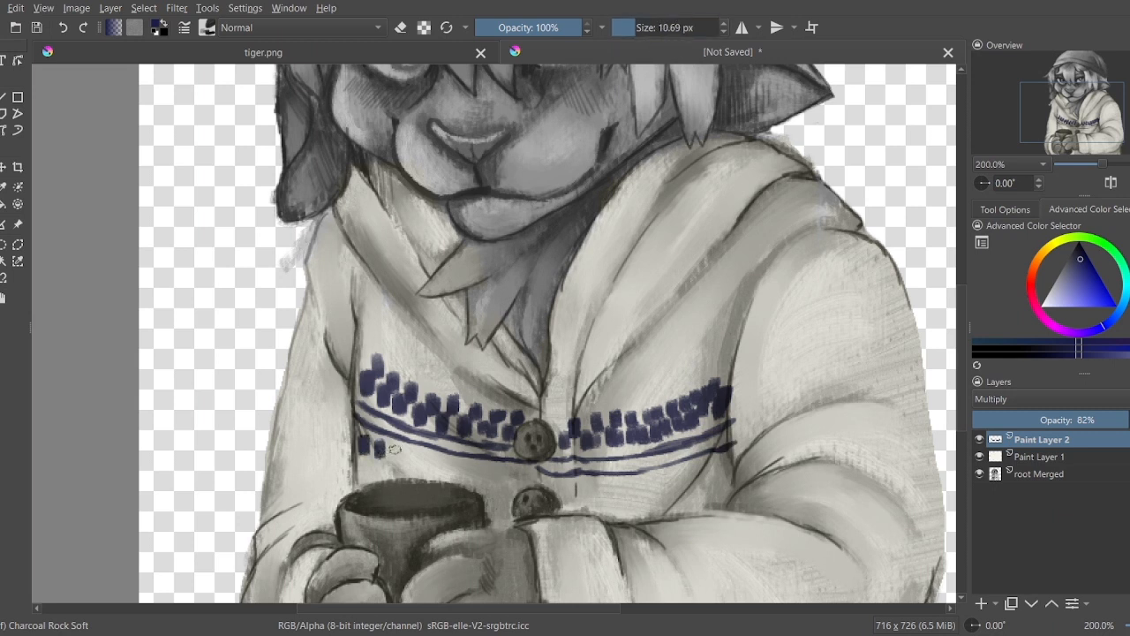
drag(380, 446, 503, 472)
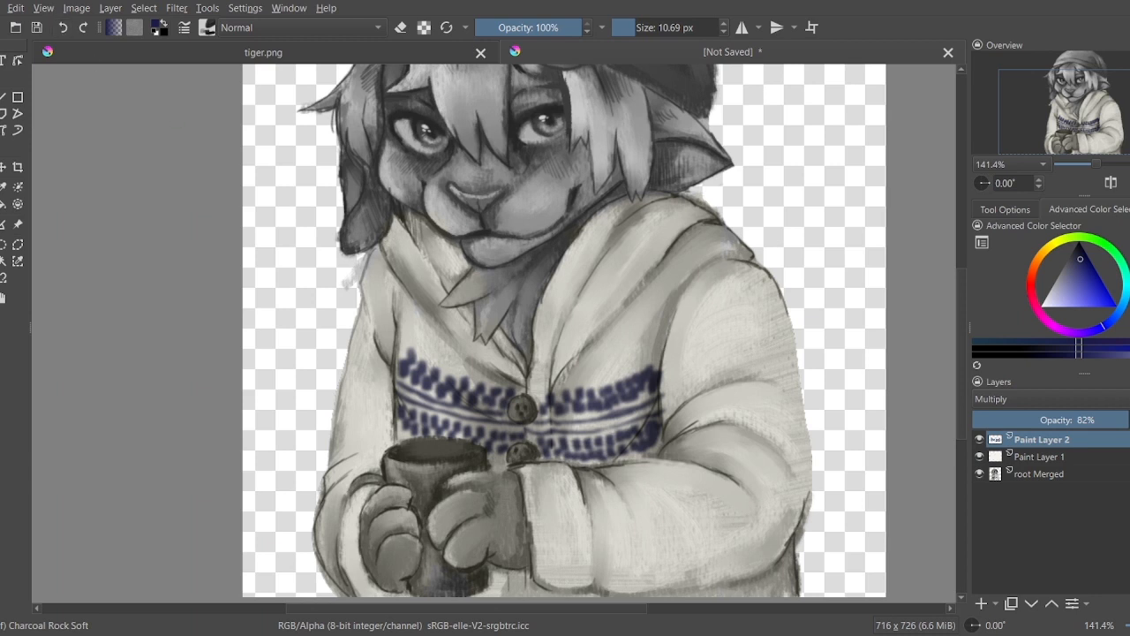
Step: Add Paint Layer 3 and paint navy block rows and stripes around both sleeves
click(979, 603)
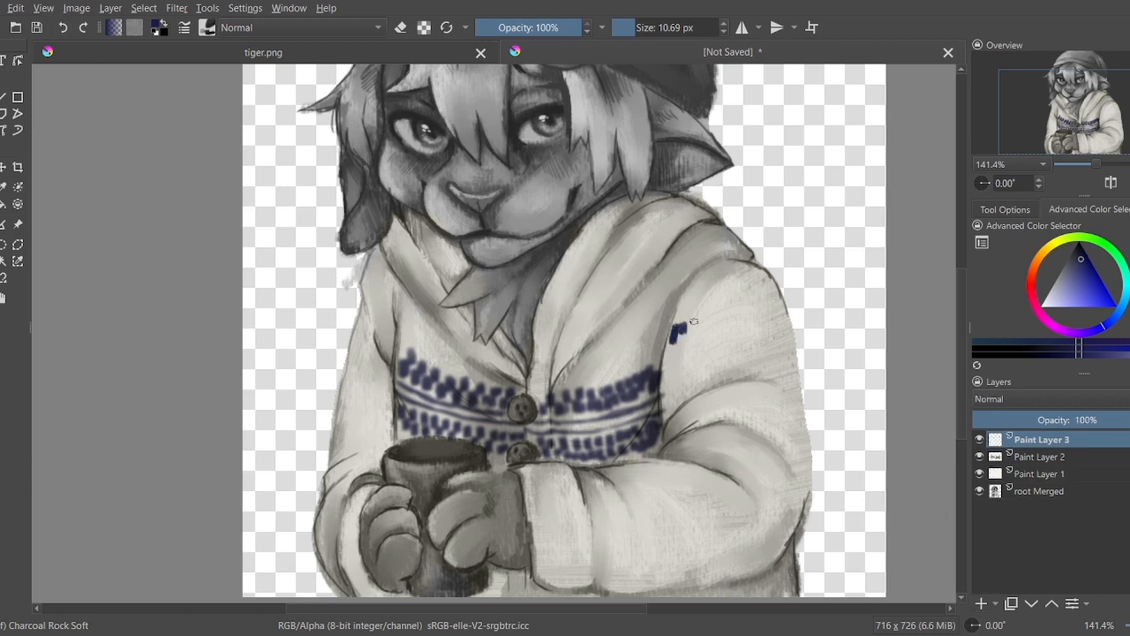
drag(680, 331, 777, 313)
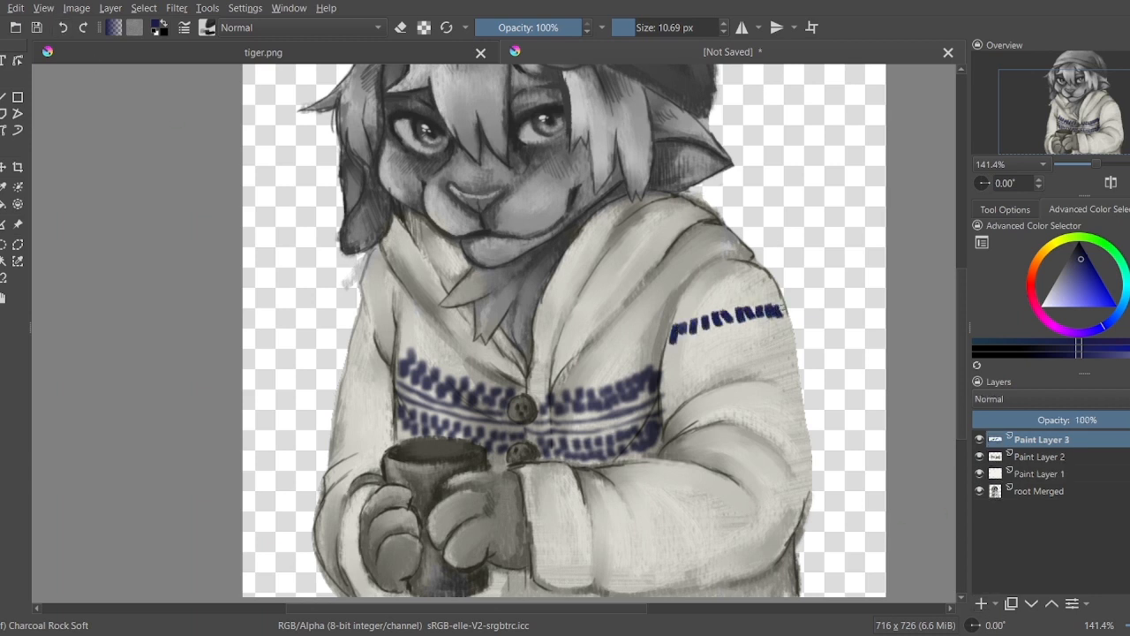
click(724, 327)
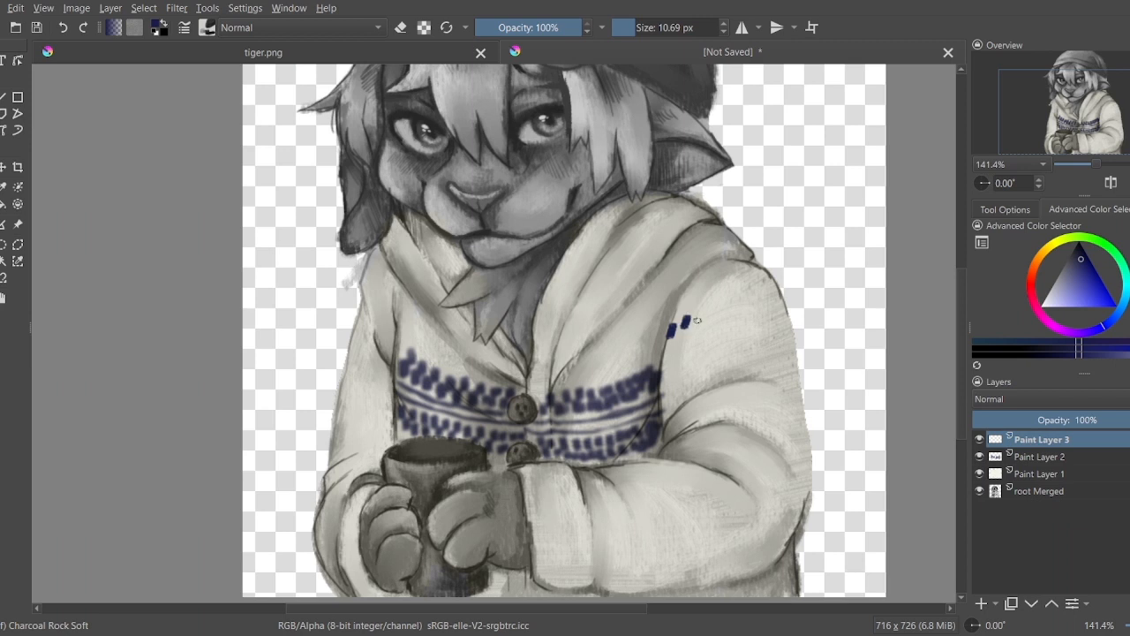
drag(671, 334, 785, 318)
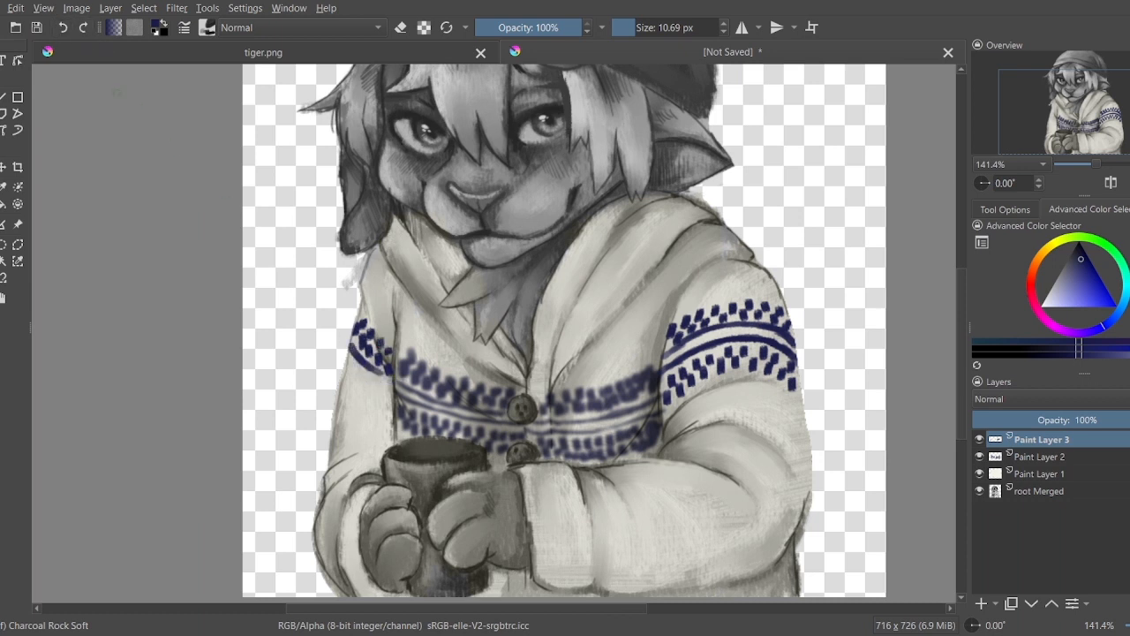
click(362, 375)
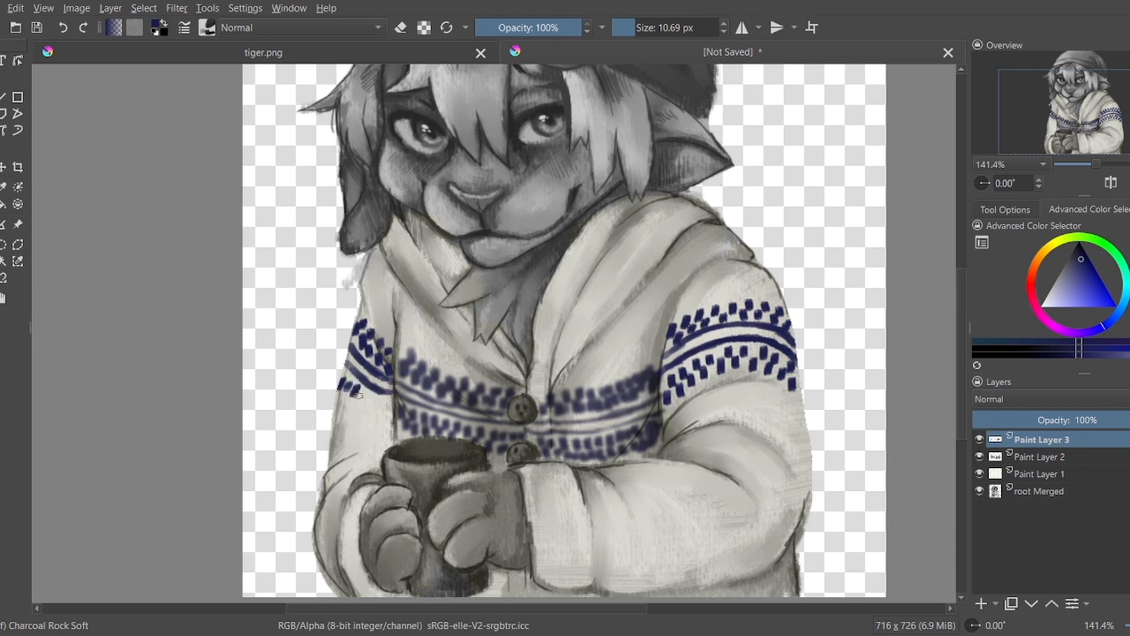
click(371, 402)
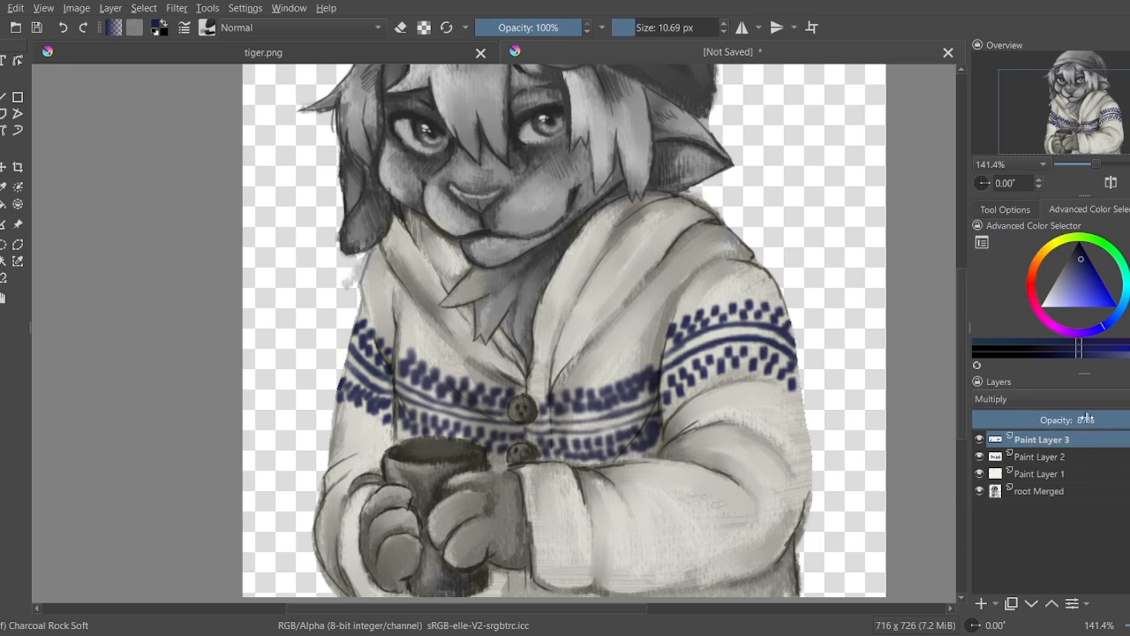
Step: Select the chest pattern and colour layers, then add a new layer for darkening the mug
click(1042, 456)
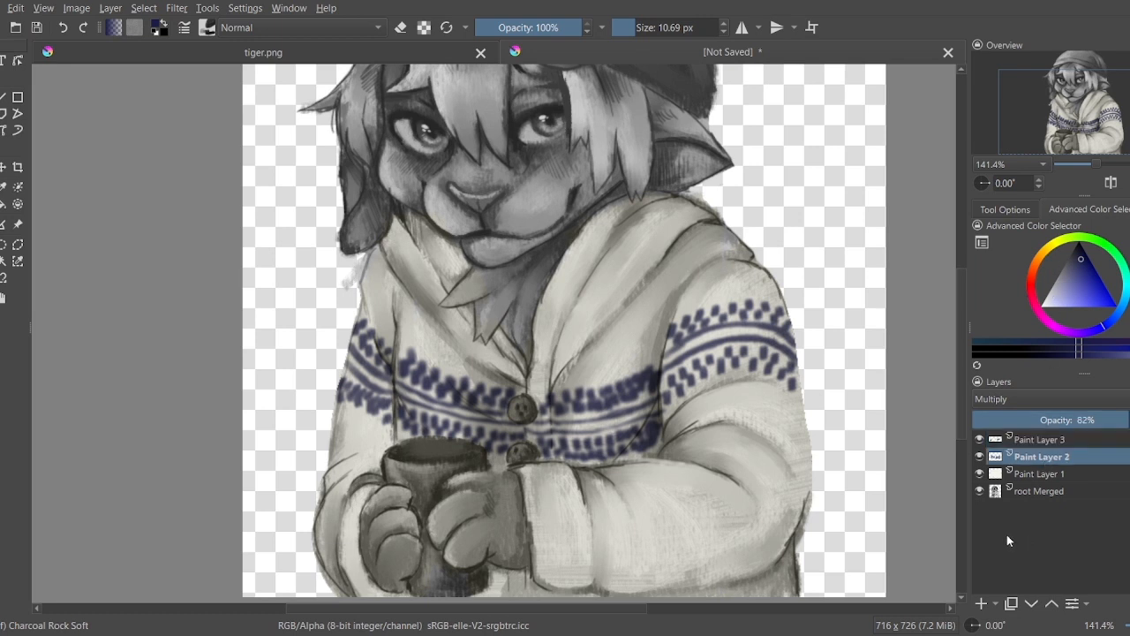
click(1042, 473)
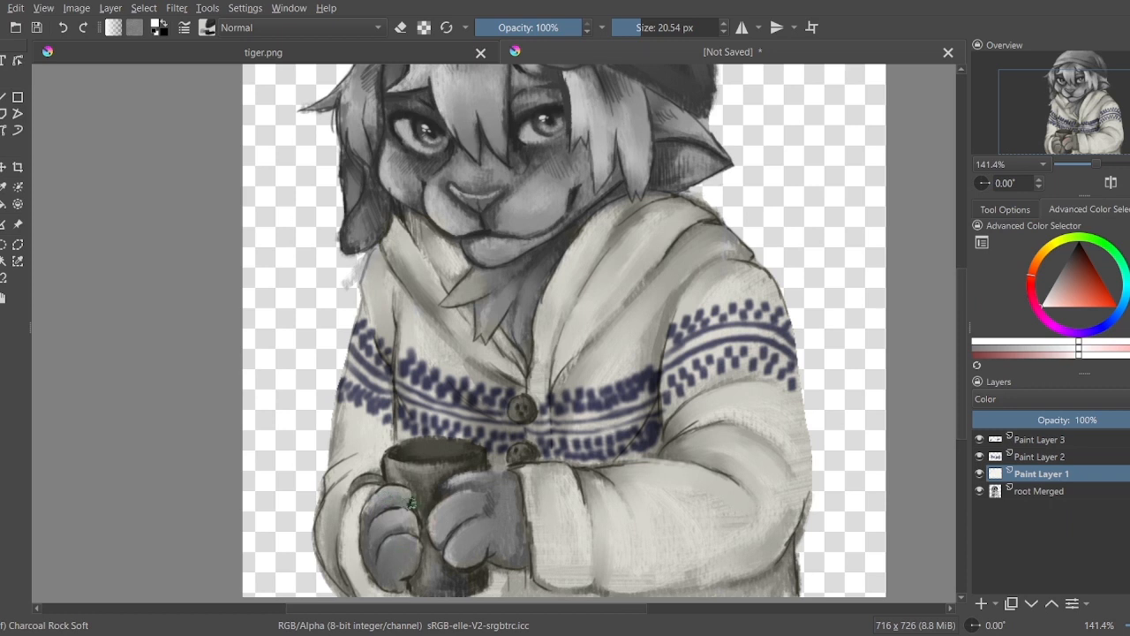
click(1079, 262)
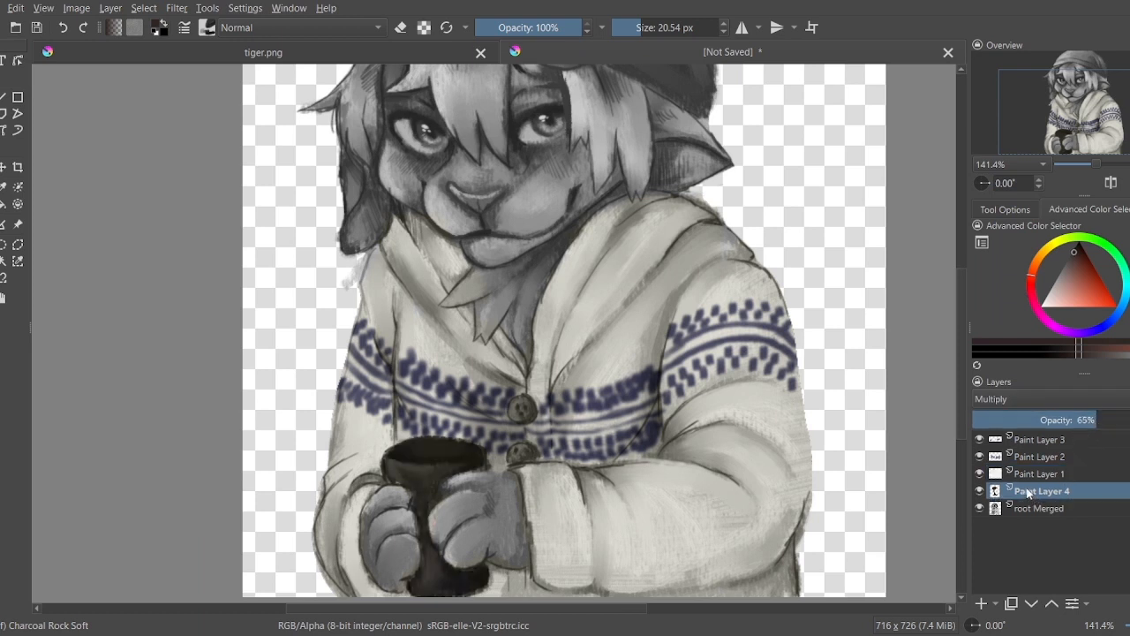
Step: Check Paint Layer 3, then make Multiply layer Paint Layer 4 the active layer
click(1037, 508)
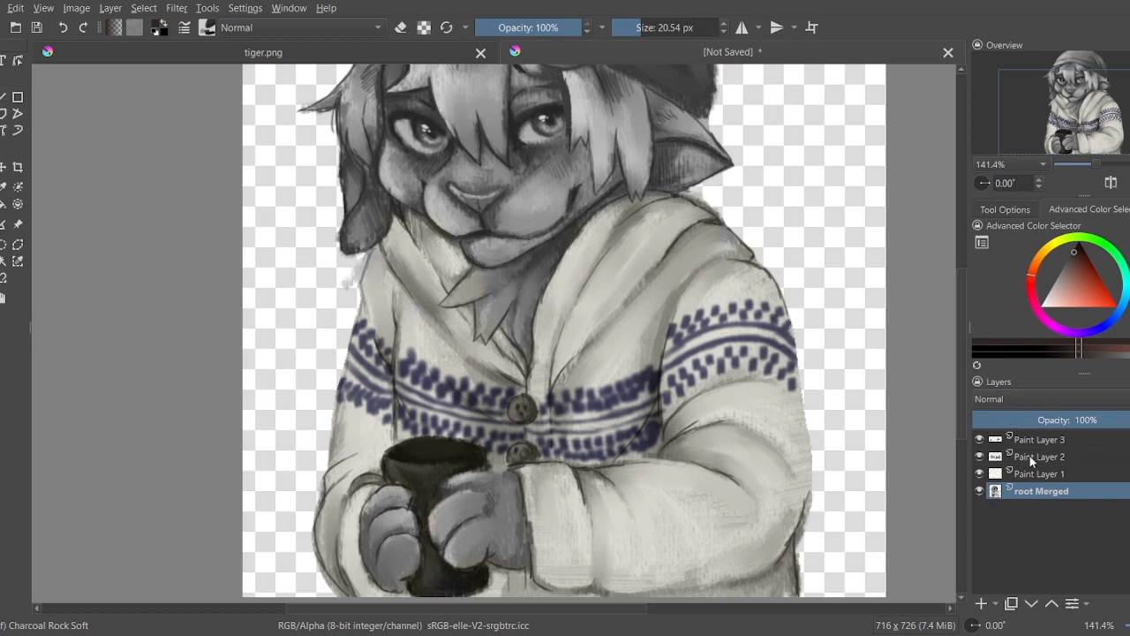
click(983, 603)
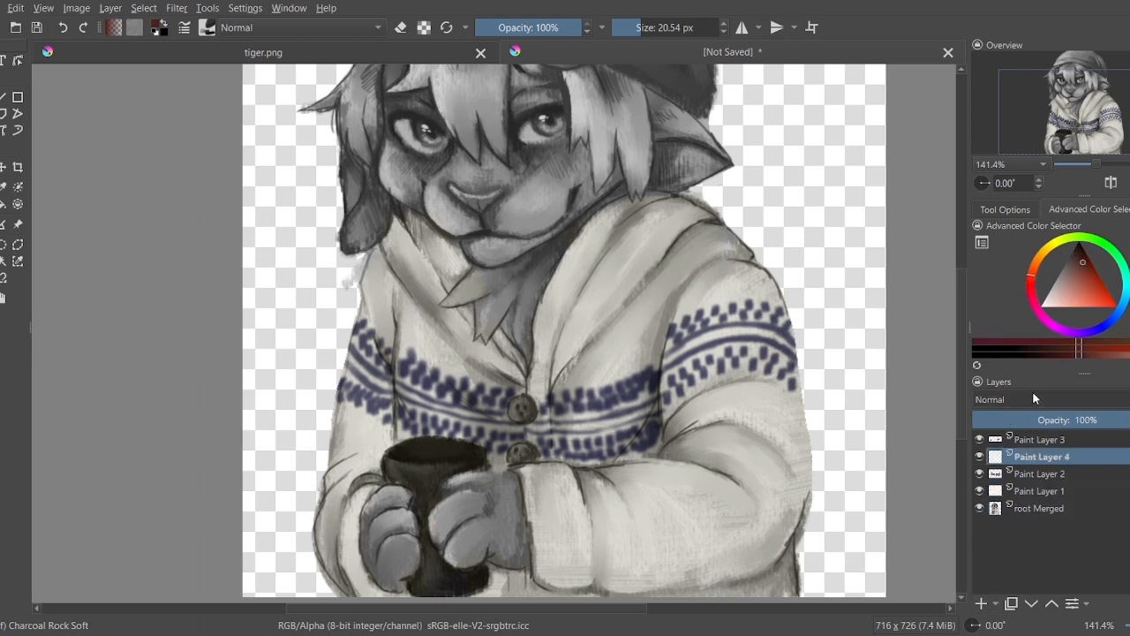
click(1025, 399)
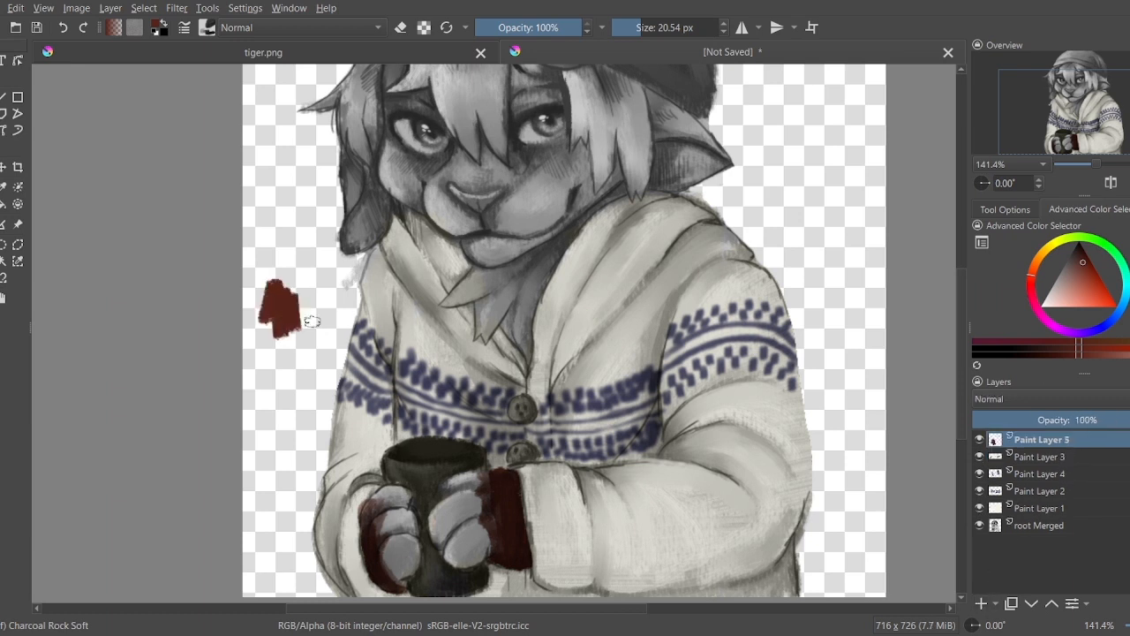
click(1042, 456)
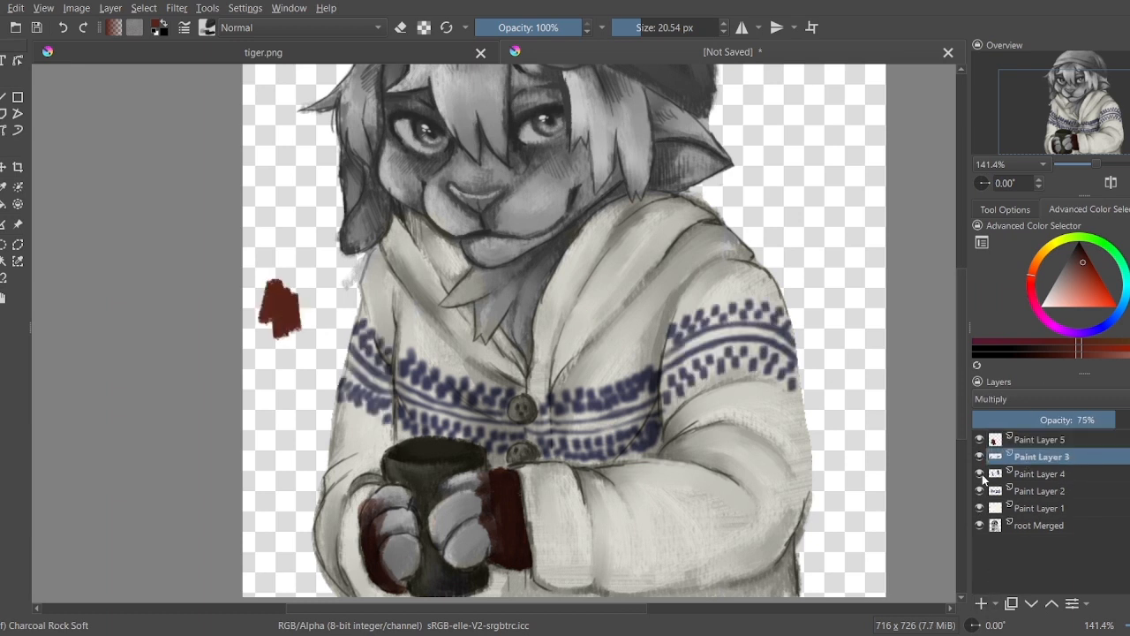
click(1042, 473)
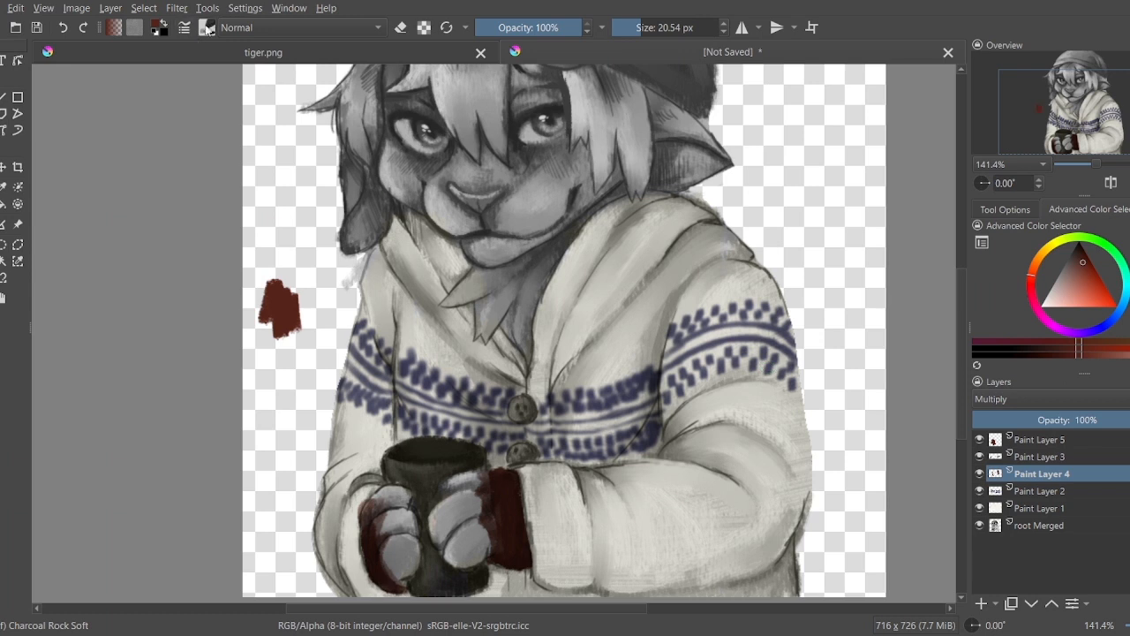
mouse_move(468, 171)
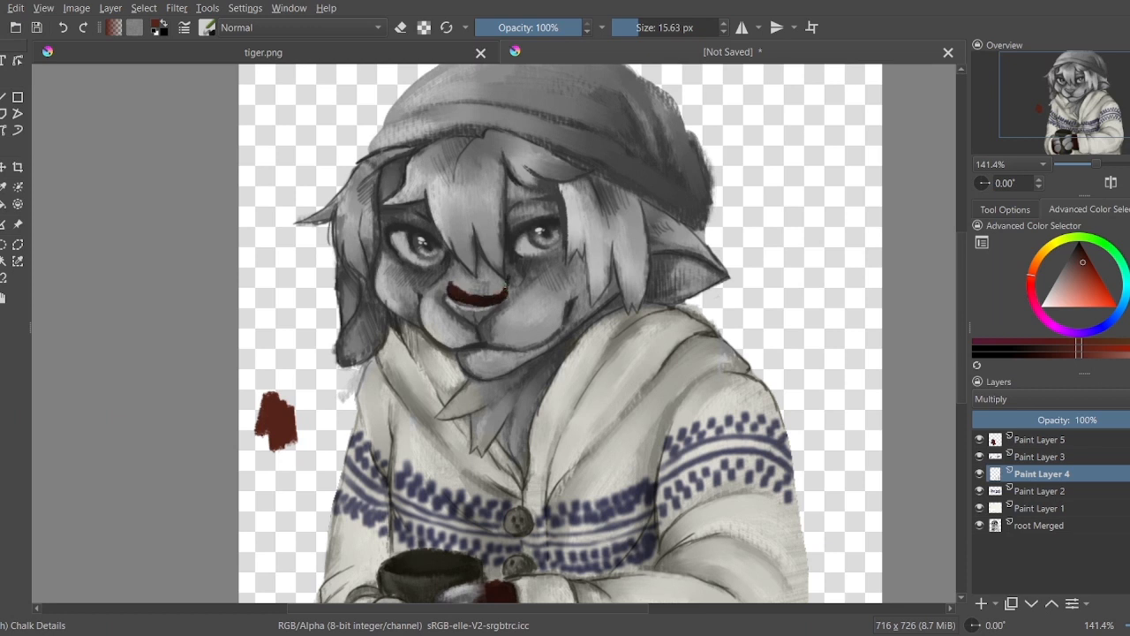
Step: Paint dark red over the nose, across the muzzle and around the left eye
click(459, 287)
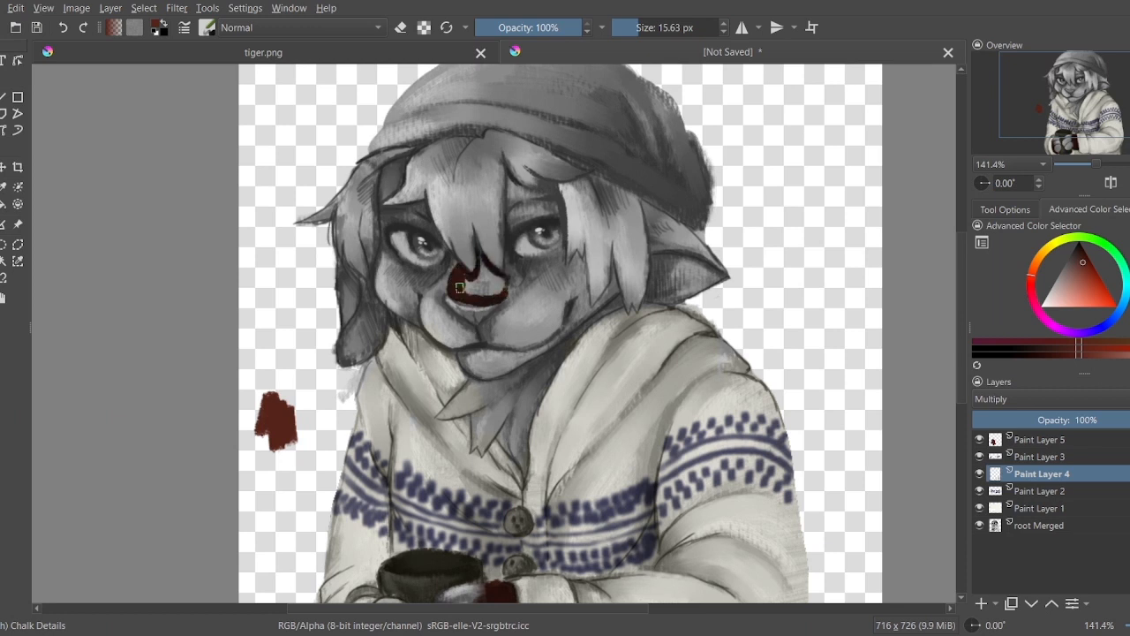
click(481, 274)
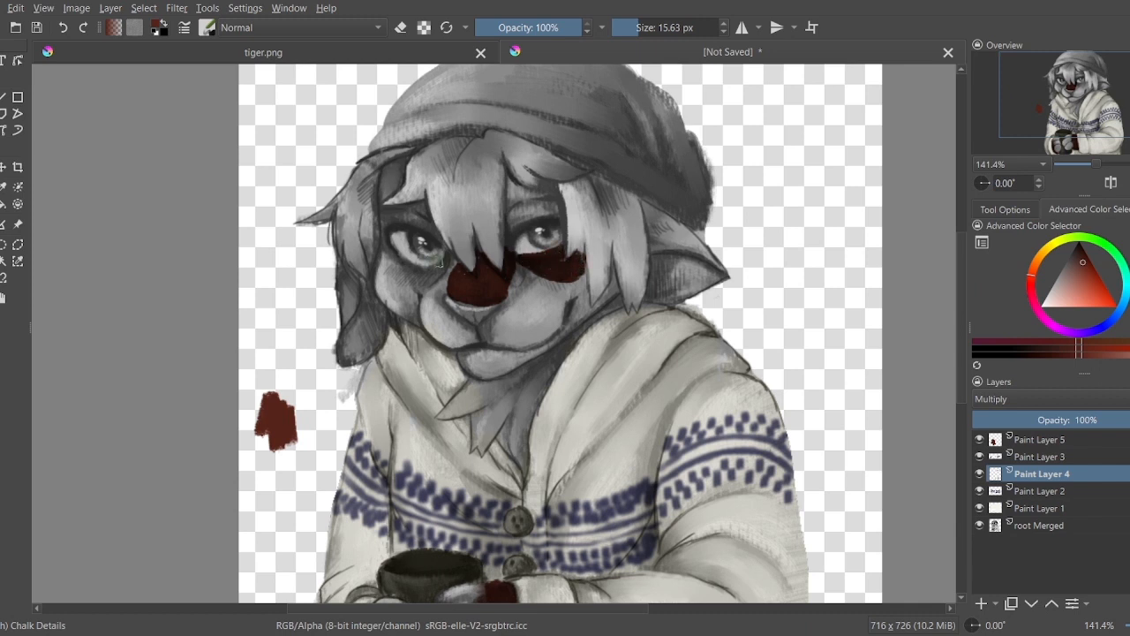
click(415, 274)
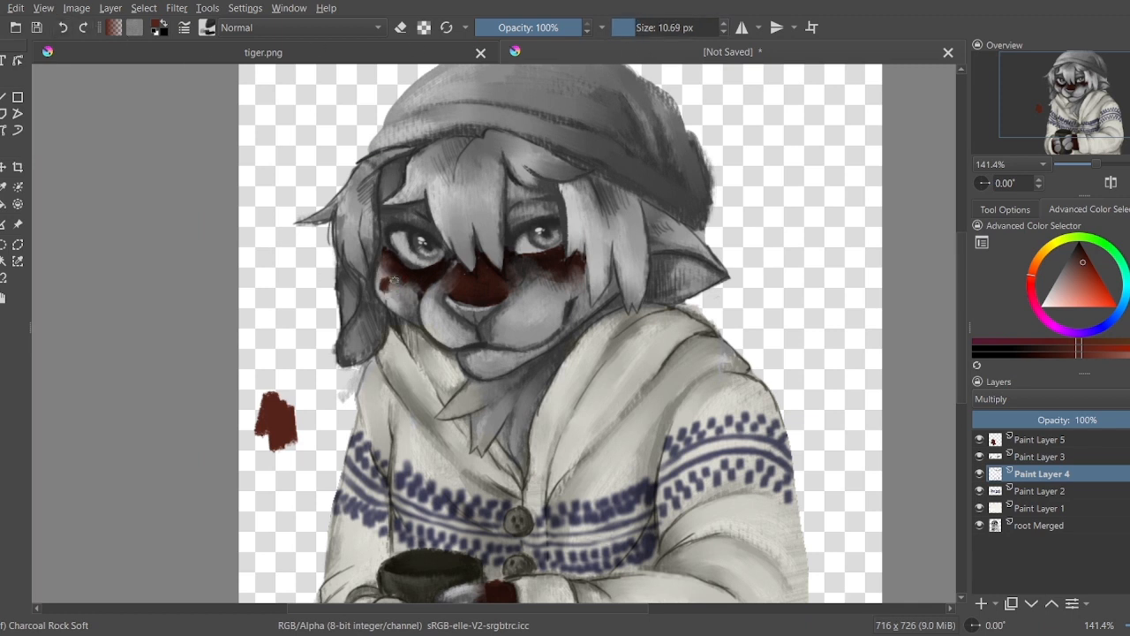
Step: Continue dark red shading on the face and fill the right ear
click(393, 283)
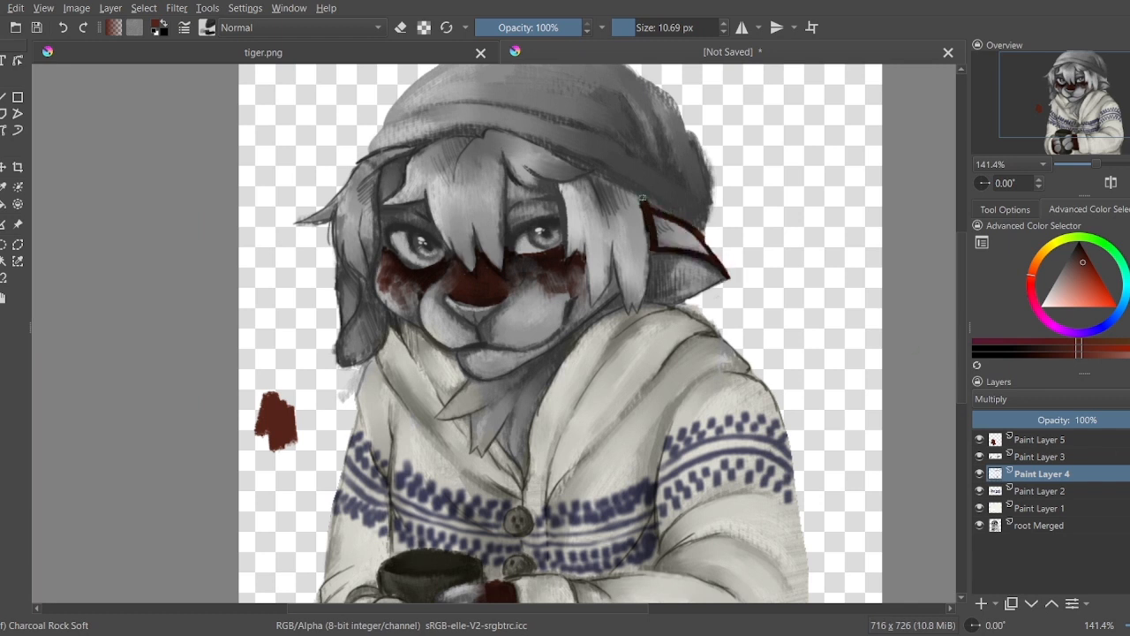
click(684, 240)
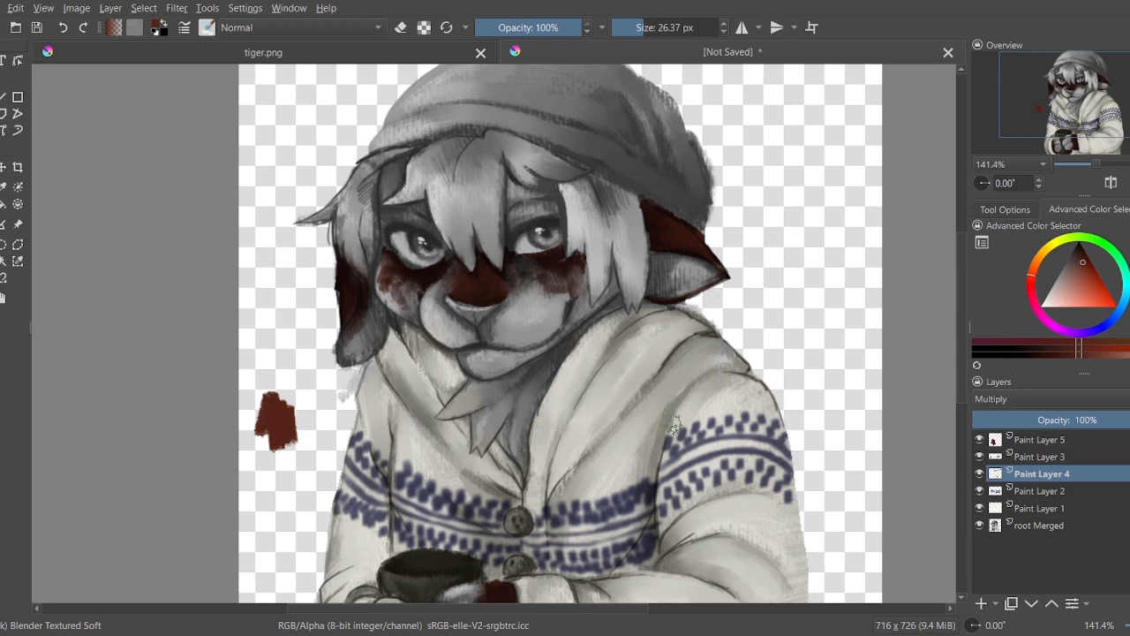
mouse_move(660, 396)
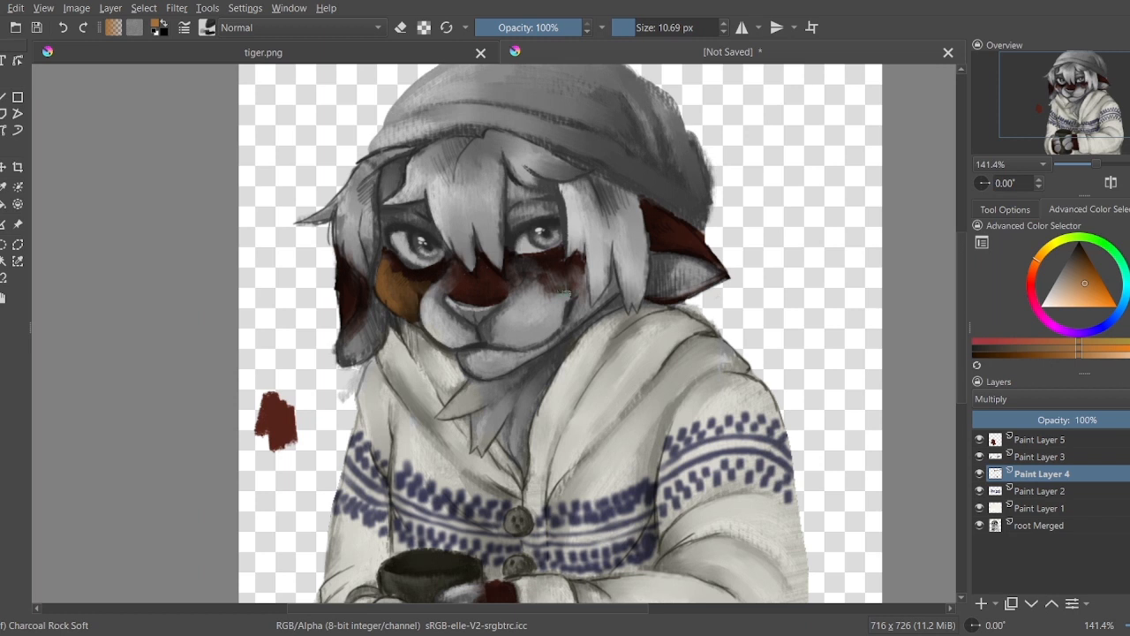
Step: Paint orange on the left cheek, then toggle Paint Layer 4 off and on to compare
click(516, 274)
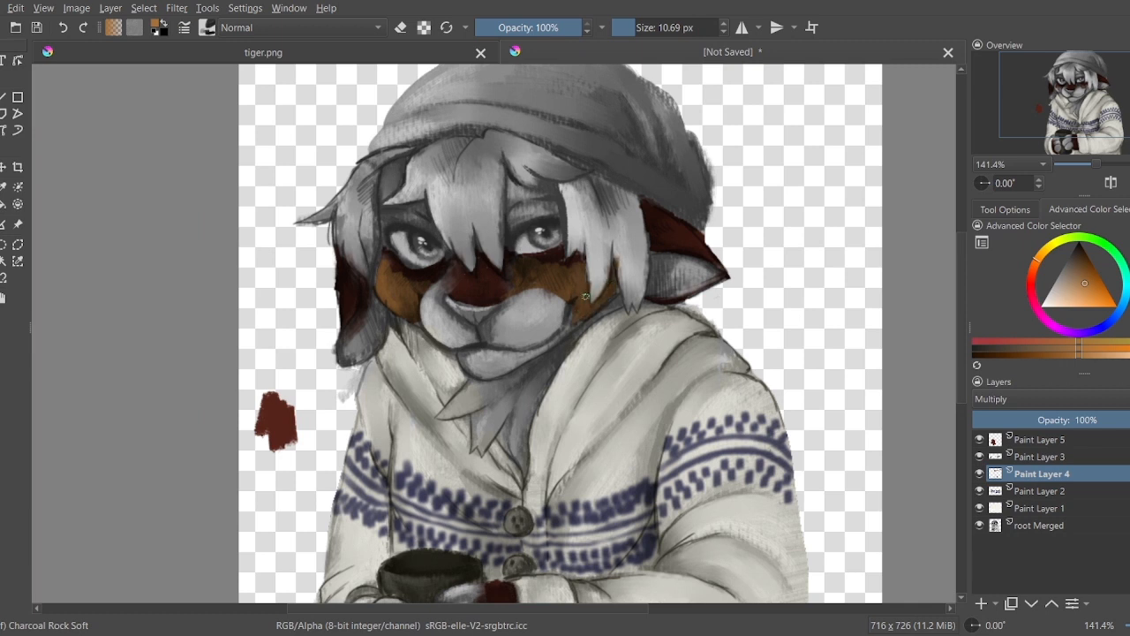
click(1042, 439)
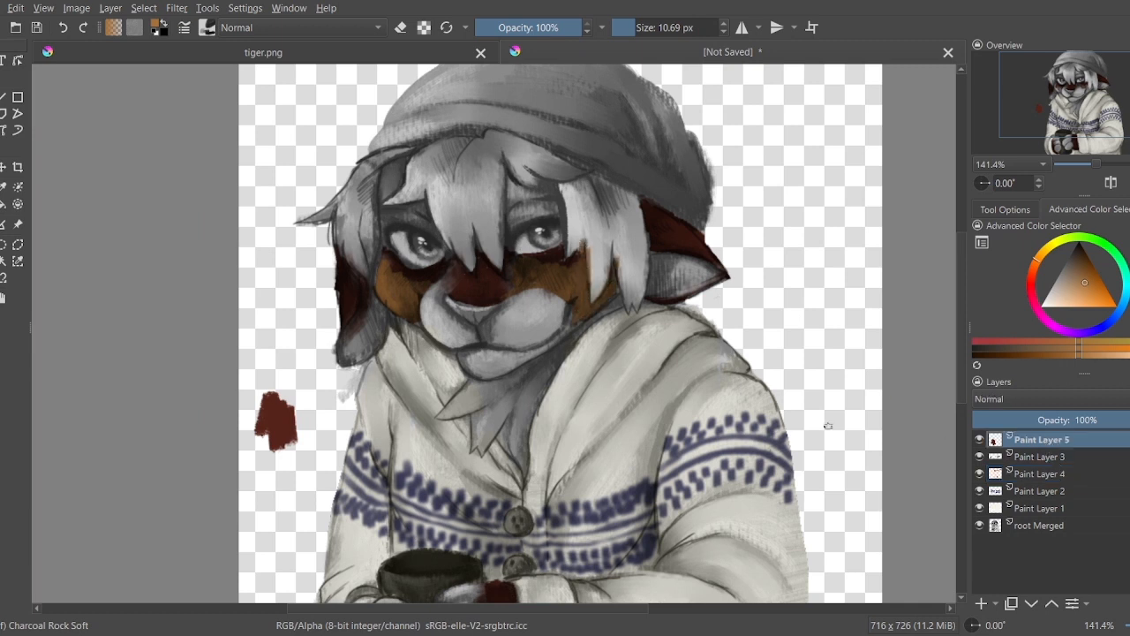
click(979, 473)
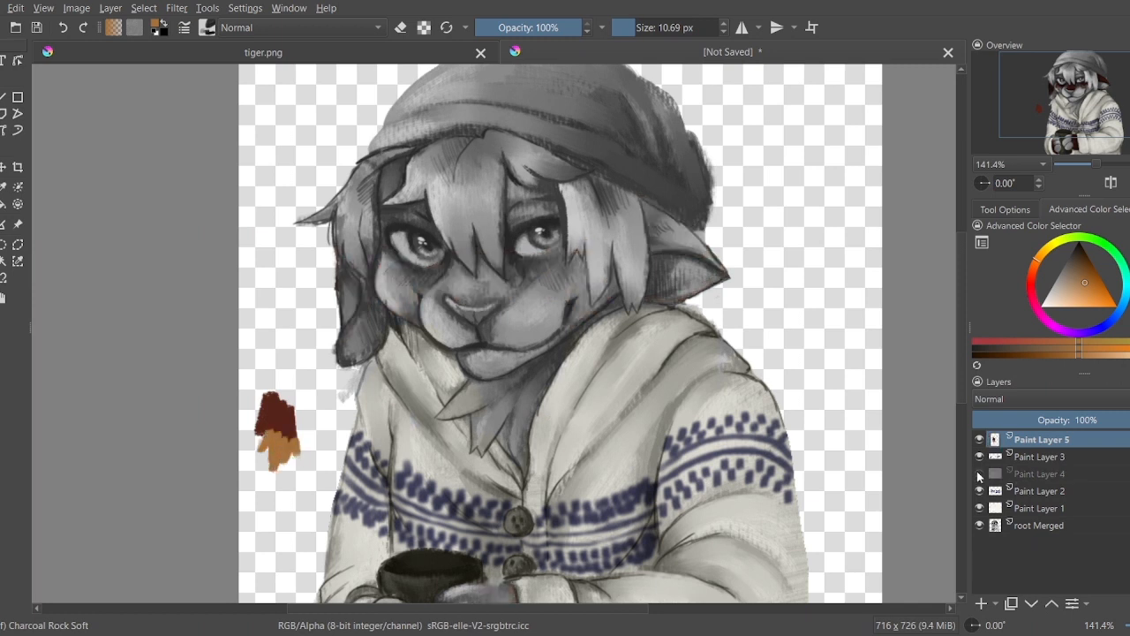
click(1038, 474)
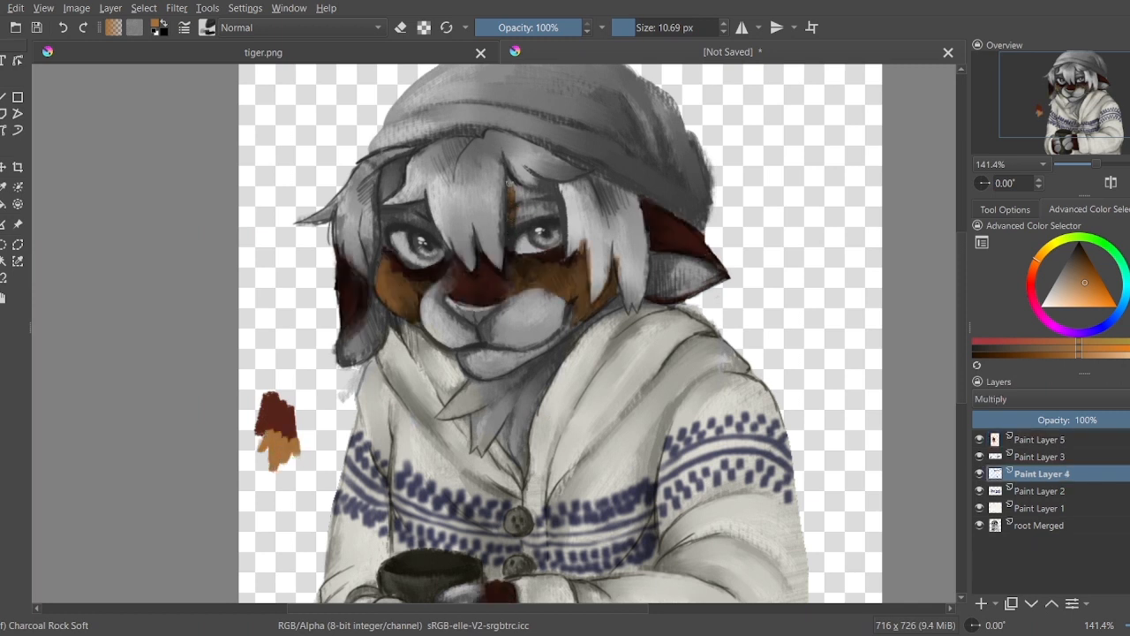
click(520, 202)
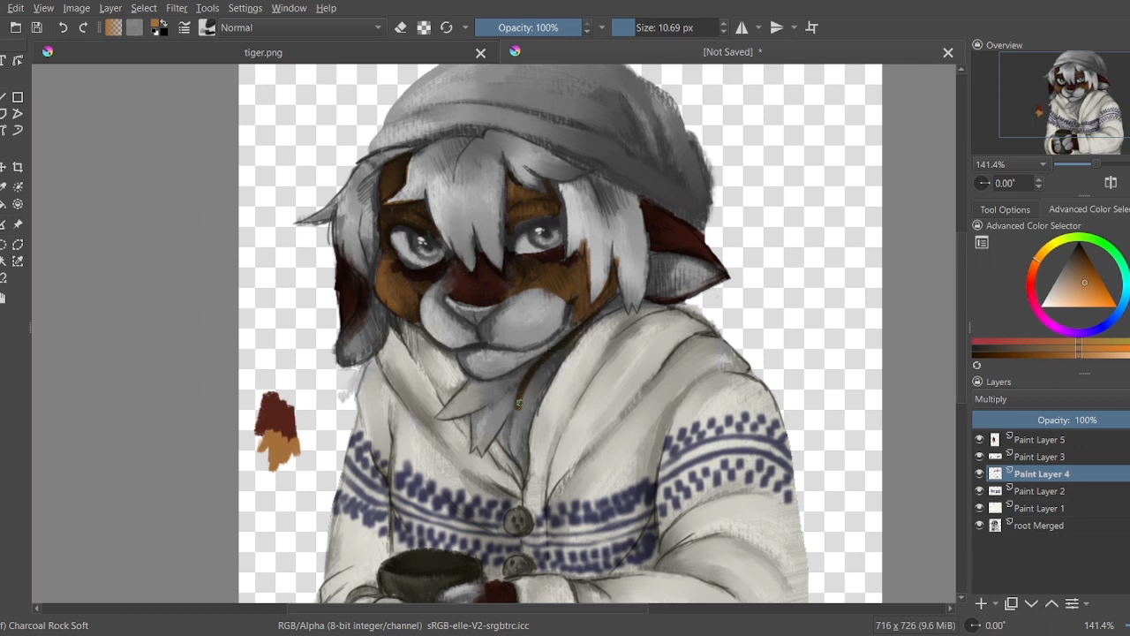
Step: Blend the orange patches into the surrounding fur and soften colours around the right eye
drag(519, 404, 612, 306)
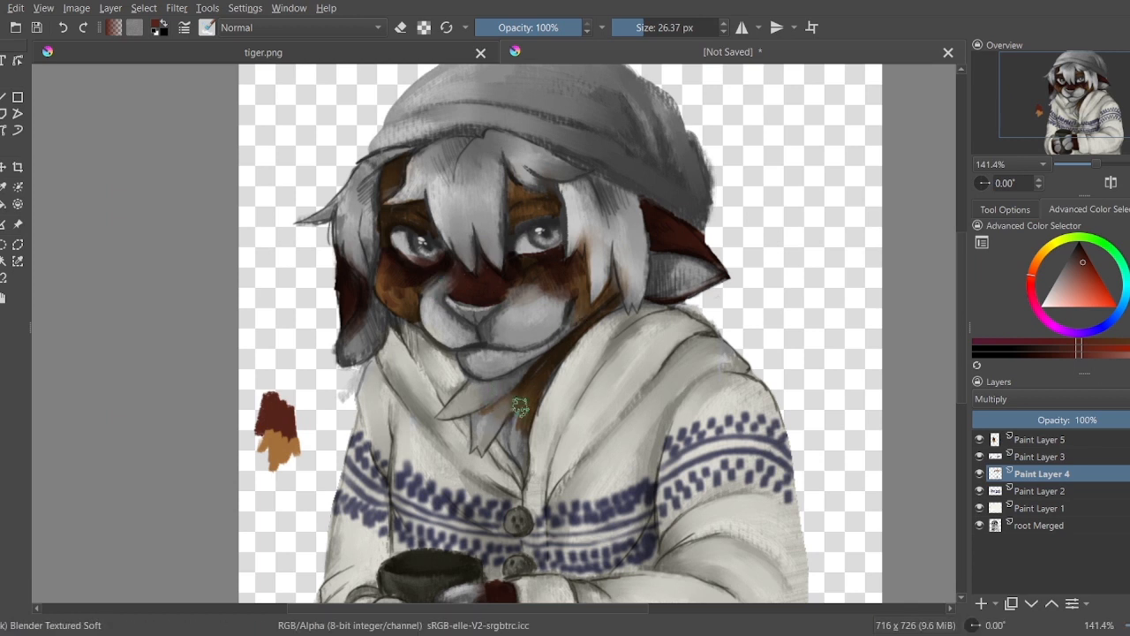
mouse_move(846, 340)
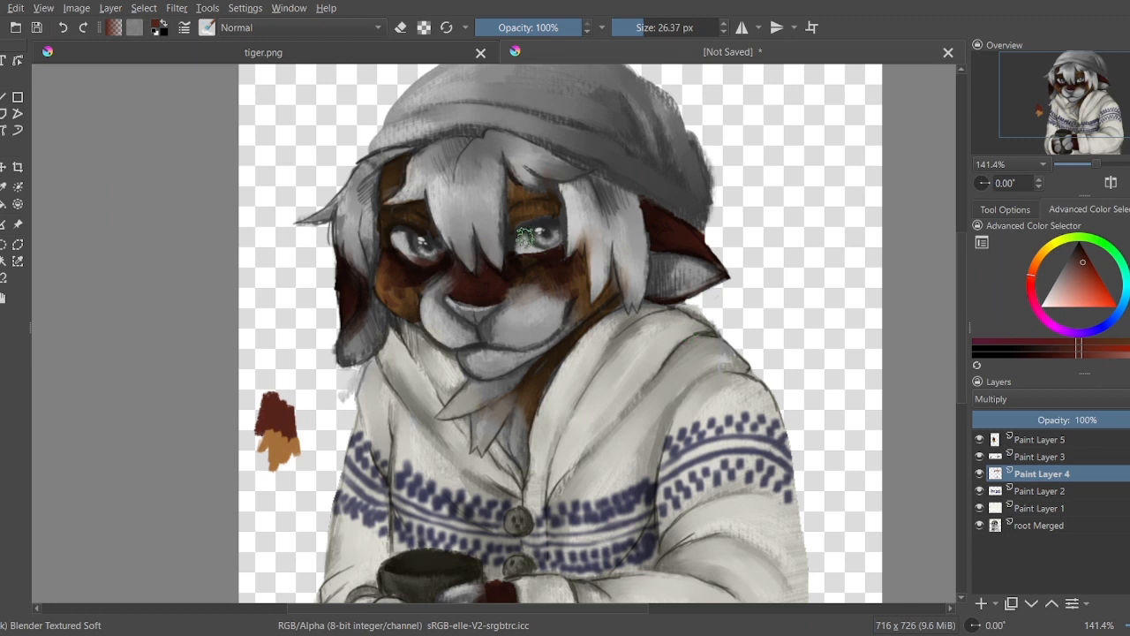
click(526, 239)
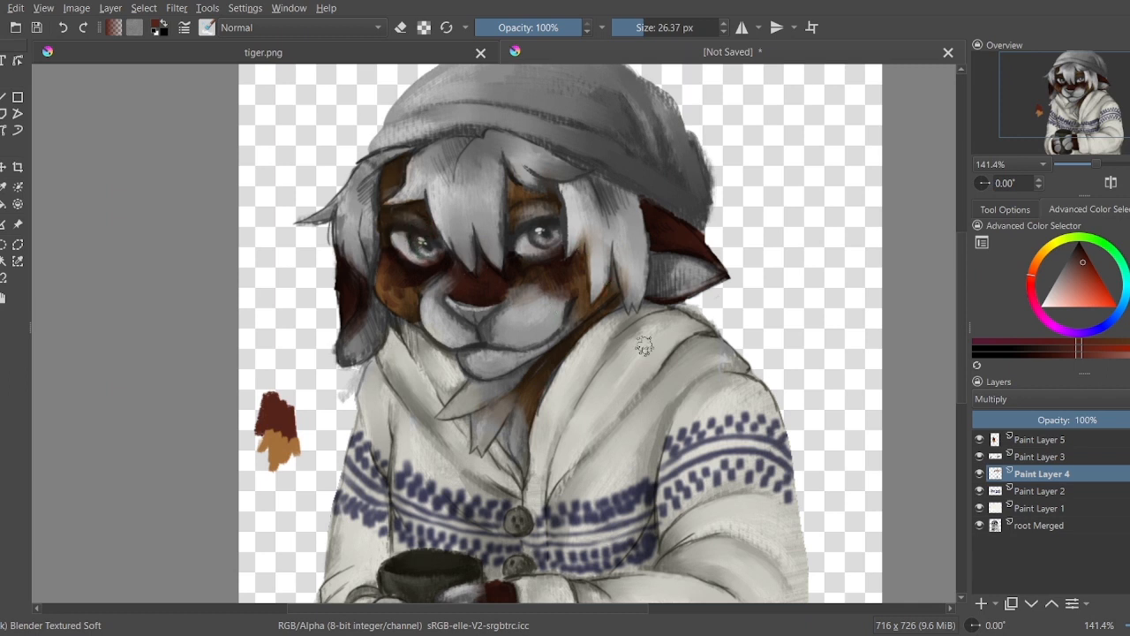
mouse_move(917, 312)
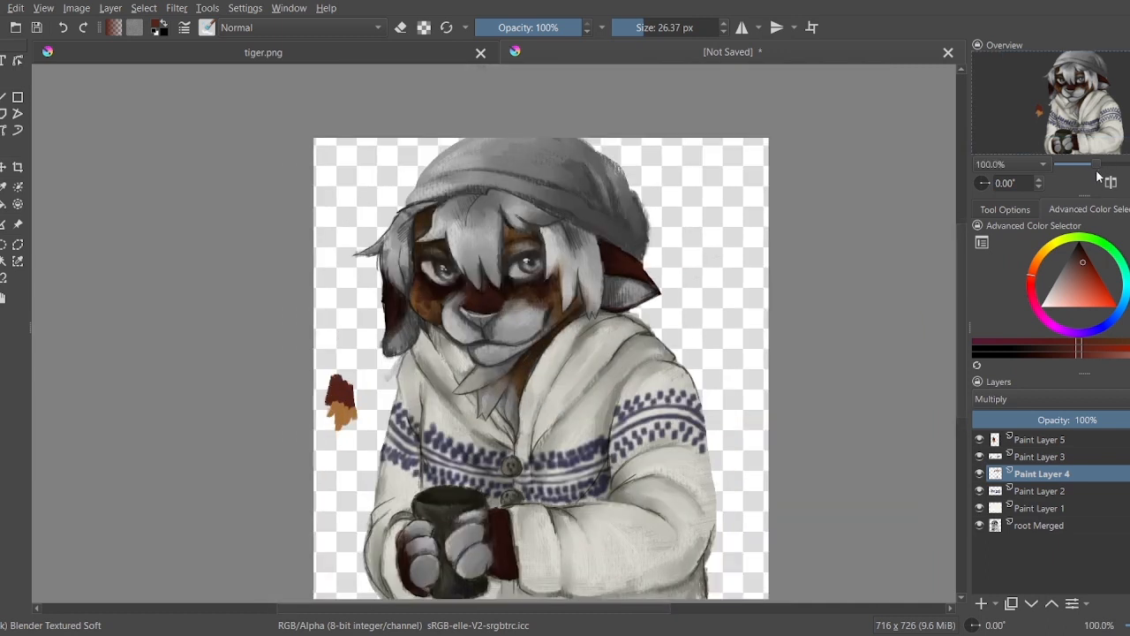
Step: View the whole illustration, select Paint Layer 4 and add Paint Layer 6 above it
click(1042, 508)
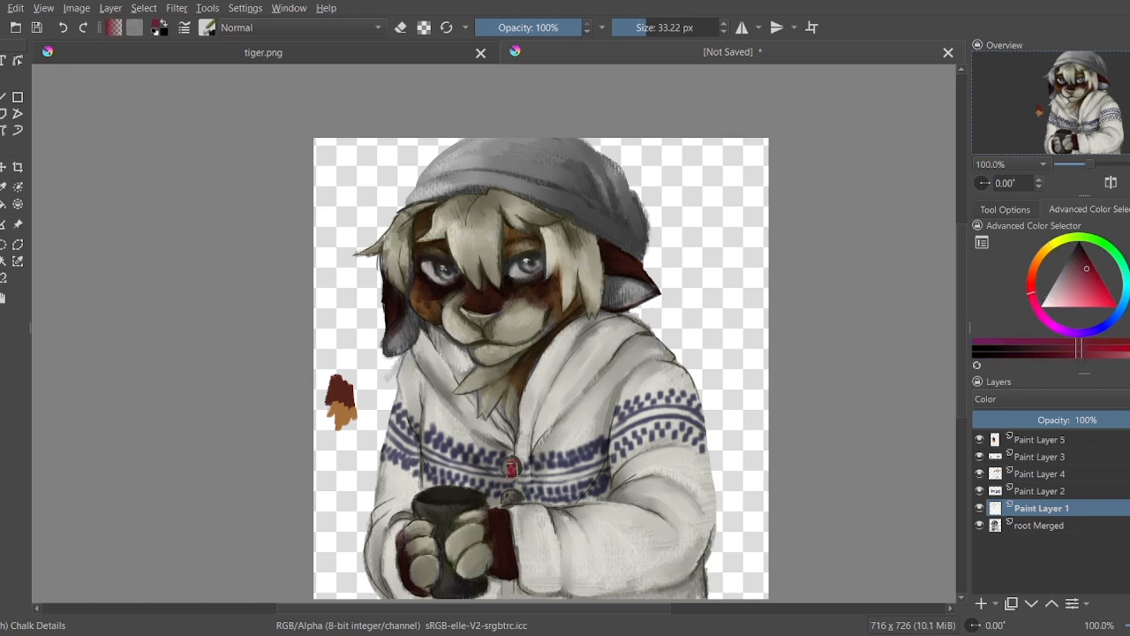
click(1042, 473)
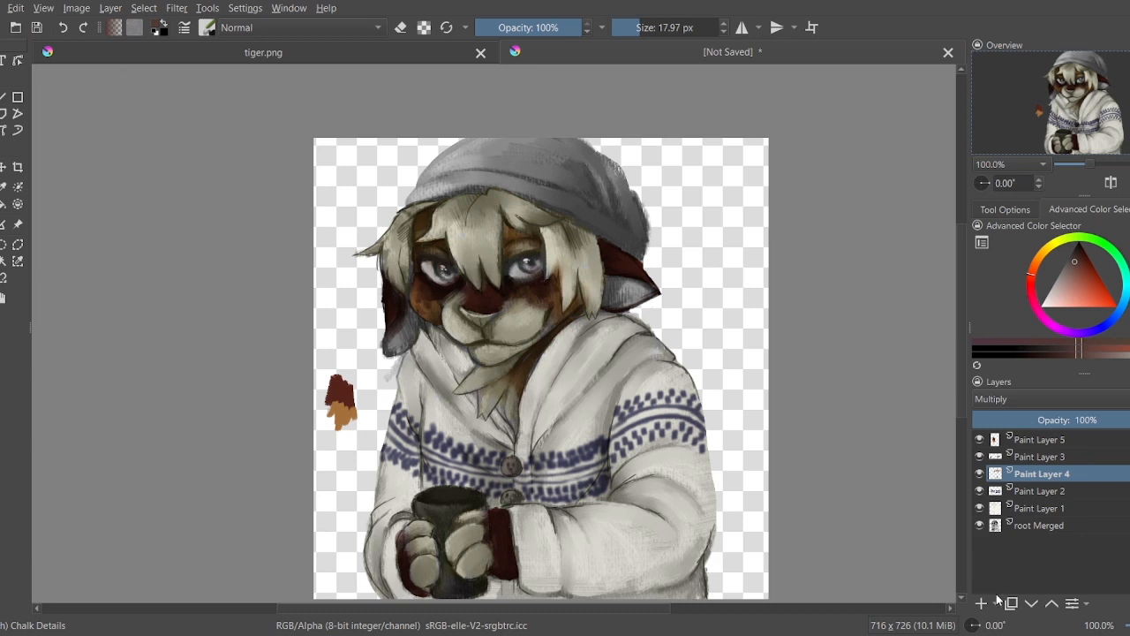
click(981, 604)
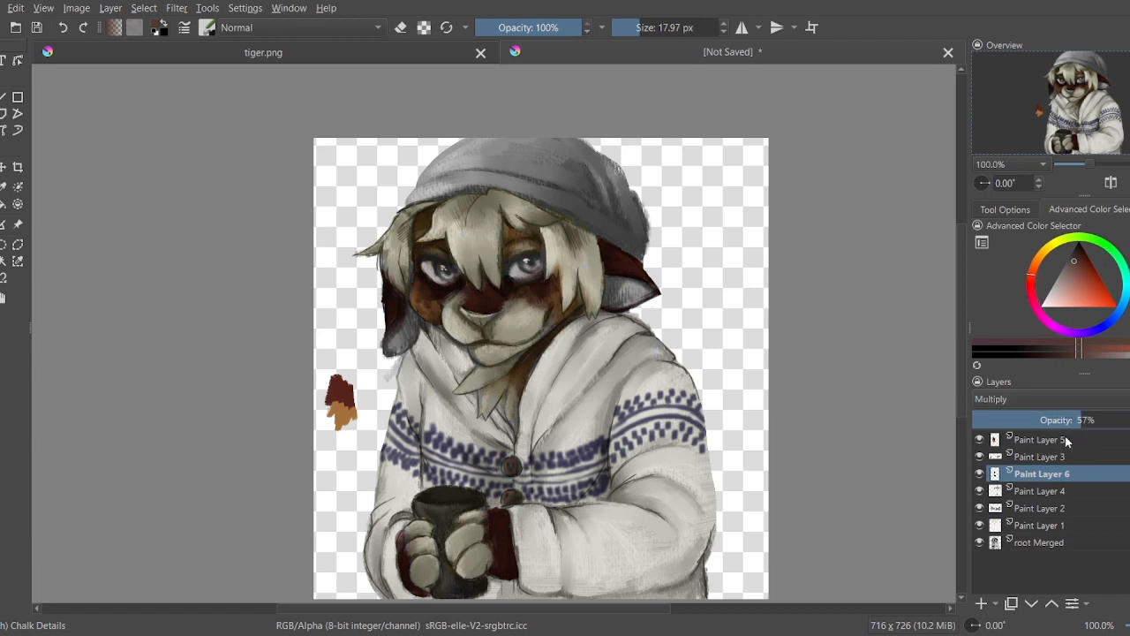
mouse_move(1033, 525)
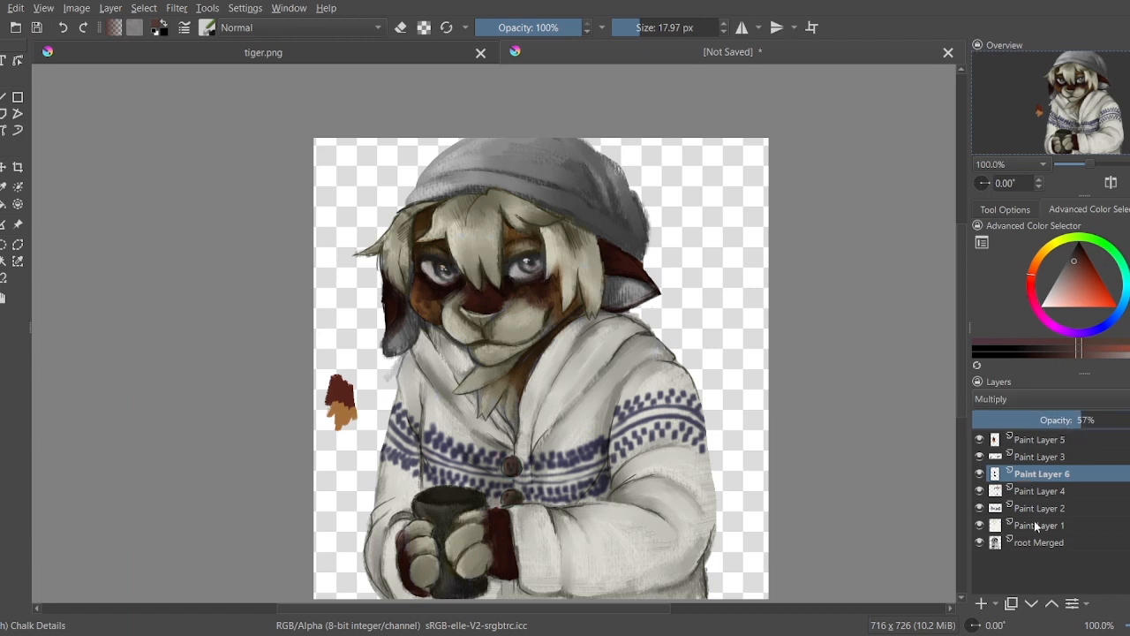
click(1042, 525)
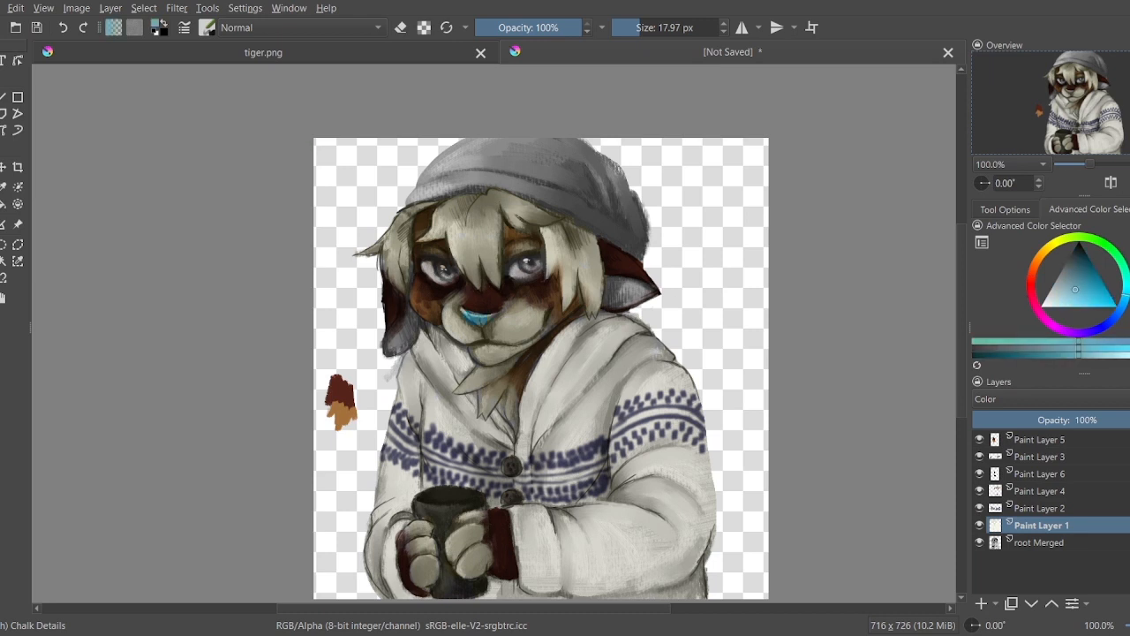
Step: Paint teal blue into the cat's inner ears and pick a tan colour
click(477, 314)
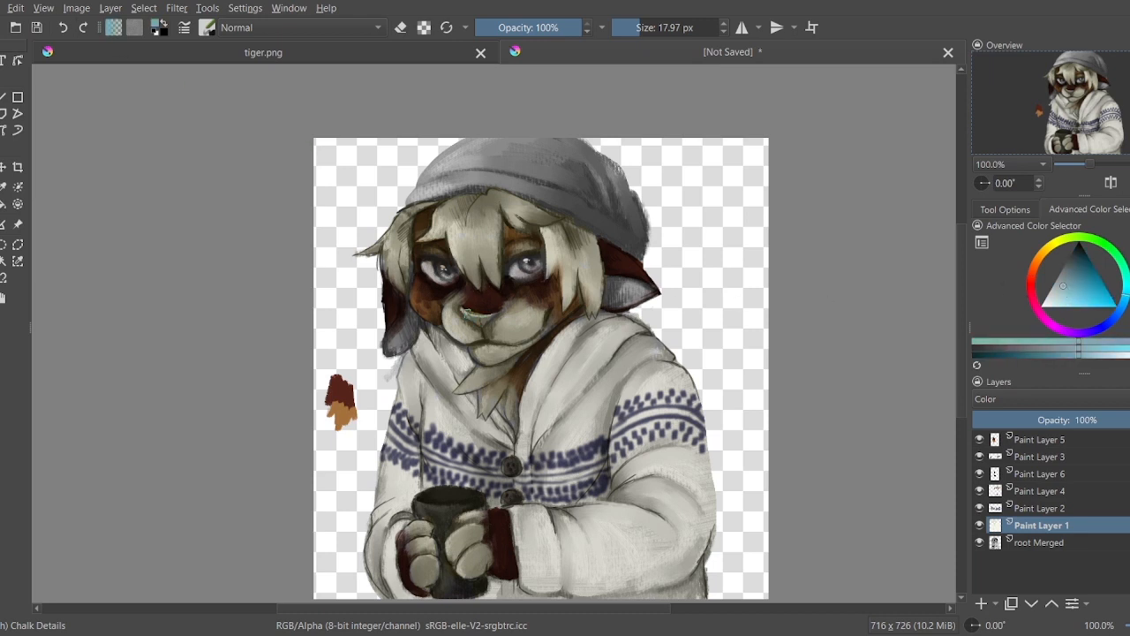
click(477, 313)
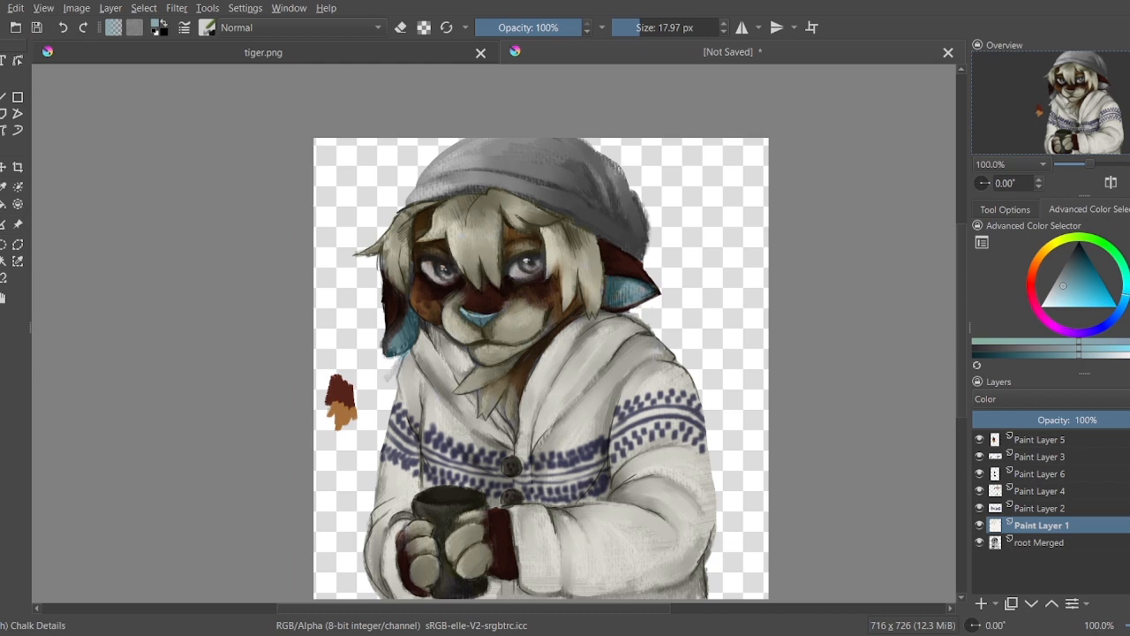
click(1072, 276)
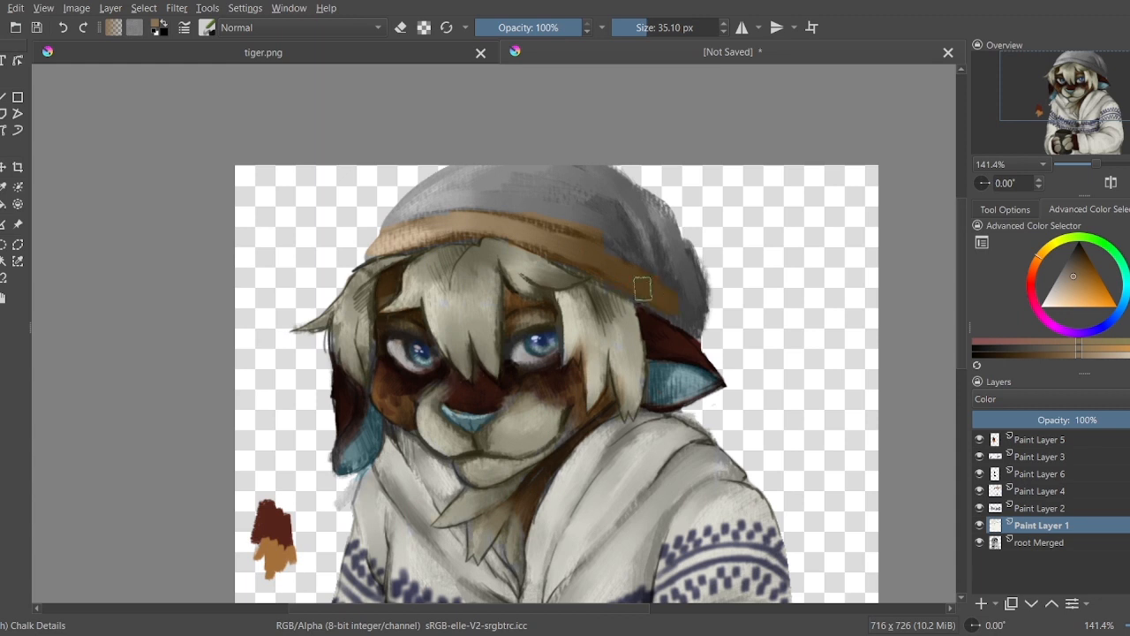
Step: Paint tan over the beanie and hide the Paint Layer 5 swatch layer
drag(642, 288, 469, 178)
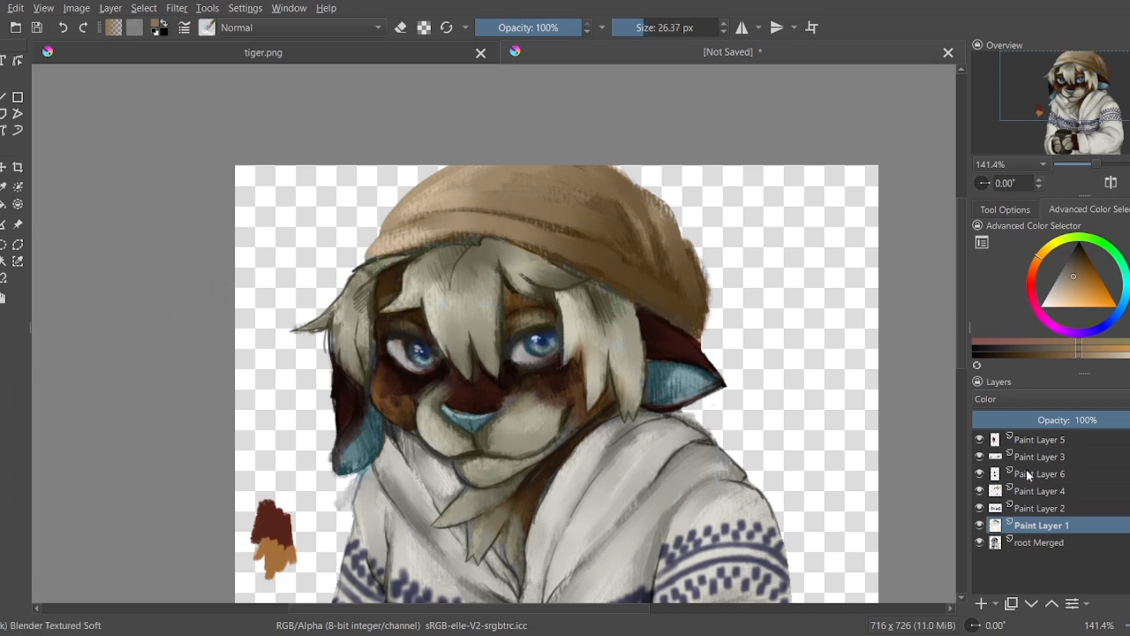
click(1037, 474)
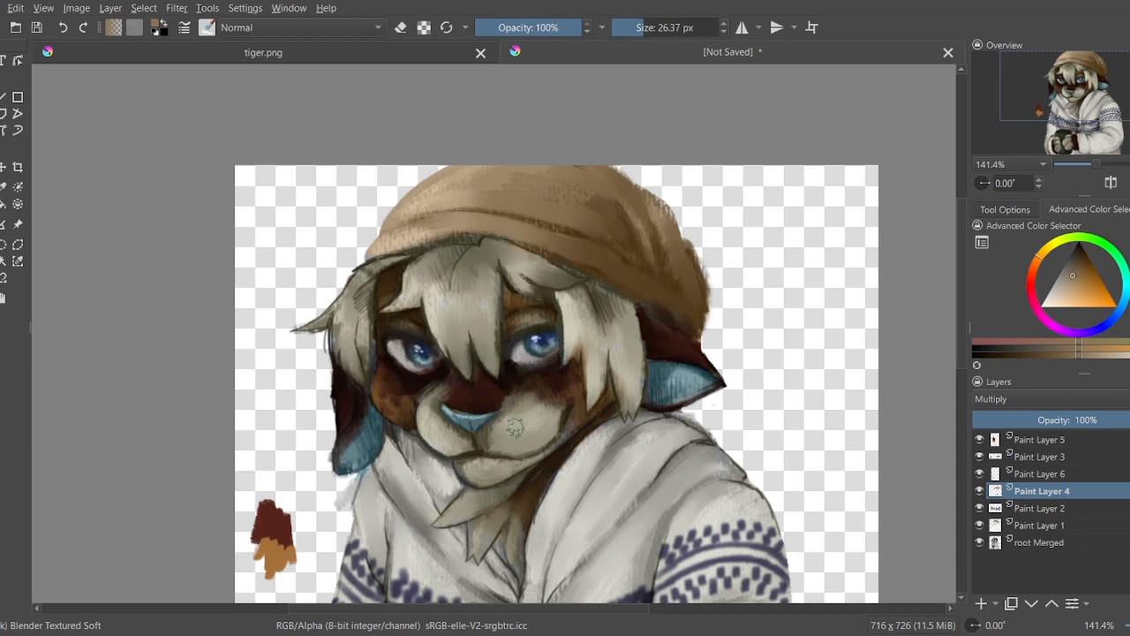
click(1040, 524)
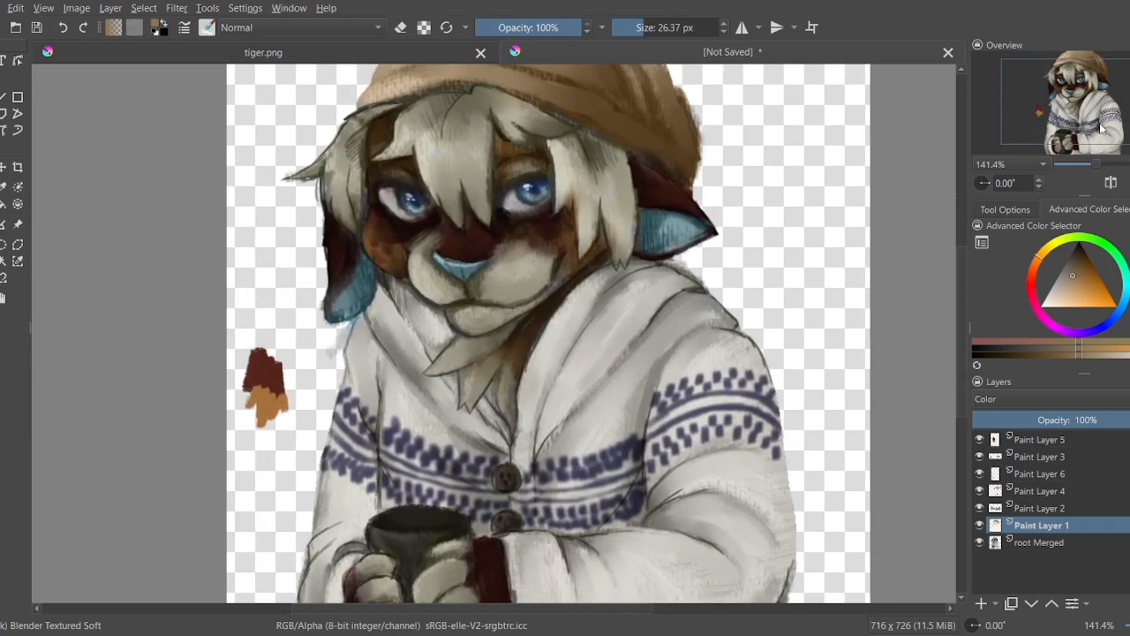
click(1042, 439)
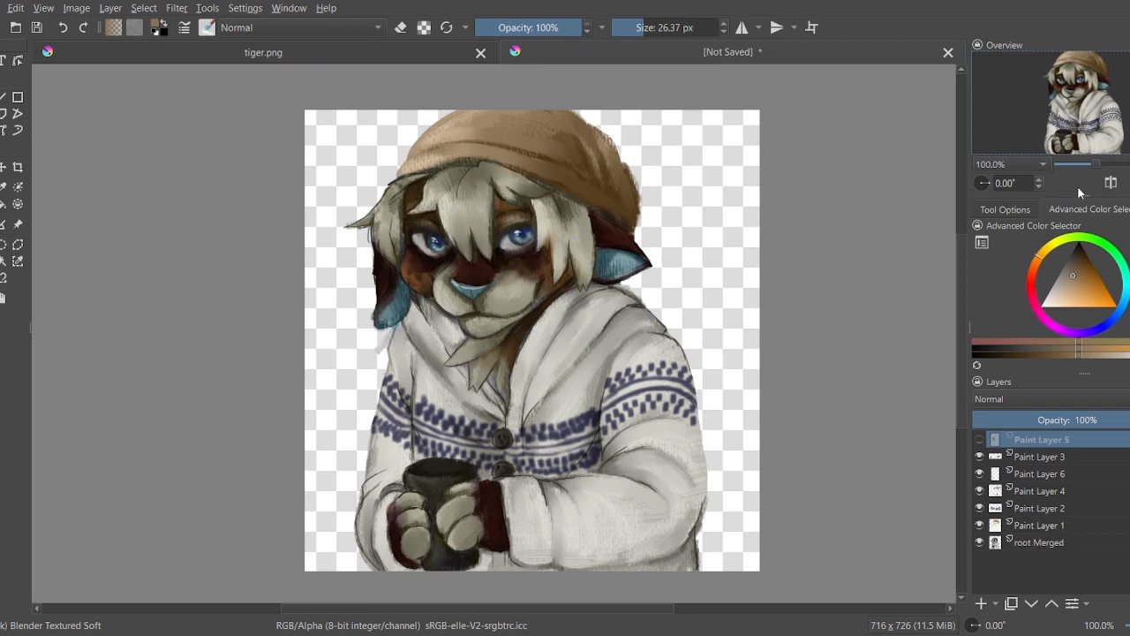
Step: Add Paint Layer 7 on top and trace a dark outline on the sweater
click(980, 603)
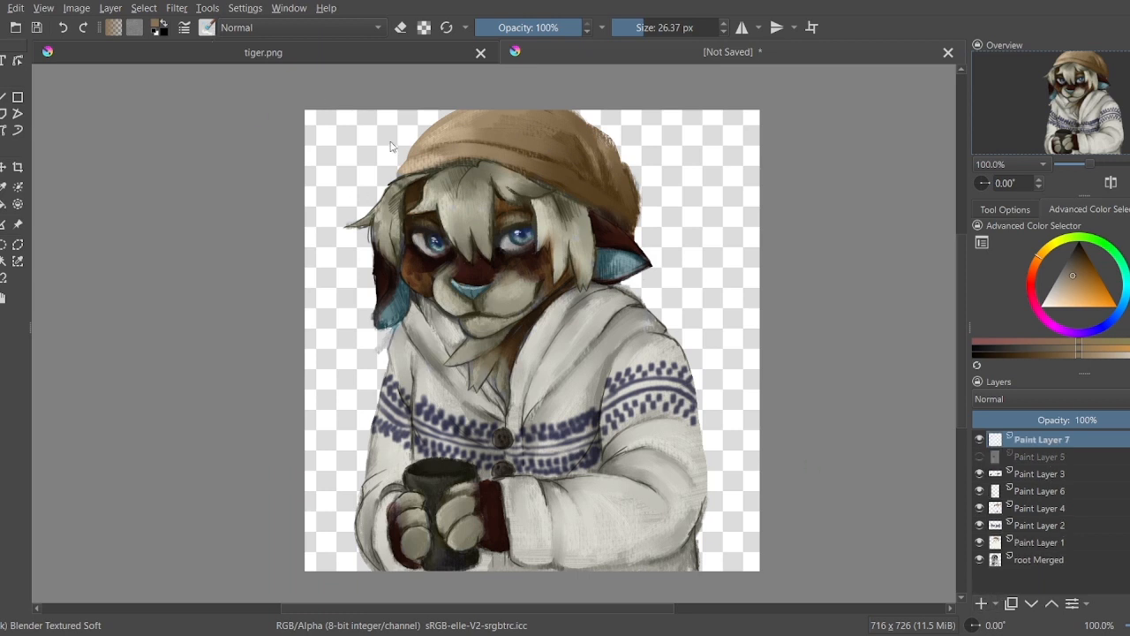
mouse_move(473, 210)
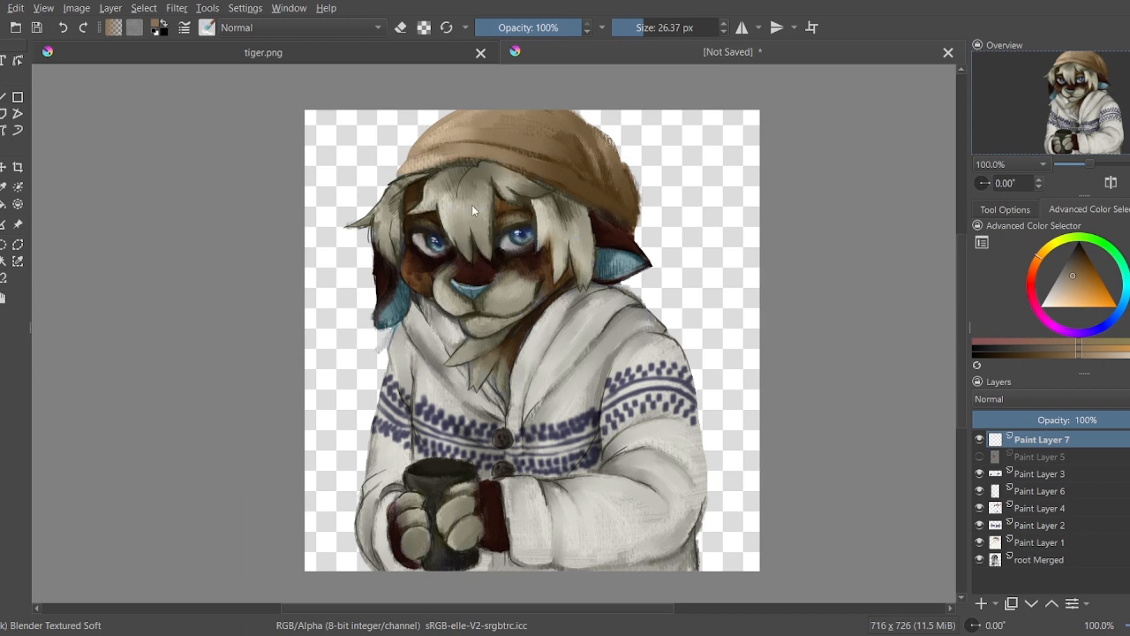
mouse_move(291, 169)
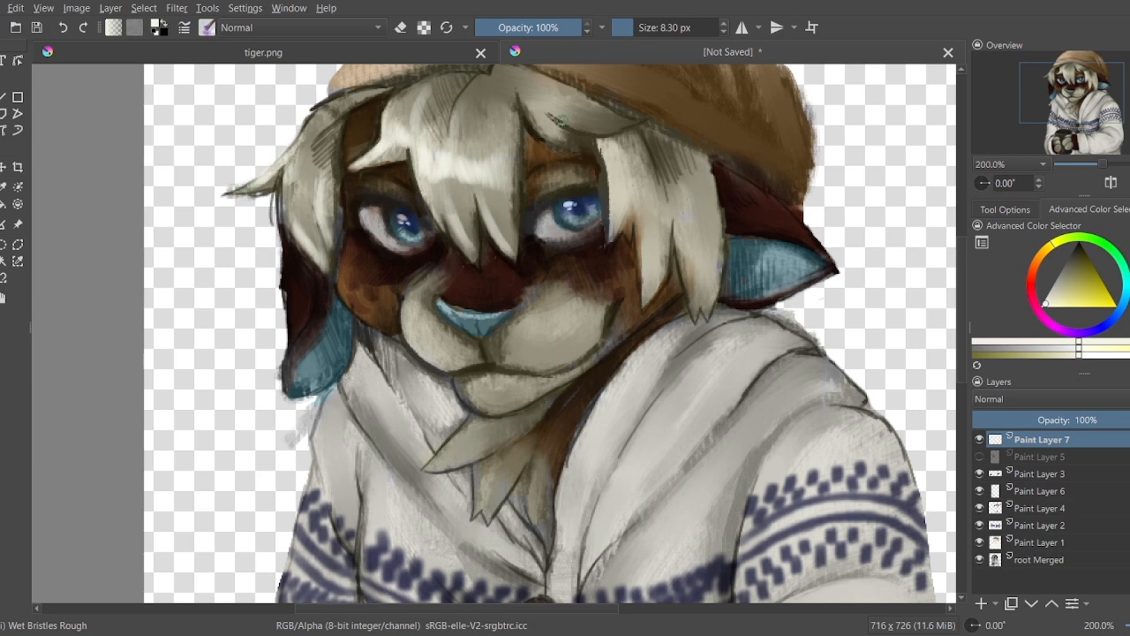
click(565, 111)
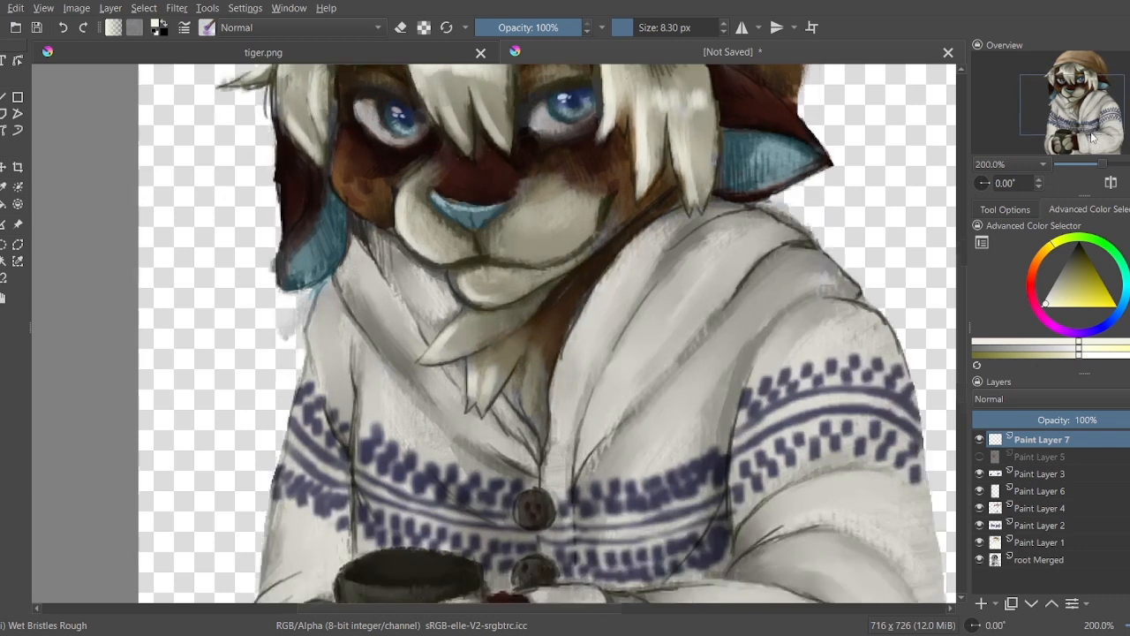
Step: Scroll the canvas down to frame the beanie for outlining
scroll(down, 3)
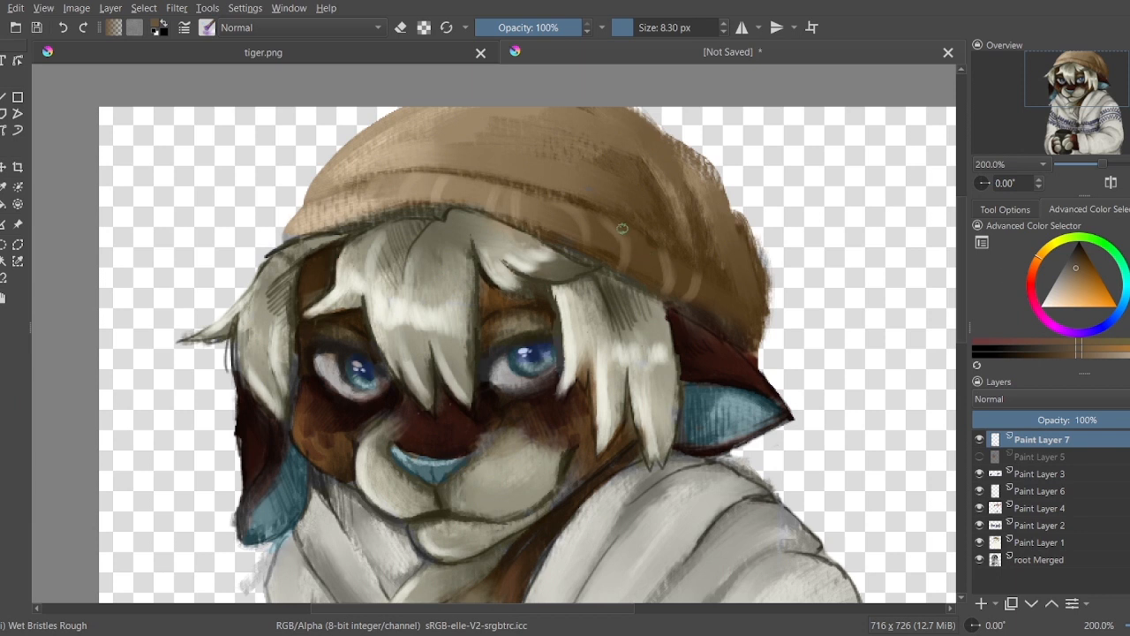
mouse_move(835, 264)
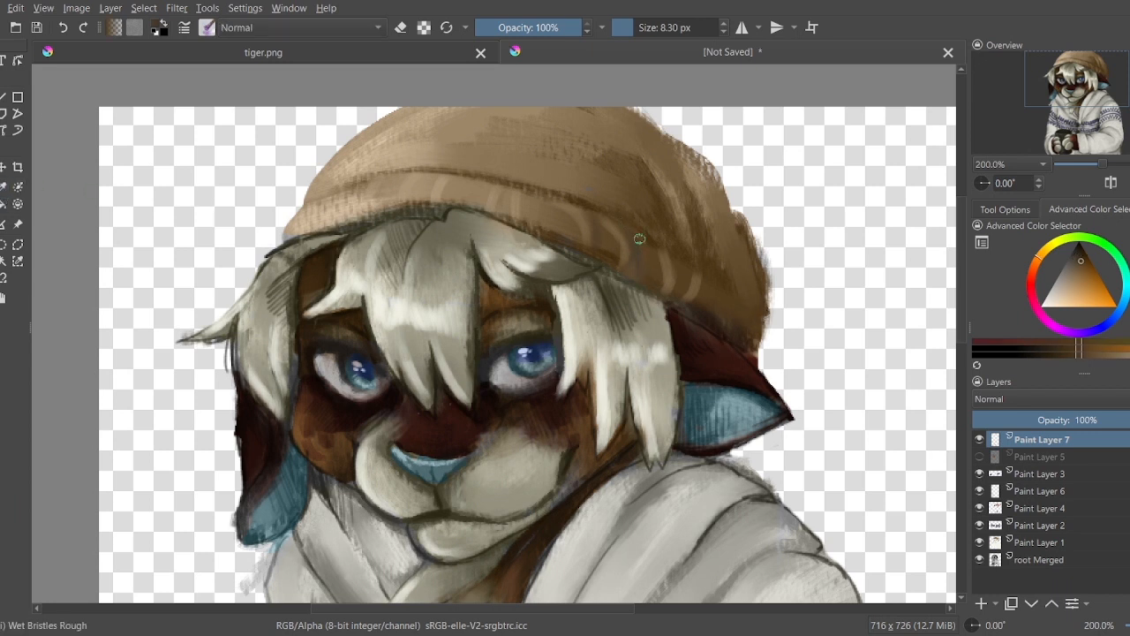
mouse_move(574, 204)
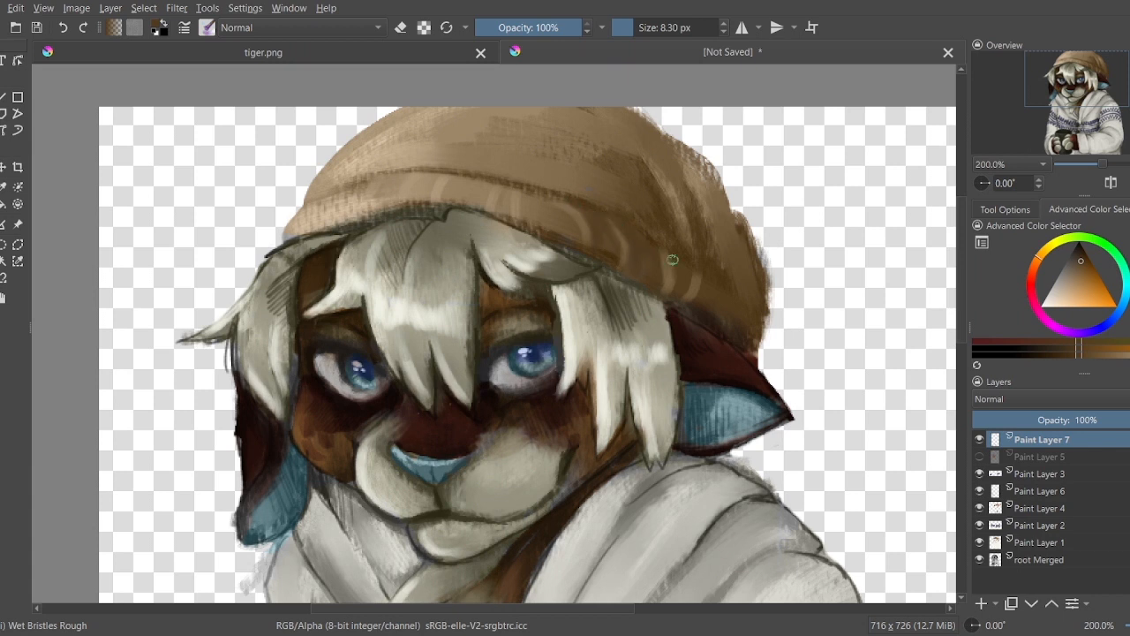
mouse_move(615, 262)
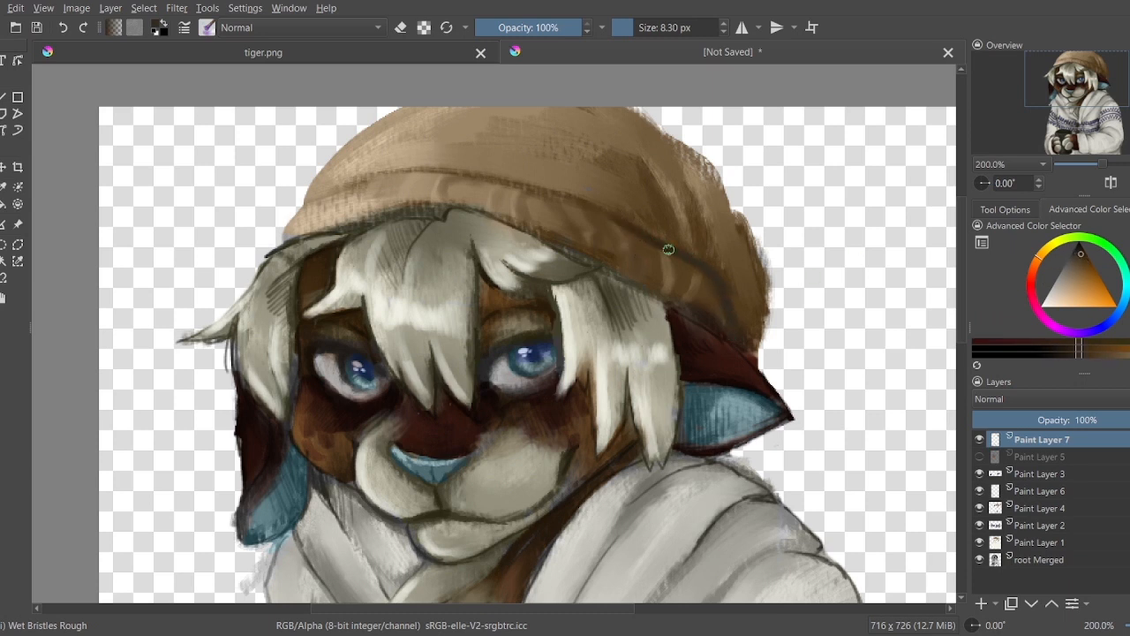
Step: View the whole figure, add a new paint layer, and pick warm orange for the tint
drag(668, 249, 726, 294)
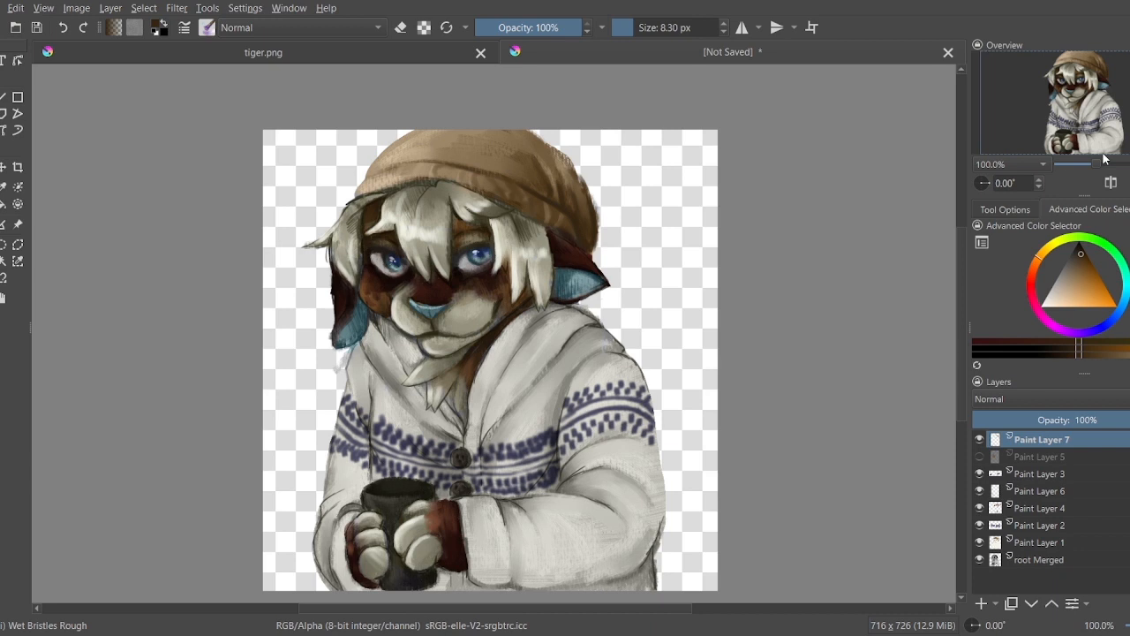
mouse_move(1051, 419)
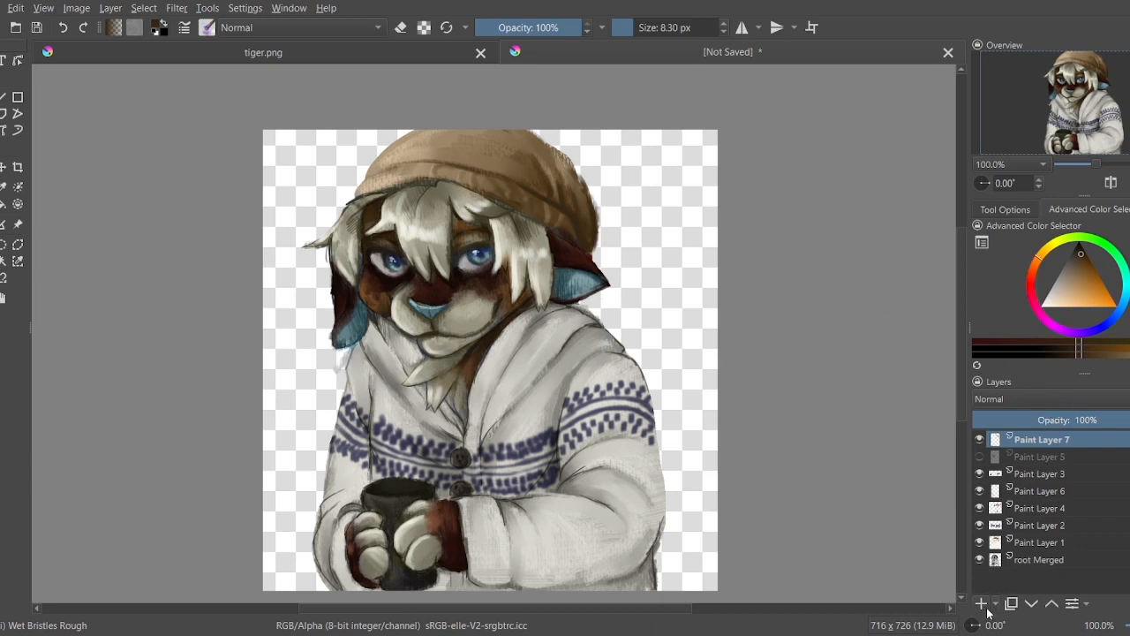
click(979, 603)
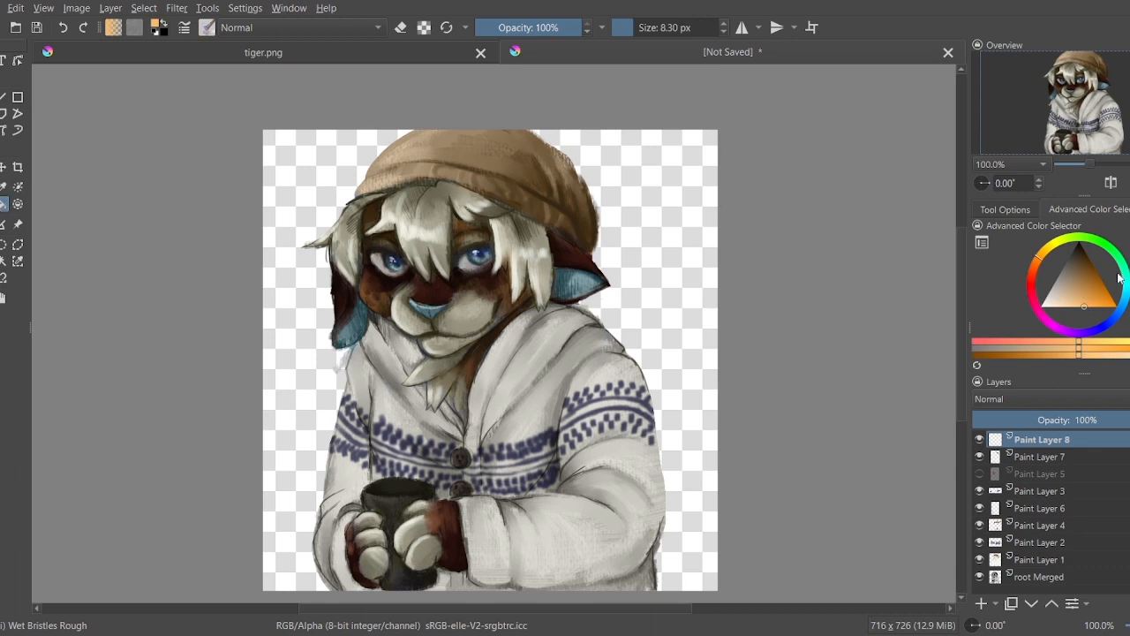
click(1004, 208)
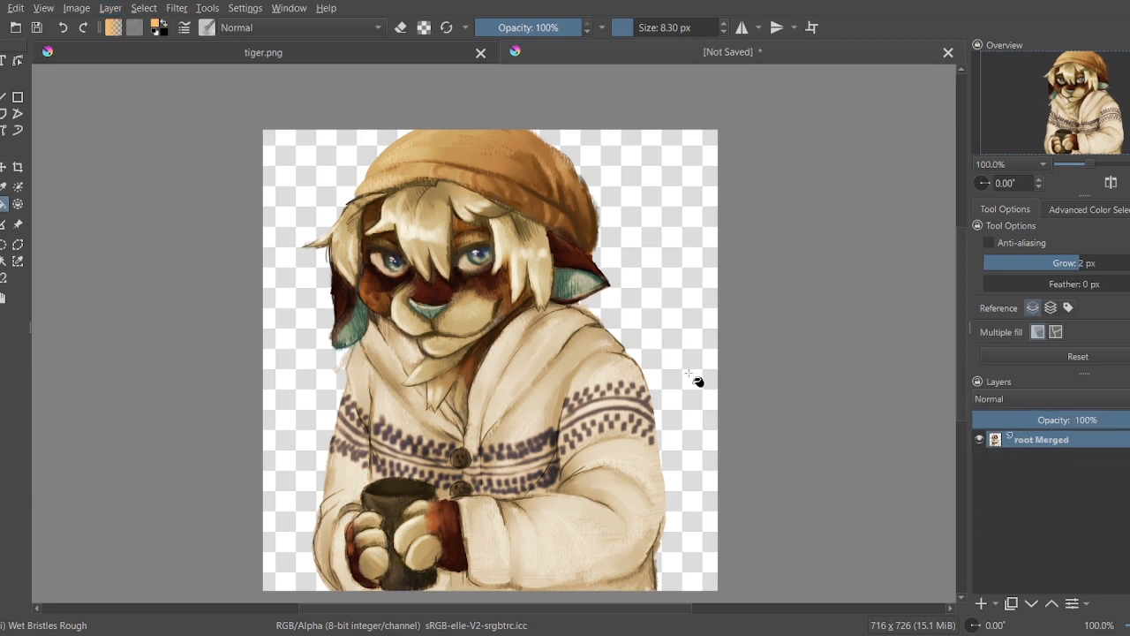
Step: Paint an even warm brown background on a new layer beneath the cat
click(982, 603)
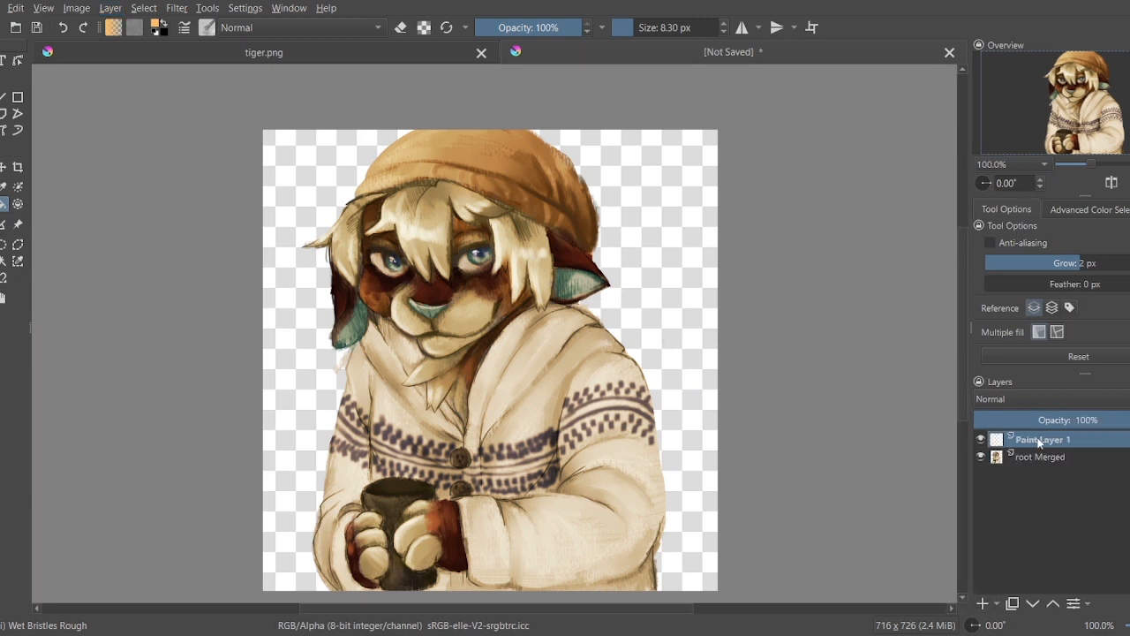
click(980, 439)
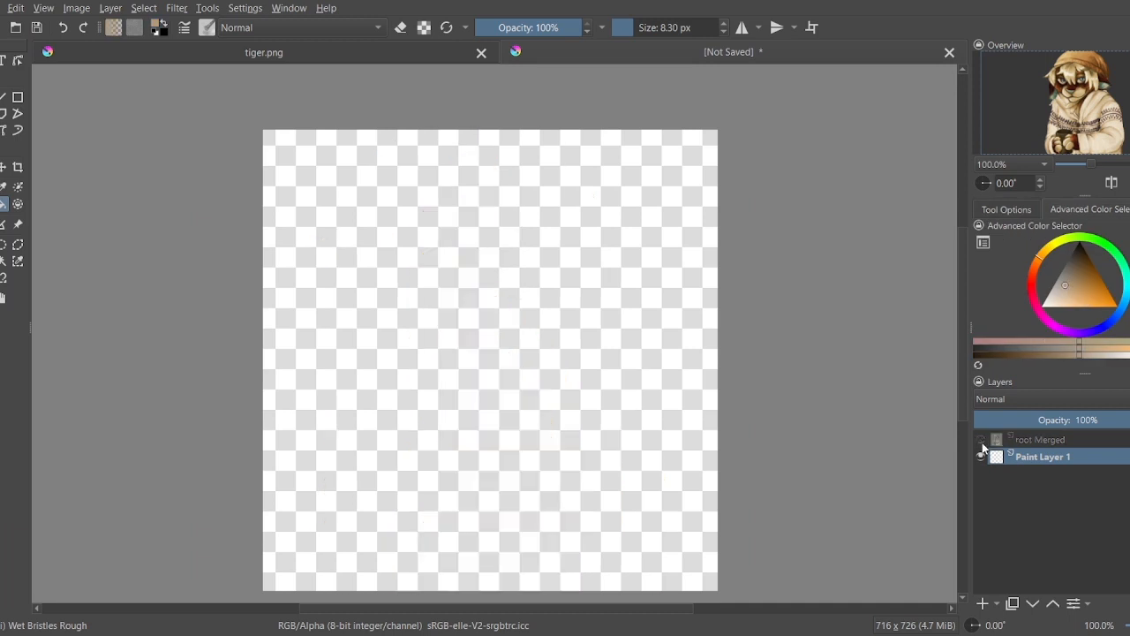
click(980, 439)
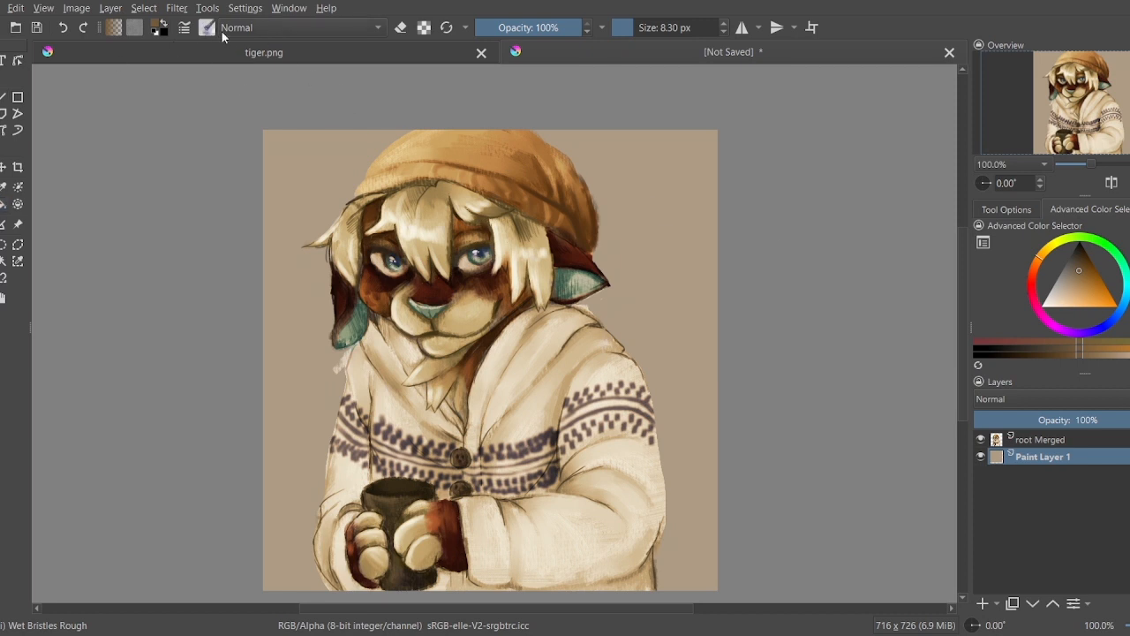
drag(671, 141, 685, 208)
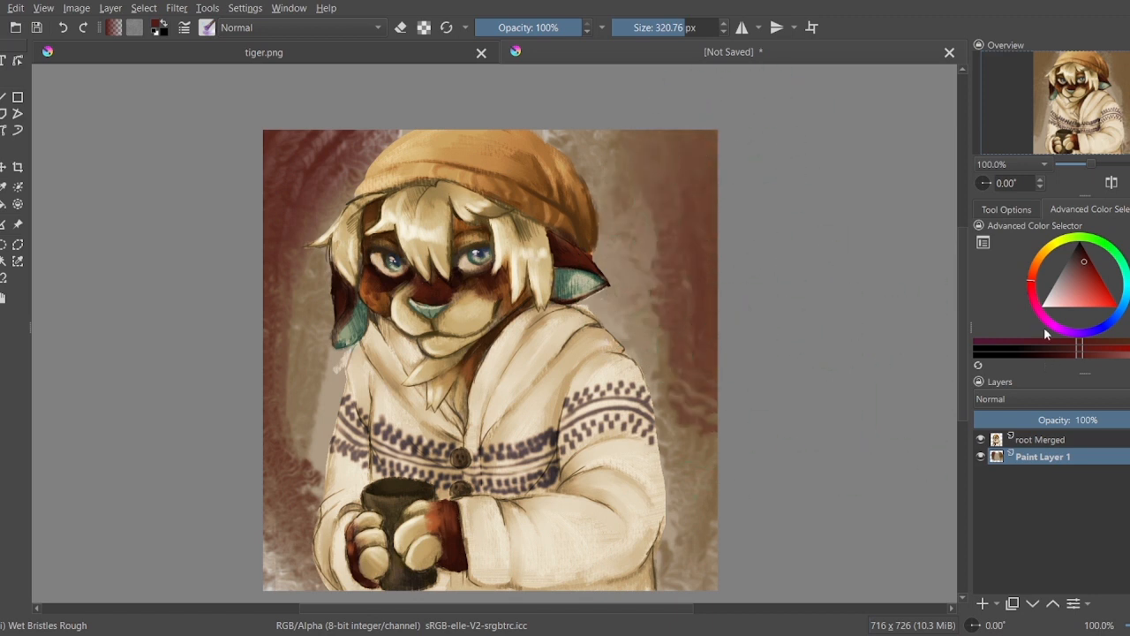
mouse_move(507, 180)
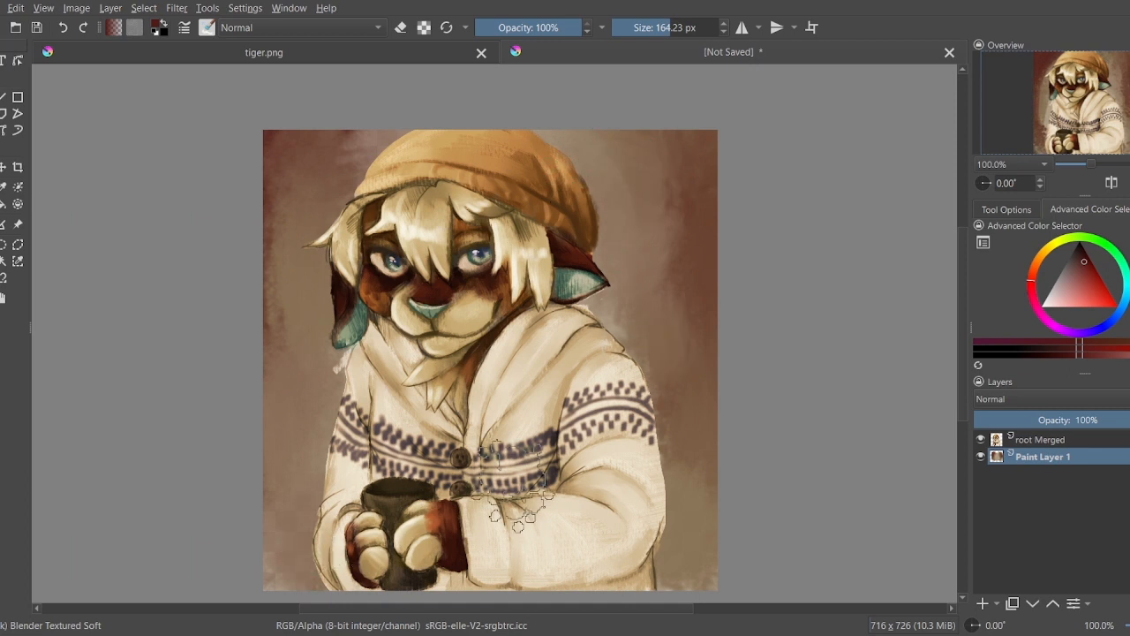
click(1042, 439)
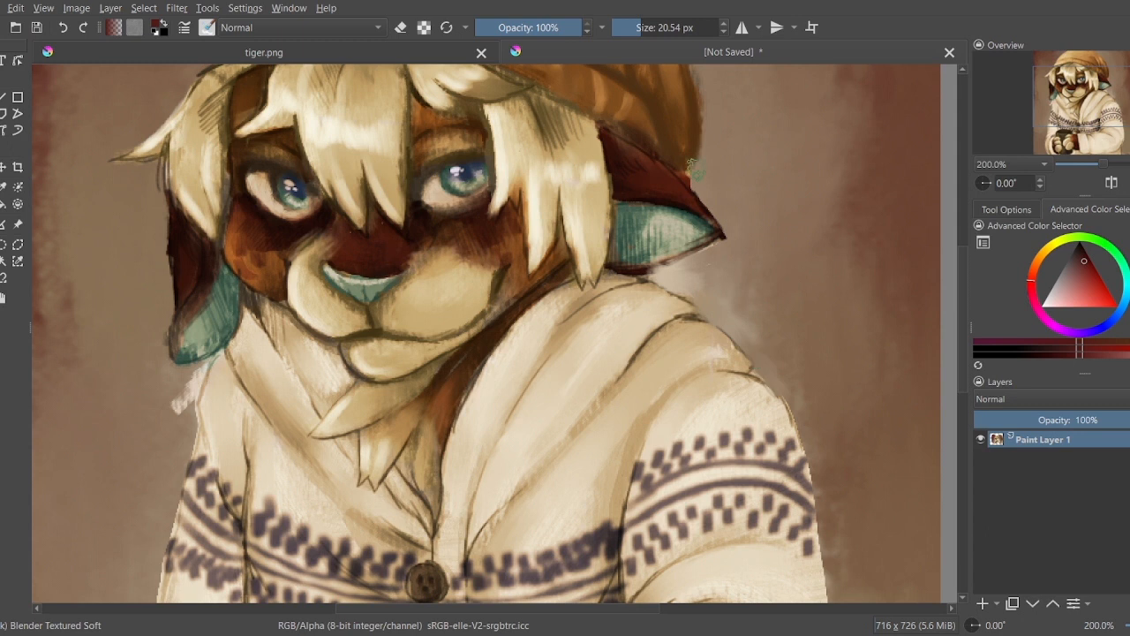
mouse_move(694, 147)
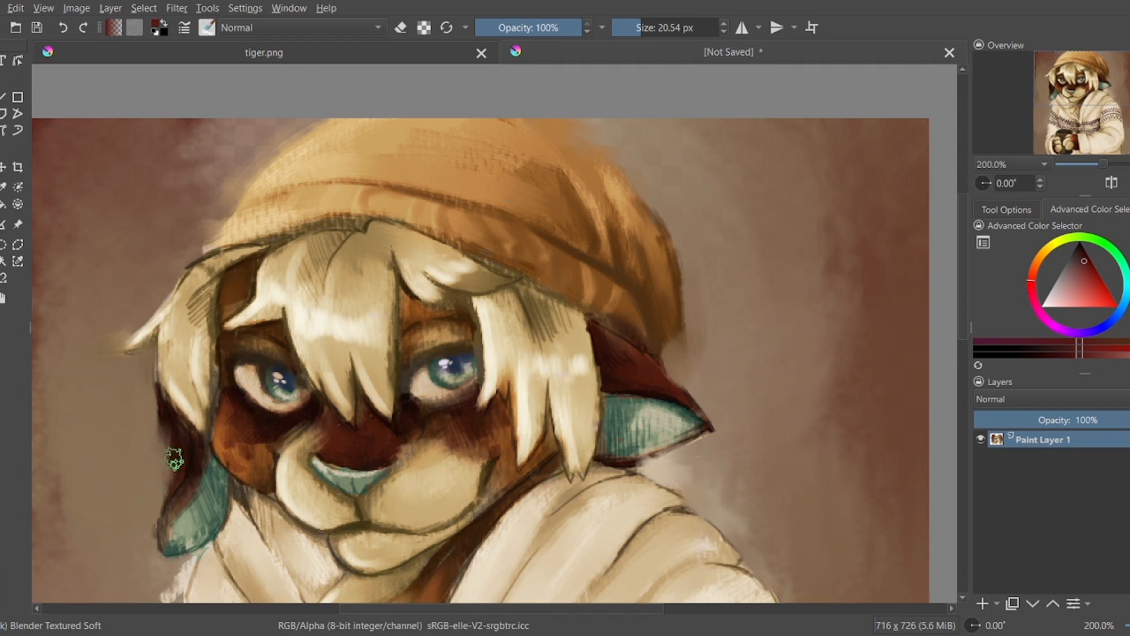
Step: Soften the left ear edge and blend the fur outline beside it
click(61, 27)
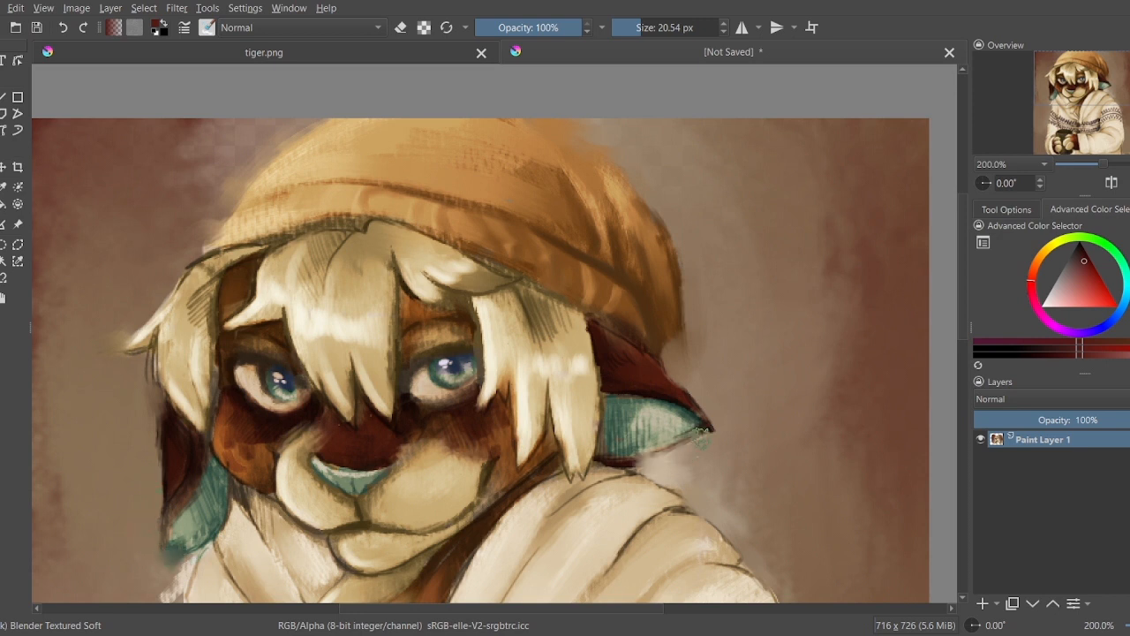
scroll(down, 3)
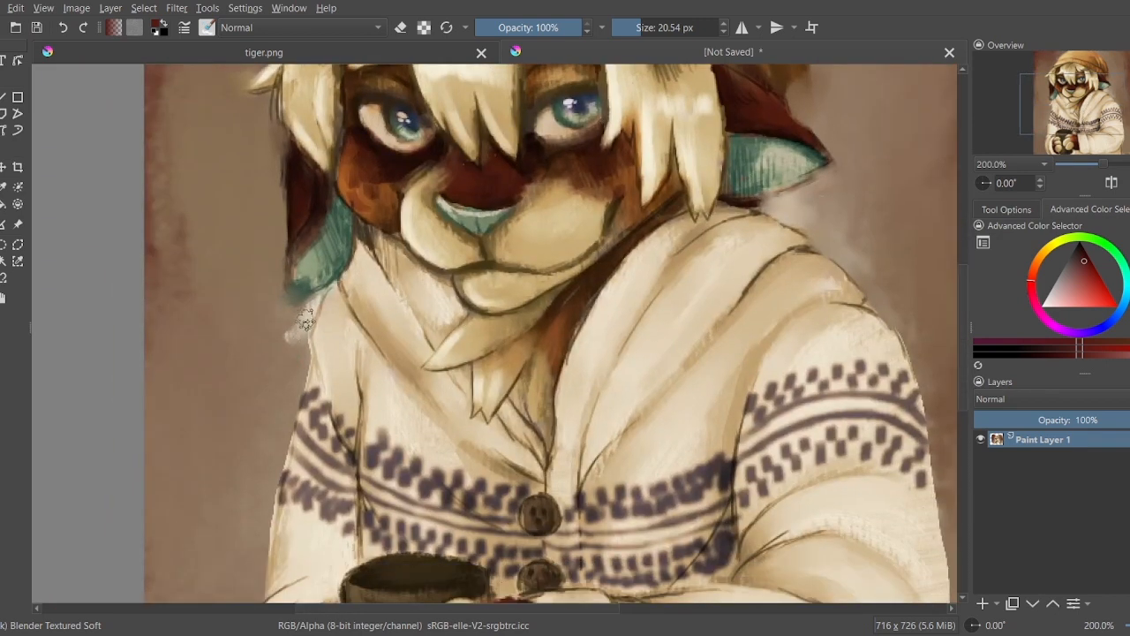
drag(300, 318, 318, 371)
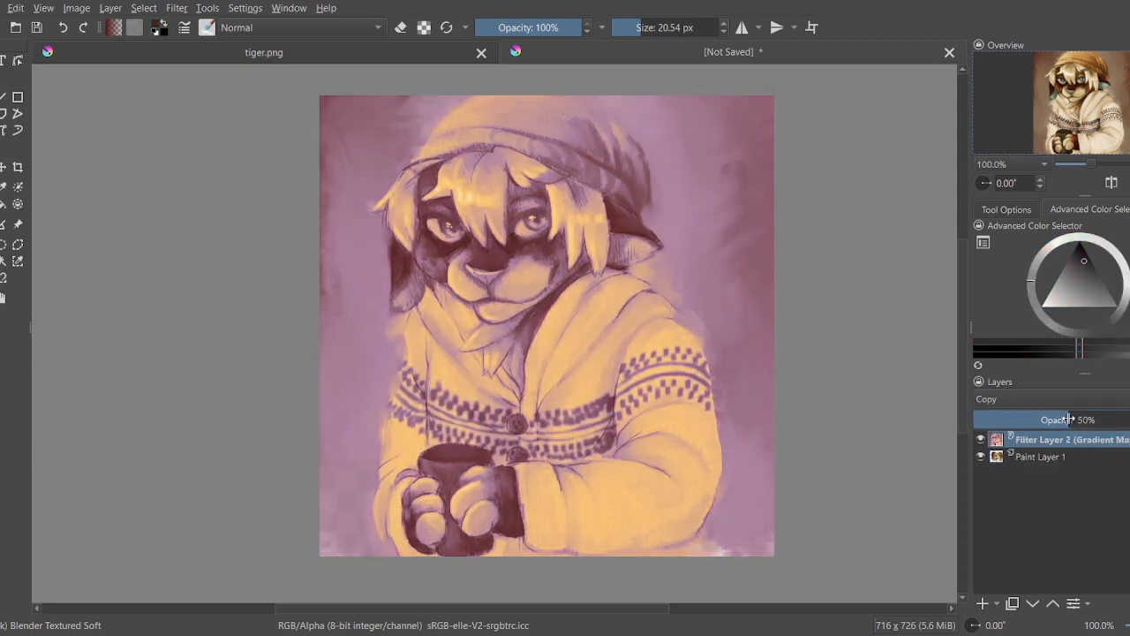
Step: Lower the Gradient Map layer's opacity to a subtle 18%
drag(1069, 420, 1016, 420)
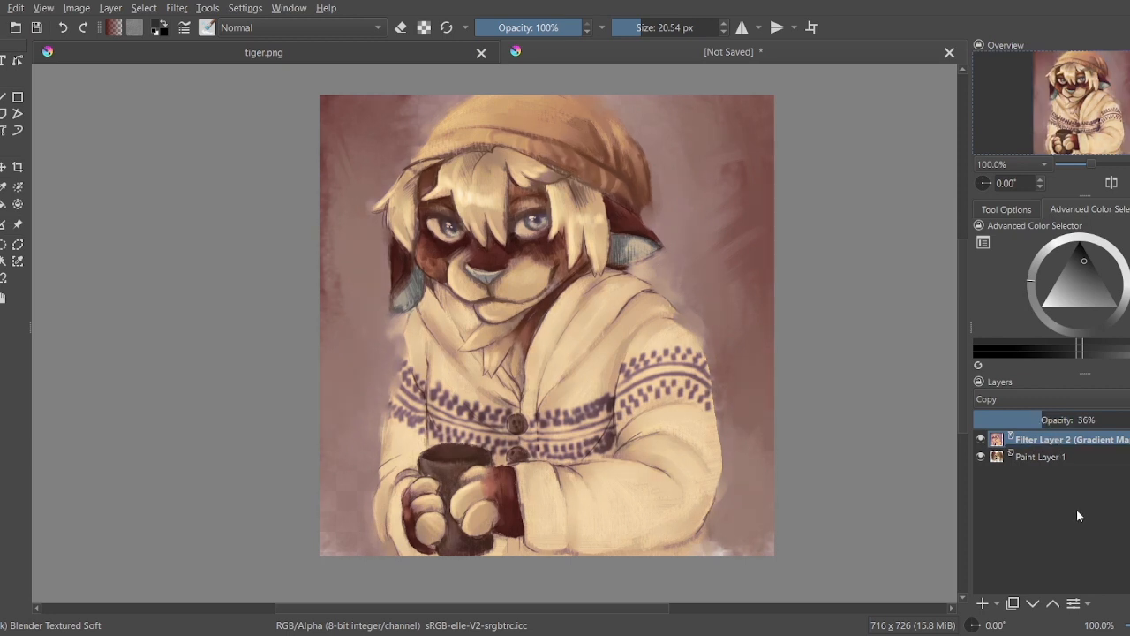
drag(1033, 419, 980, 420)
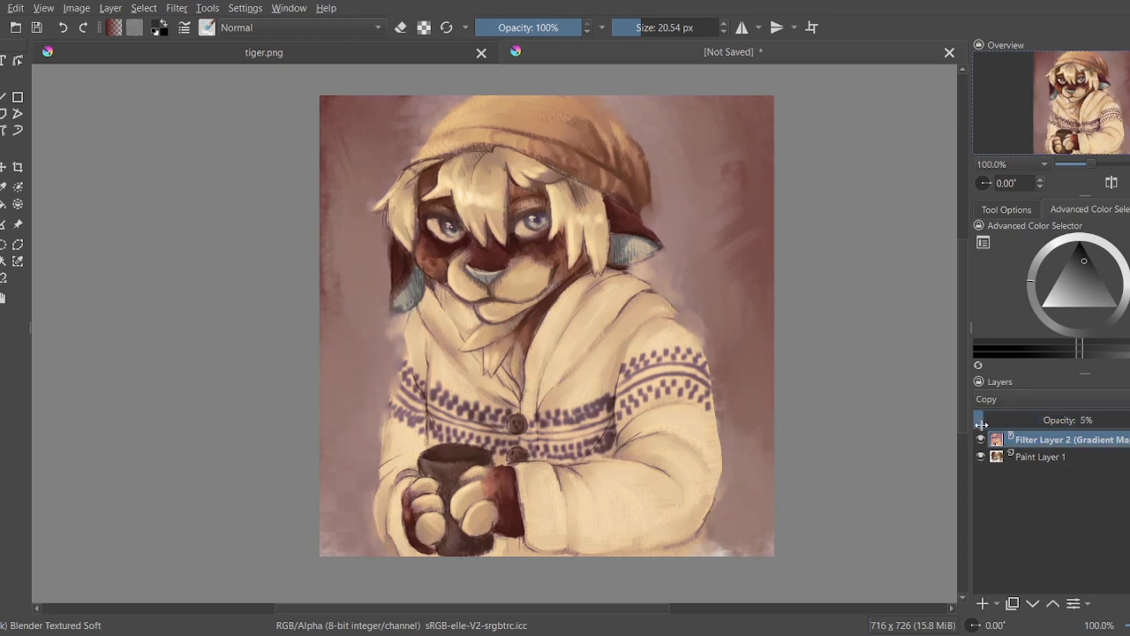
drag(980, 419, 1002, 419)
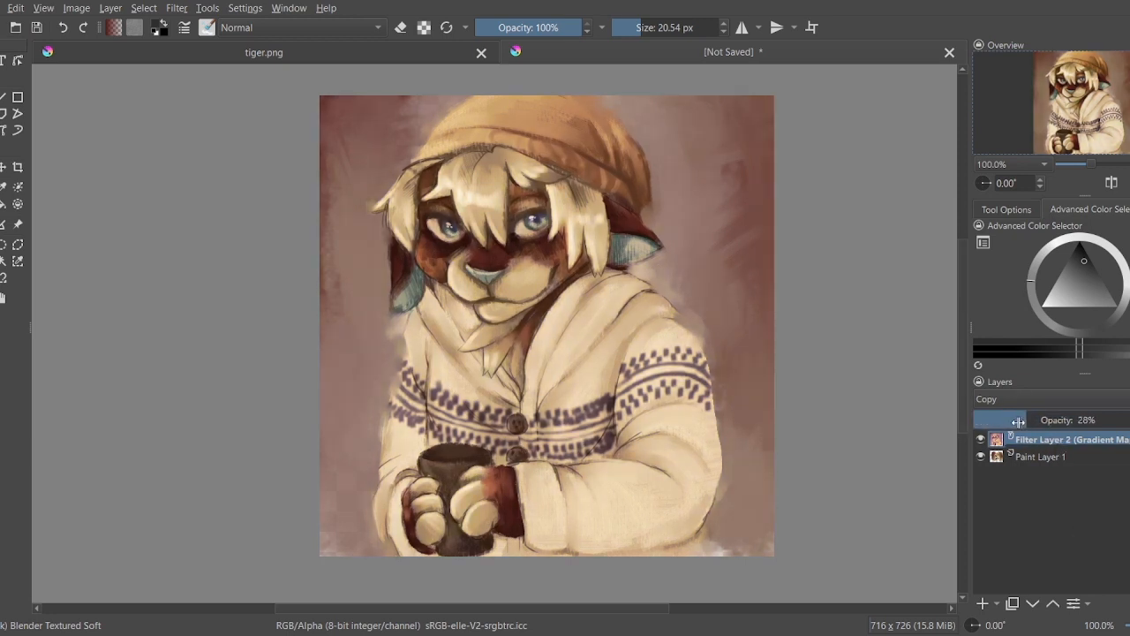
drag(1024, 420, 993, 420)
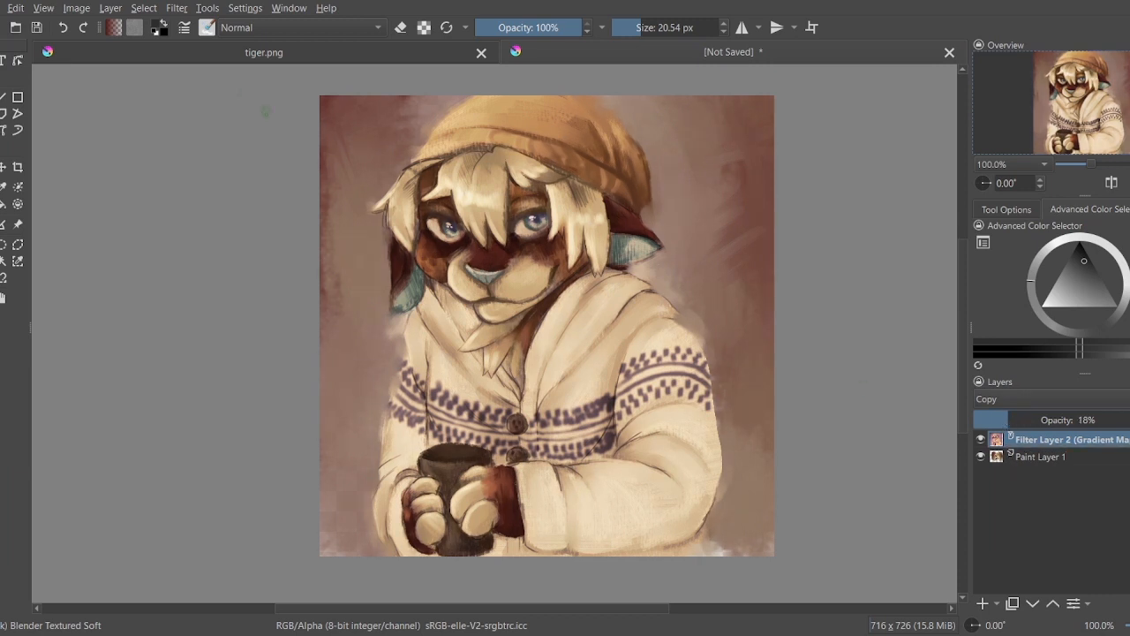
click(983, 603)
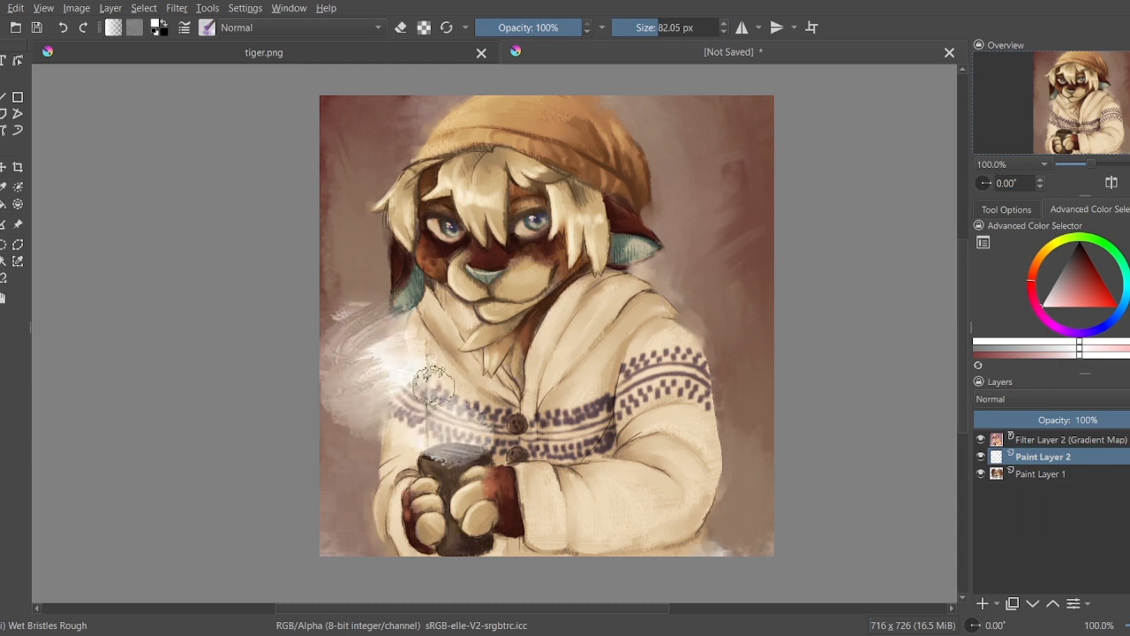
Step: Paint white steam wisps rising from the mug up beside the head
drag(432, 393, 353, 256)
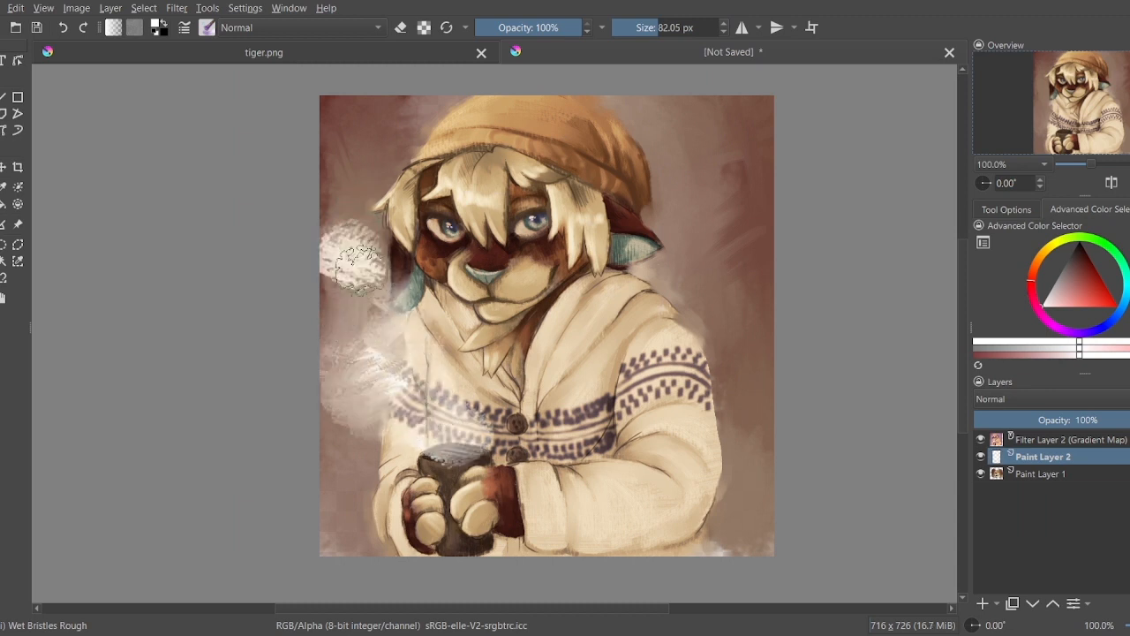
drag(371, 265, 459, 424)
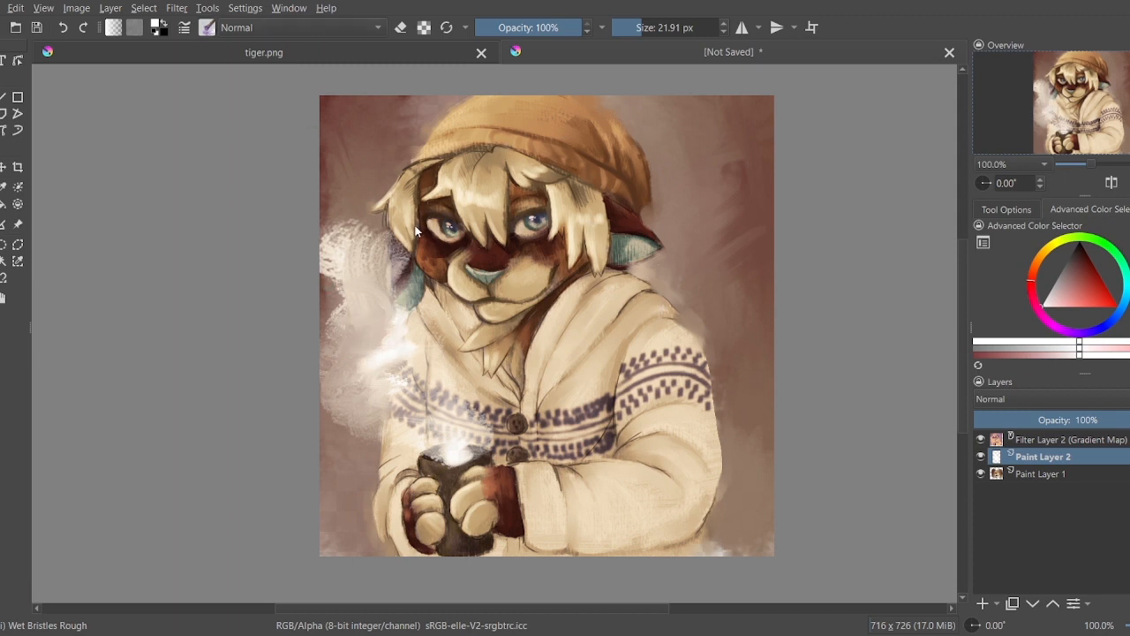
triple_click(671, 27)
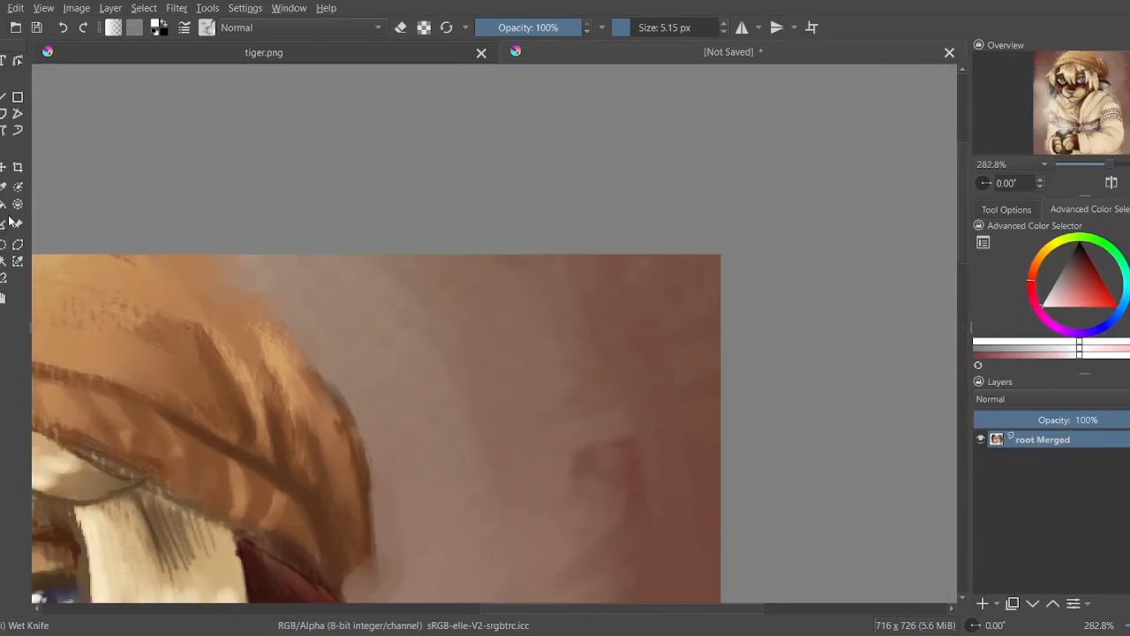
Step: Undo the last change and add an empty paint layer above the merged image
click(1078, 268)
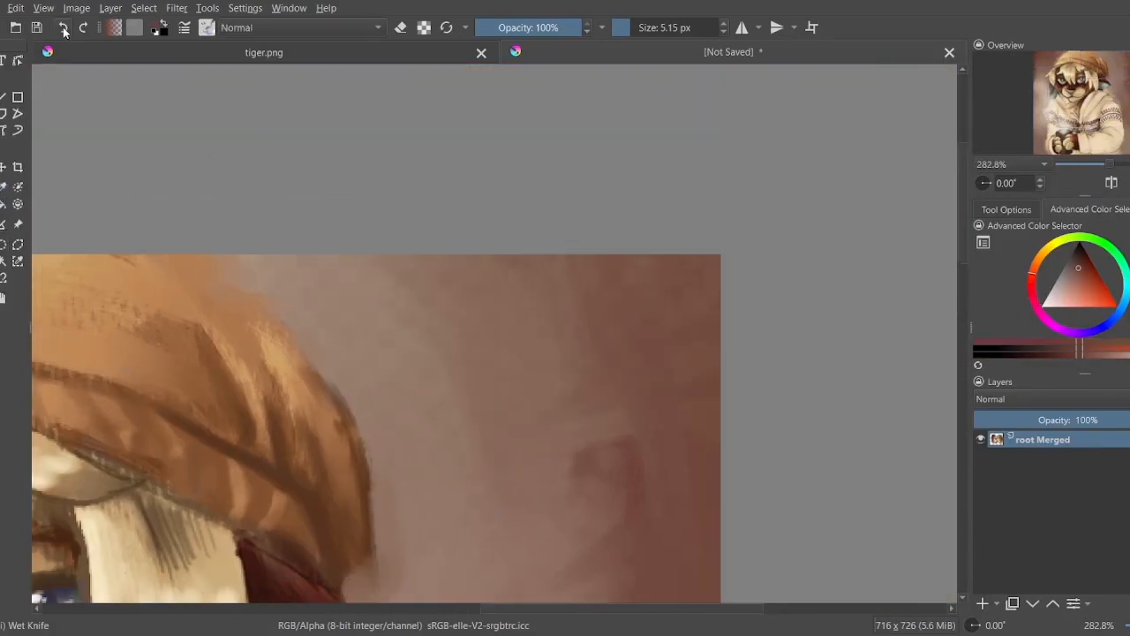
click(983, 603)
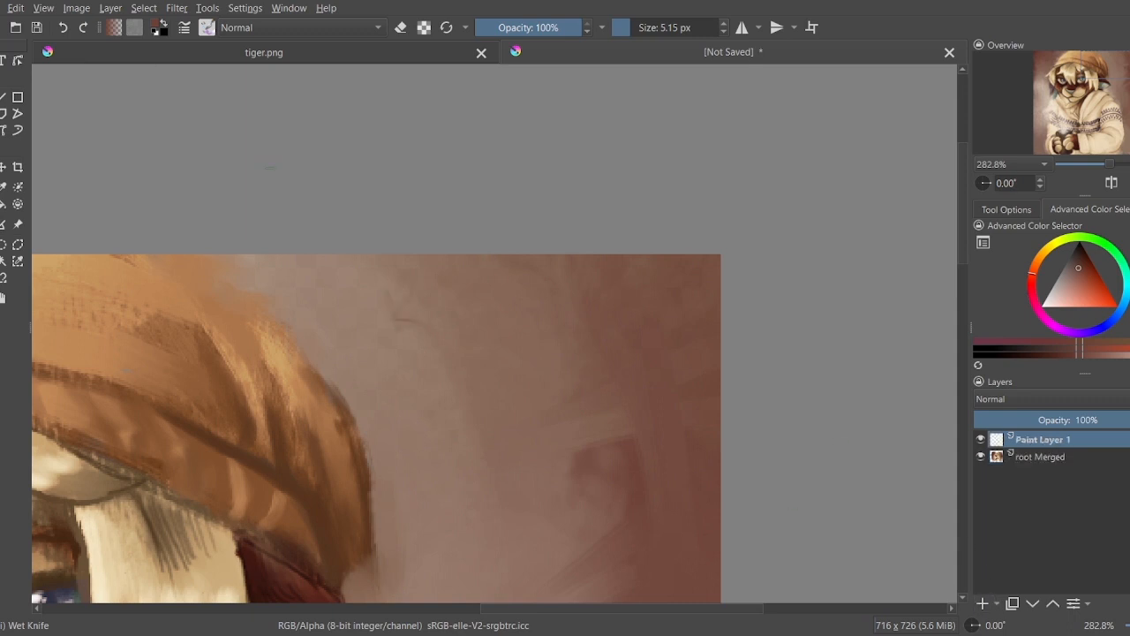